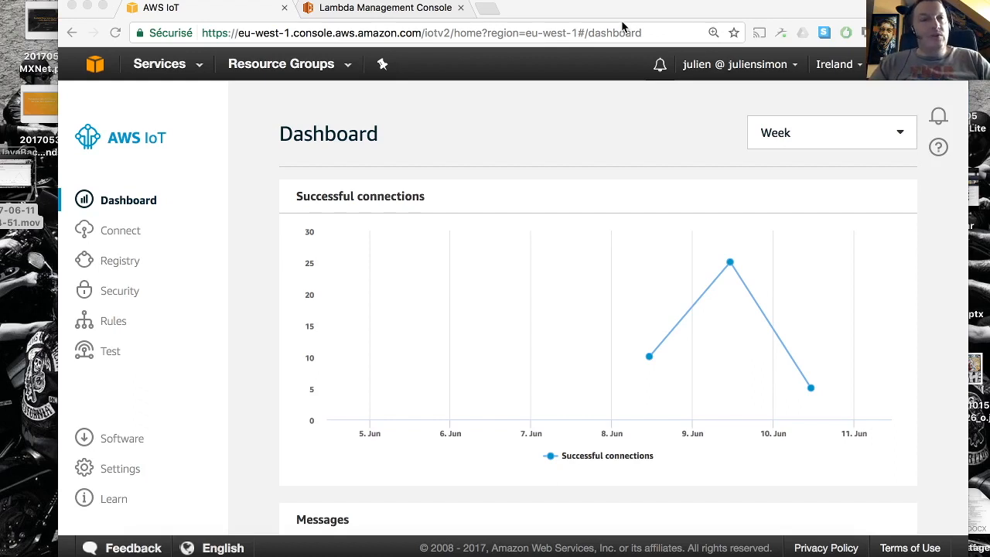
{"action": "mouse_move", "coordinate": [220, 165]}
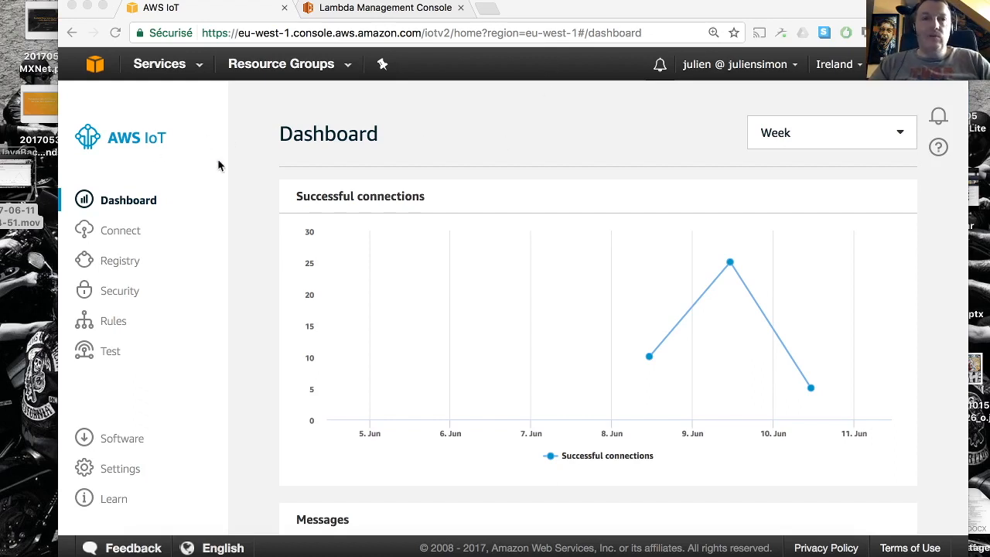
{"action": "mouse_move", "coordinate": [205, 169]}
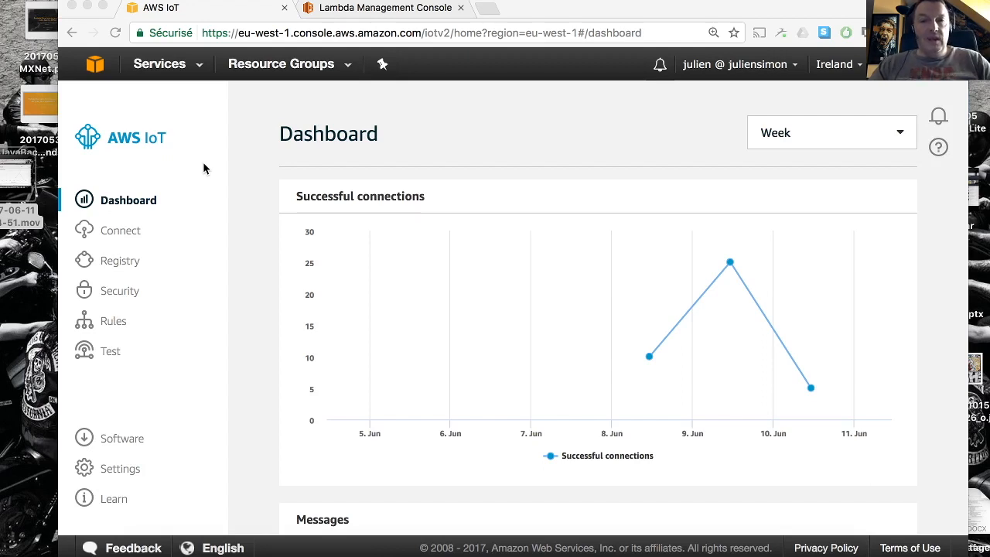
{"action": "mouse_move", "coordinate": [178, 373]}
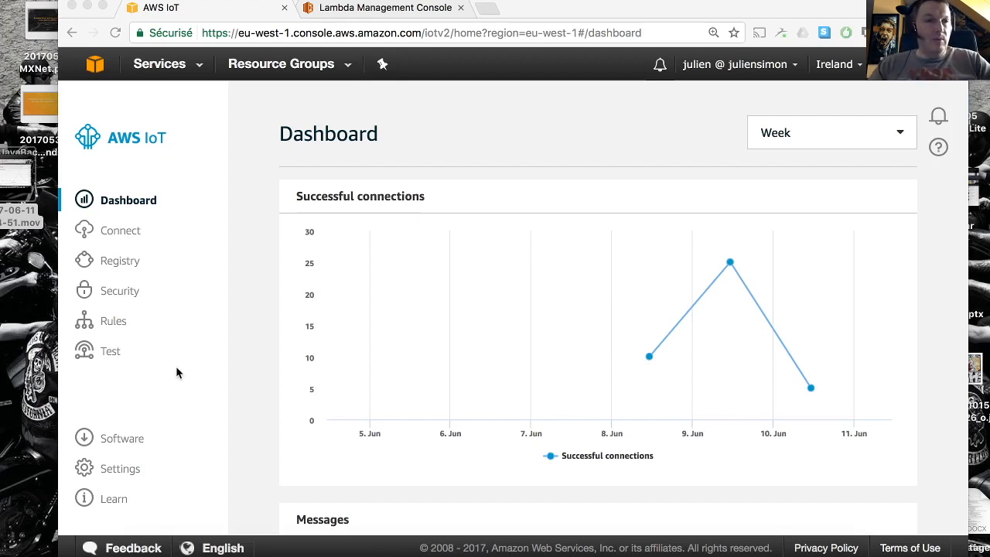
{"action": "mouse_move", "coordinate": [177, 386]}
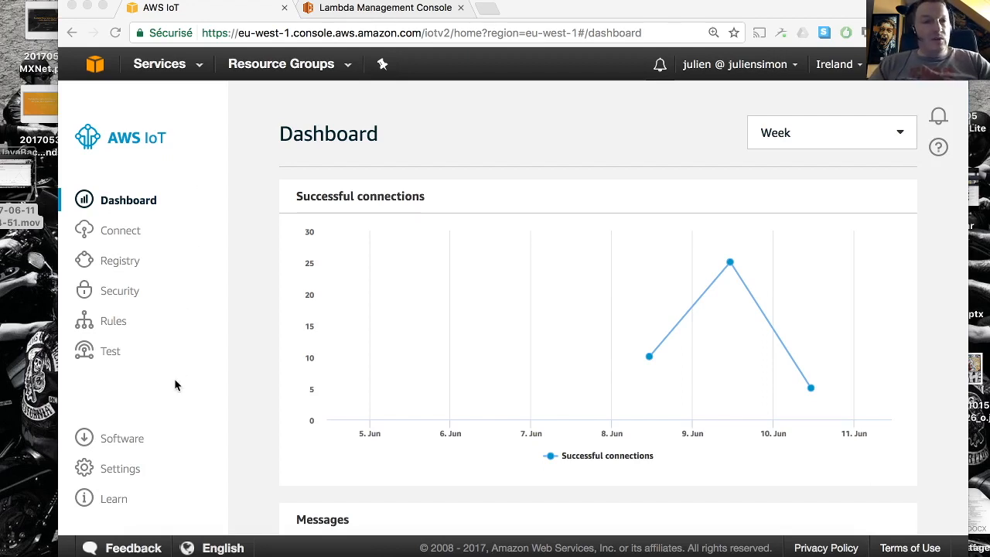
{"action": "mouse_move", "coordinate": [123, 263]}
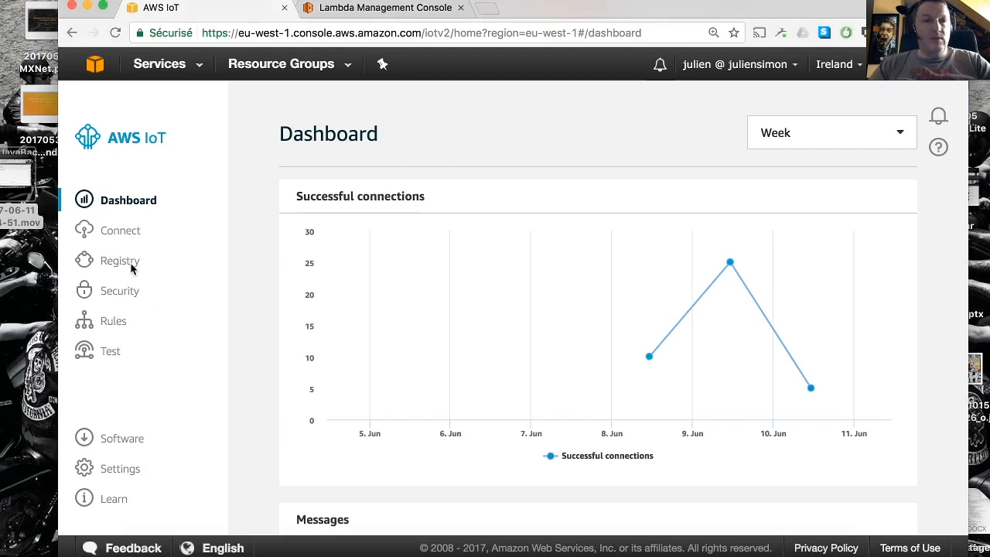
Step: Start registering a new thing in the Registry named IoTButton3
{"action": "left_click", "coordinate": [121, 260]}
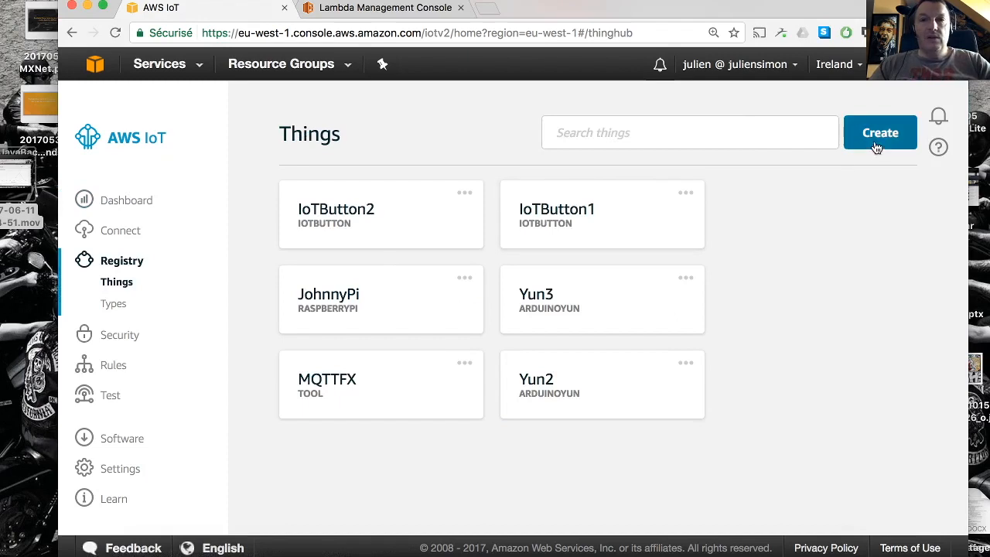
{"action": "left_click", "coordinate": [879, 133]}
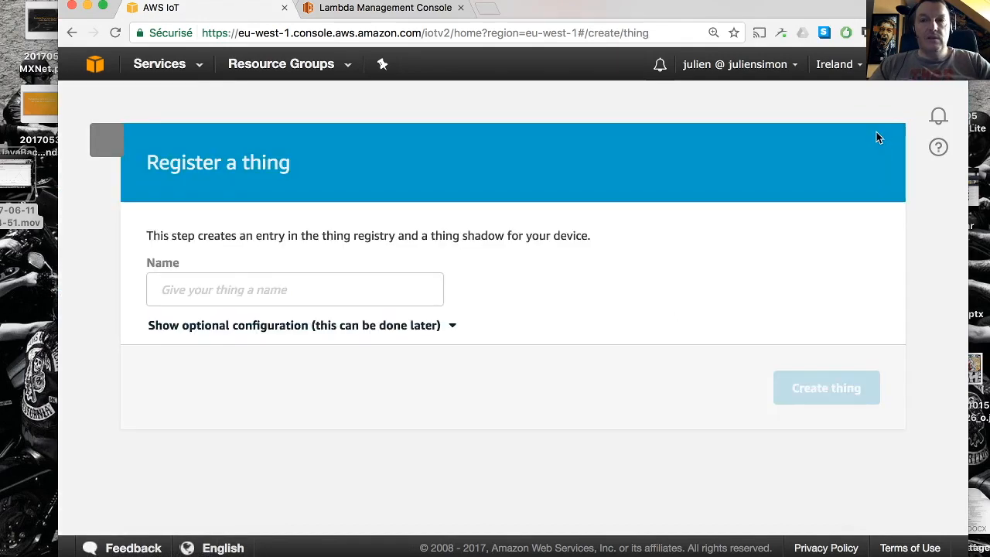
{"action": "left_click", "coordinate": [294, 289]}
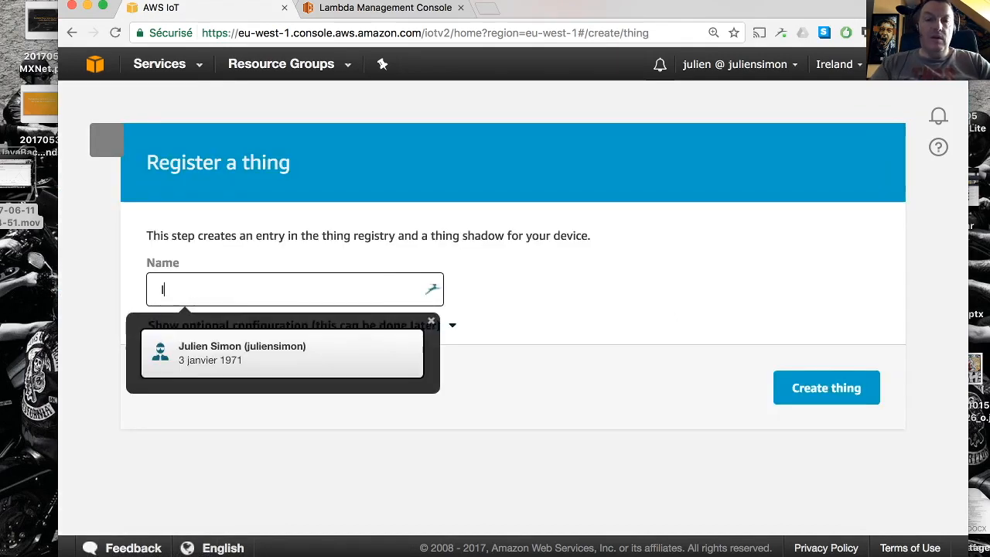
{"action": "type", "text": "IoT"}
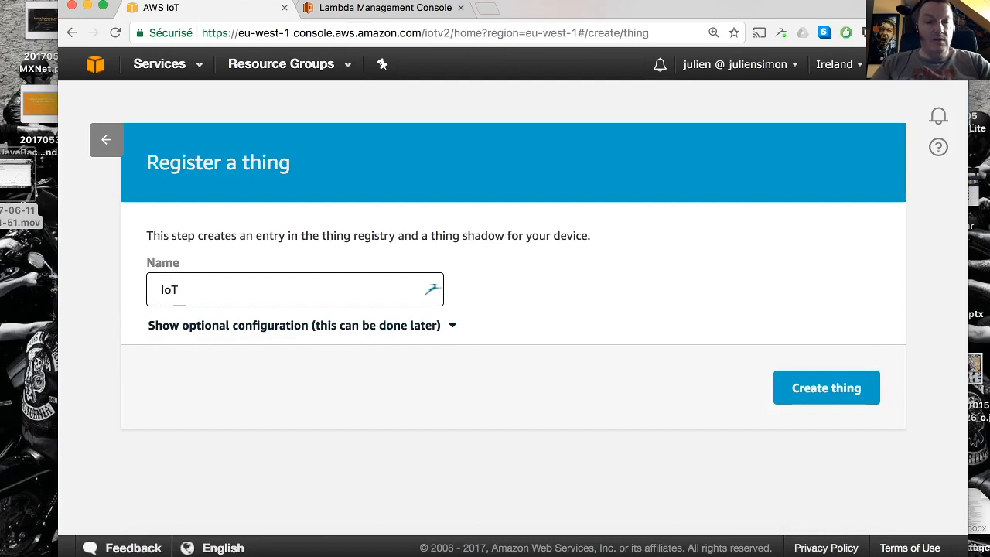
{"action": "type", "text": "Button3"}
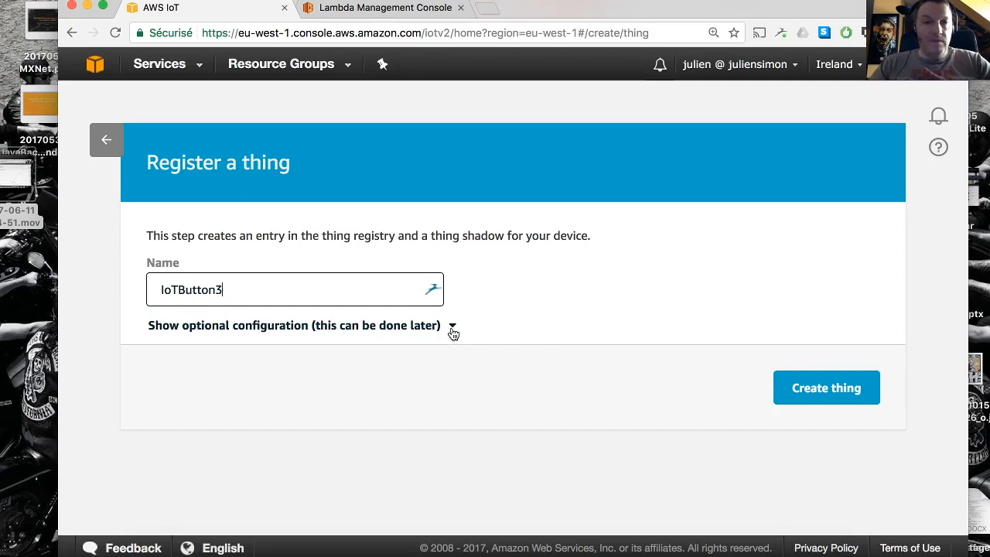
Step: In the optional configuration, assign the thing type IOTBUTTON
{"action": "left_click", "coordinate": [294, 324]}
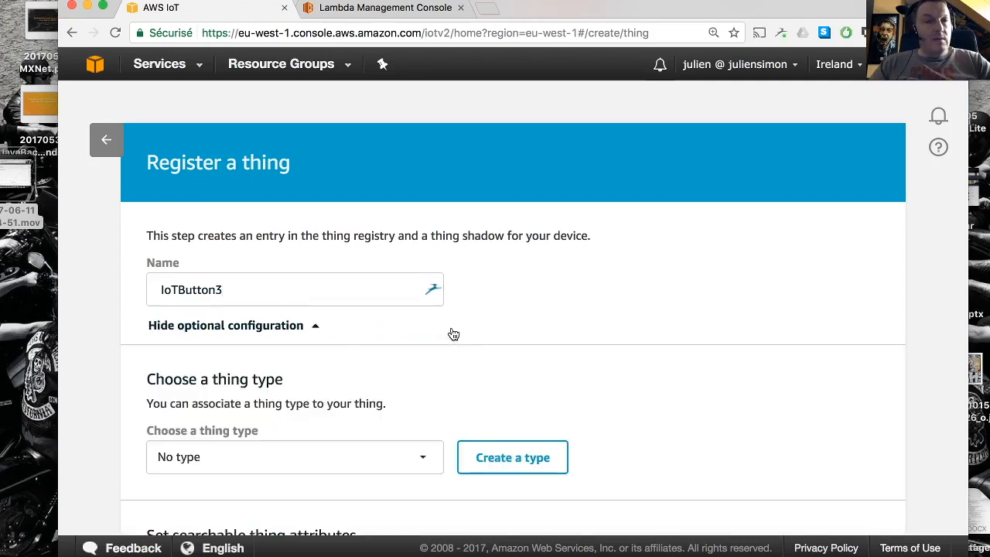
{"action": "scroll", "scroll_direction": "down", "scroll_amount": 3}
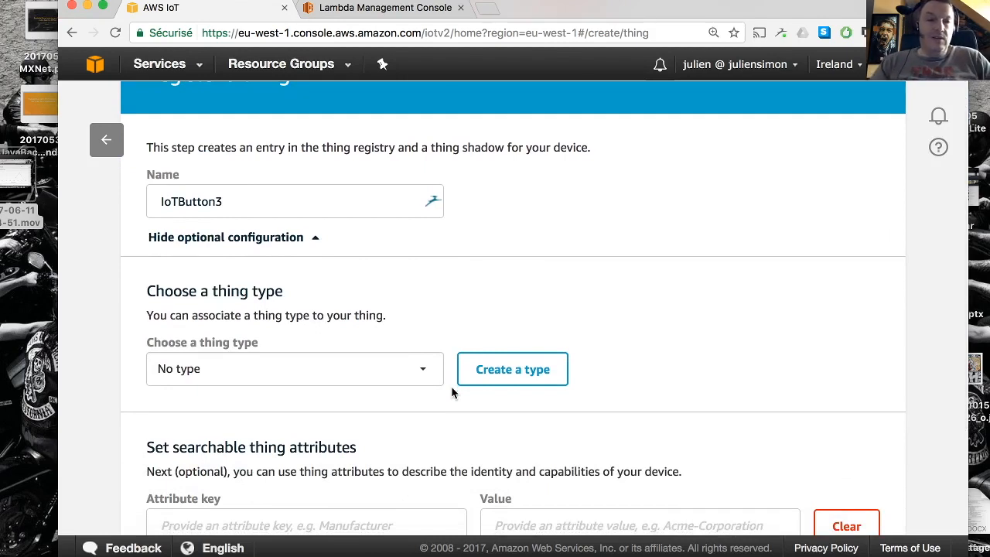
{"action": "mouse_move", "coordinate": [433, 402]}
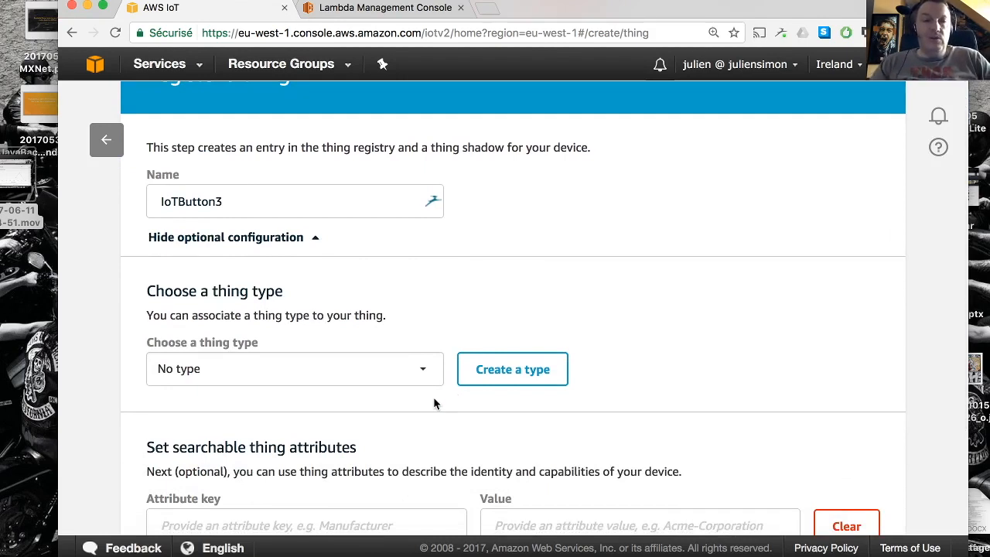
{"action": "mouse_move", "coordinate": [426, 401]}
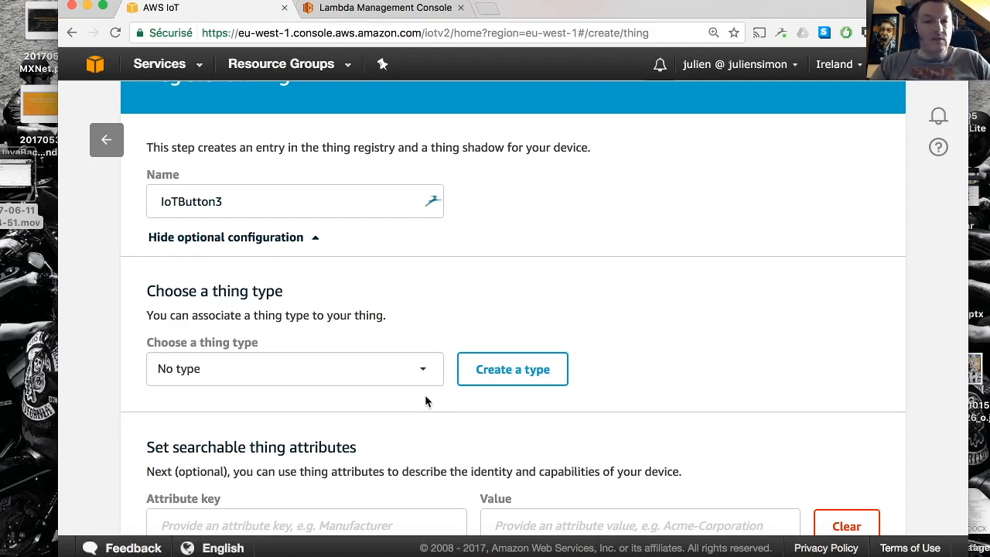
{"action": "left_click", "coordinate": [294, 368]}
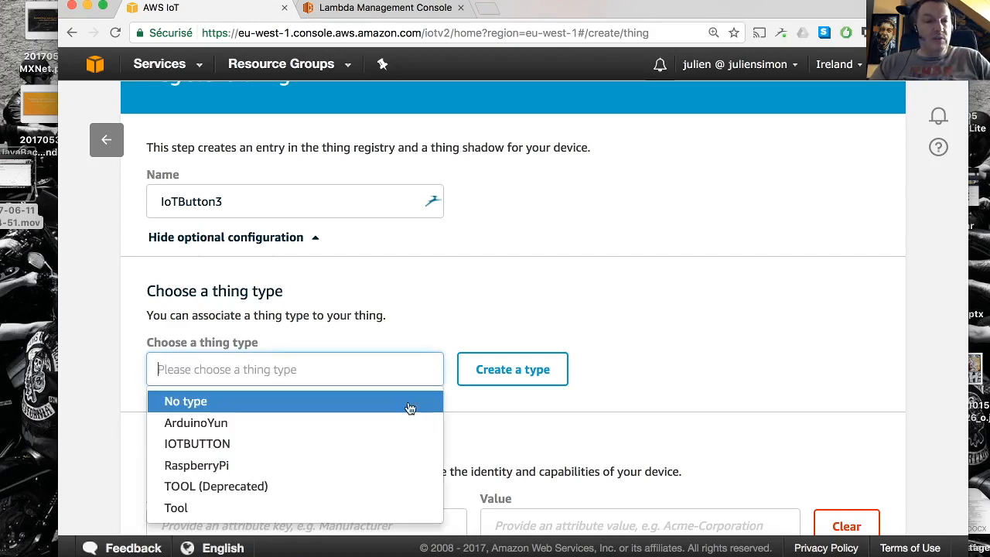
{"action": "mouse_move", "coordinate": [382, 447]}
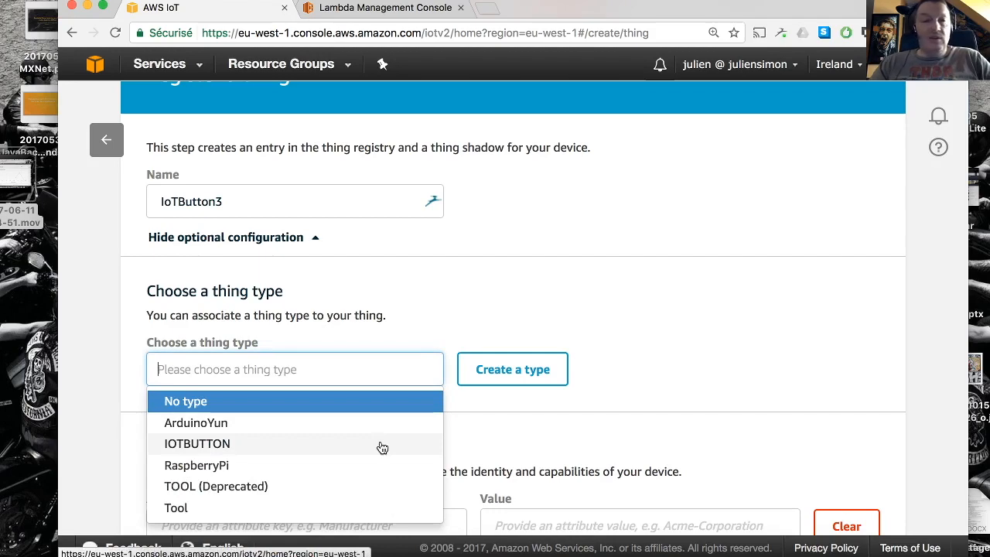
{"action": "left_click", "coordinate": [196, 442]}
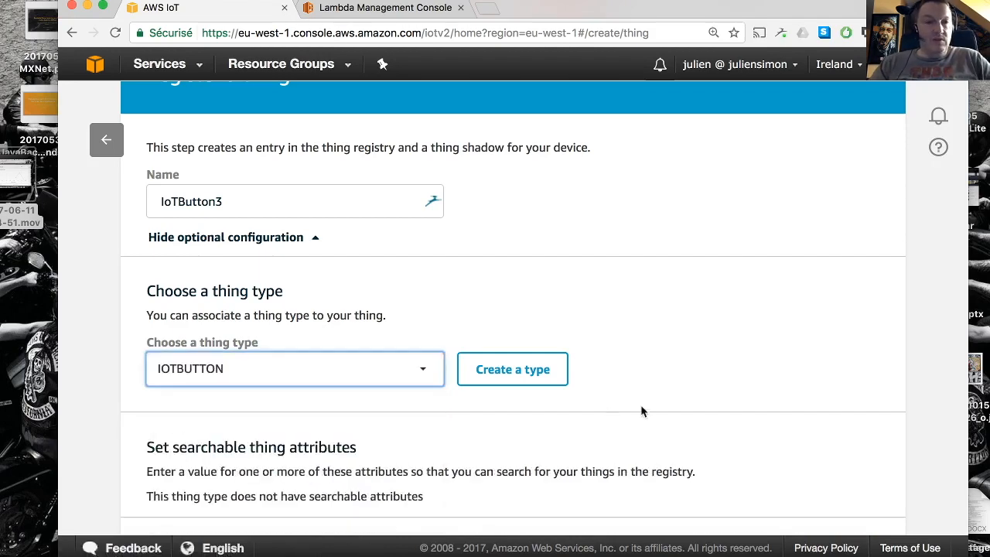
{"action": "scroll", "scroll_direction": "down", "scroll_amount": 3}
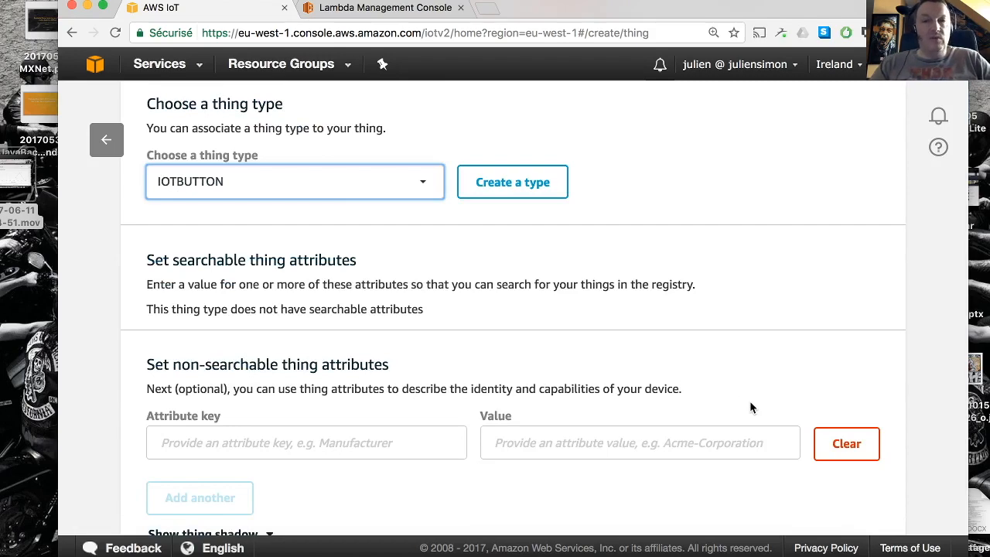
{"action": "mouse_move", "coordinate": [619, 415]}
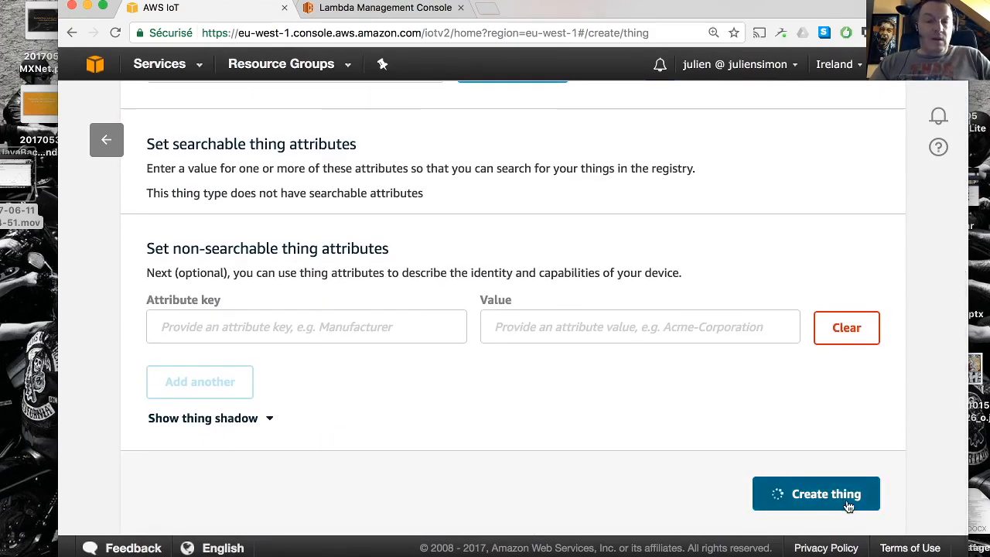
Step: Create the IoTButton3 thing and return to the Things list to confirm it appears
{"action": "left_click", "coordinate": [817, 493]}
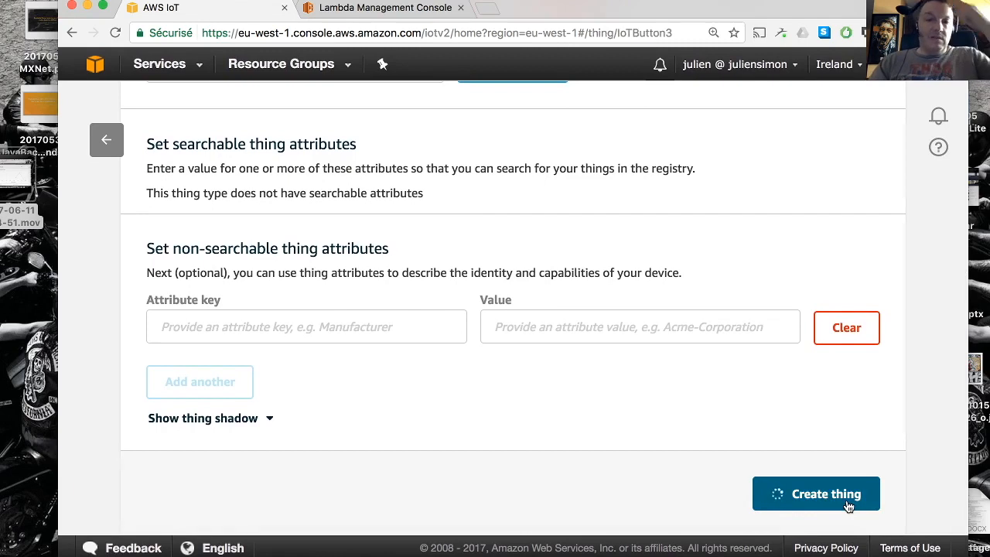
{"action": "left_click", "coordinate": [817, 493]}
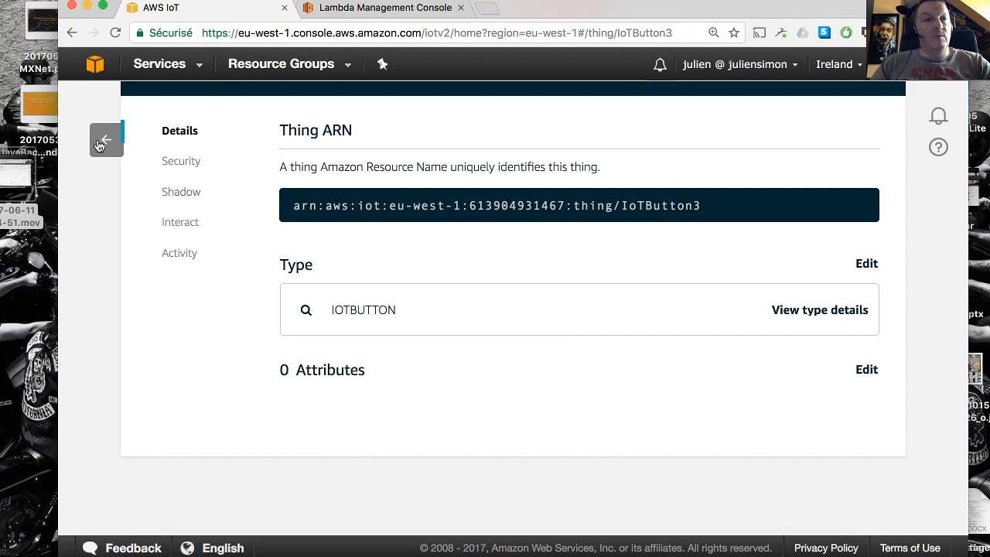
{"action": "left_click", "coordinate": [106, 139]}
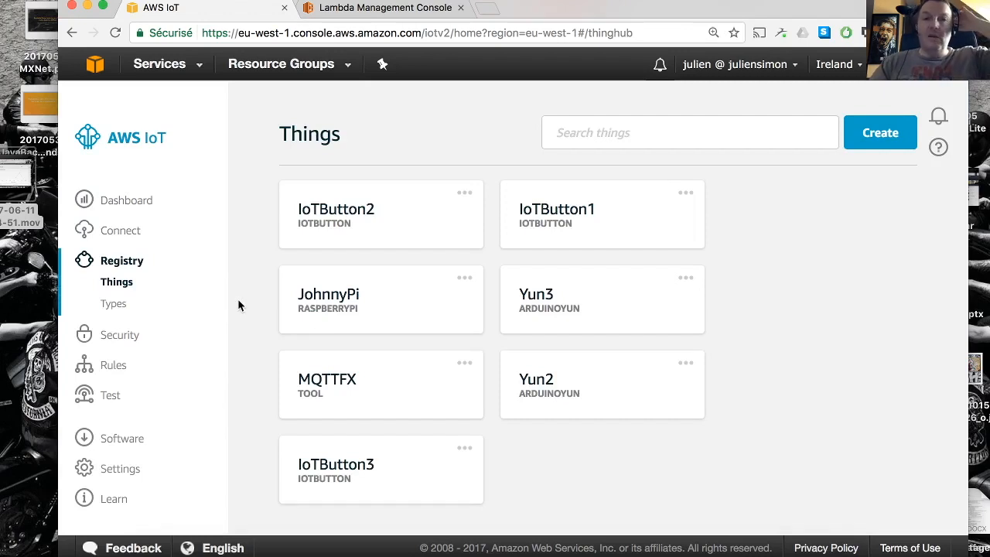
{"action": "mouse_move", "coordinate": [261, 282]}
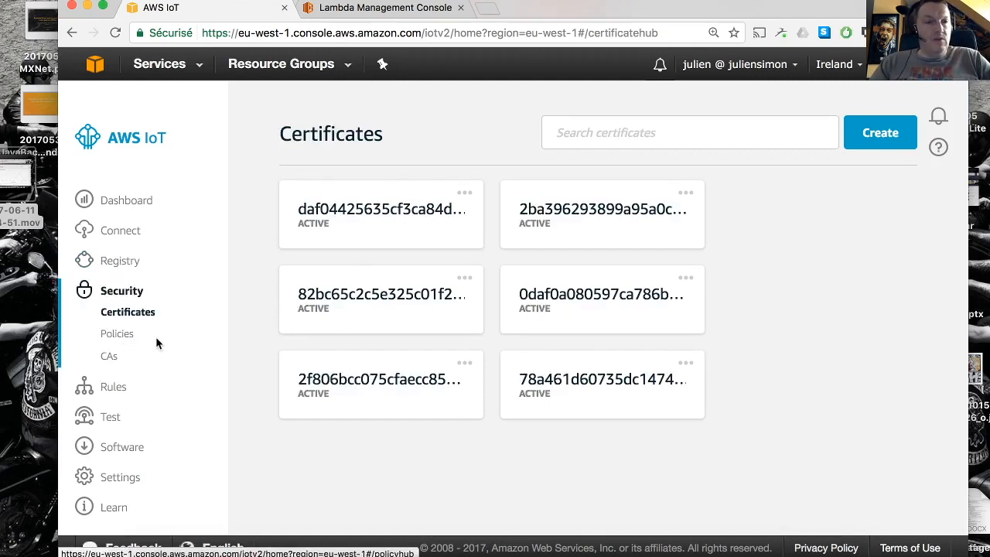
Step: Review an existing IoT button policy's document with its iot:Publish and iot:Connect permissions
{"action": "left_click", "coordinate": [117, 334]}
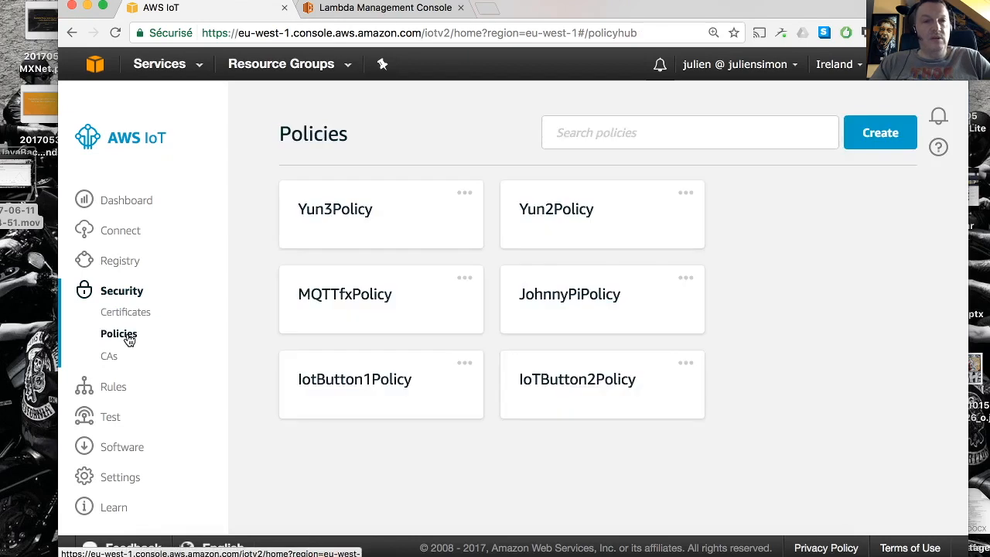
{"action": "mouse_move", "coordinate": [214, 356]}
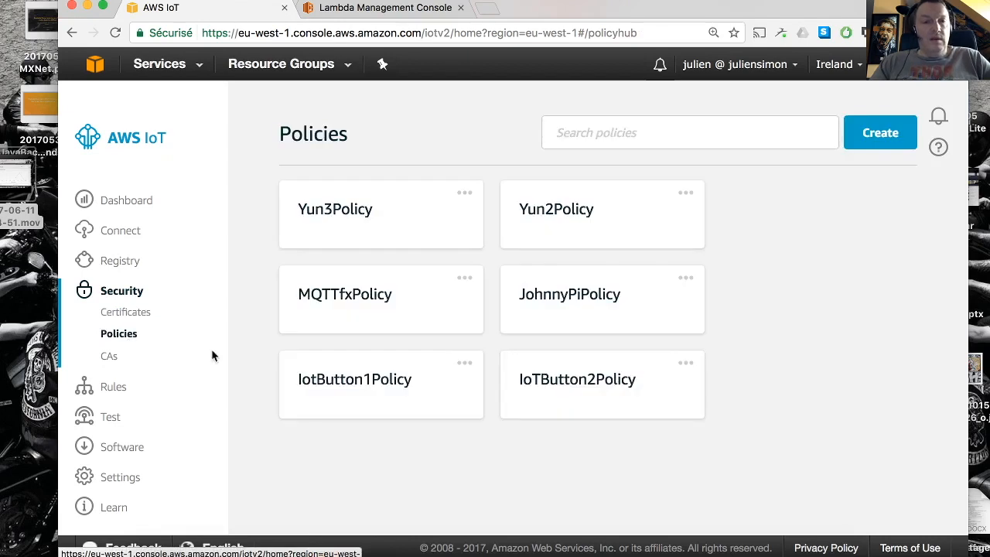
{"action": "mouse_move", "coordinate": [380, 383]}
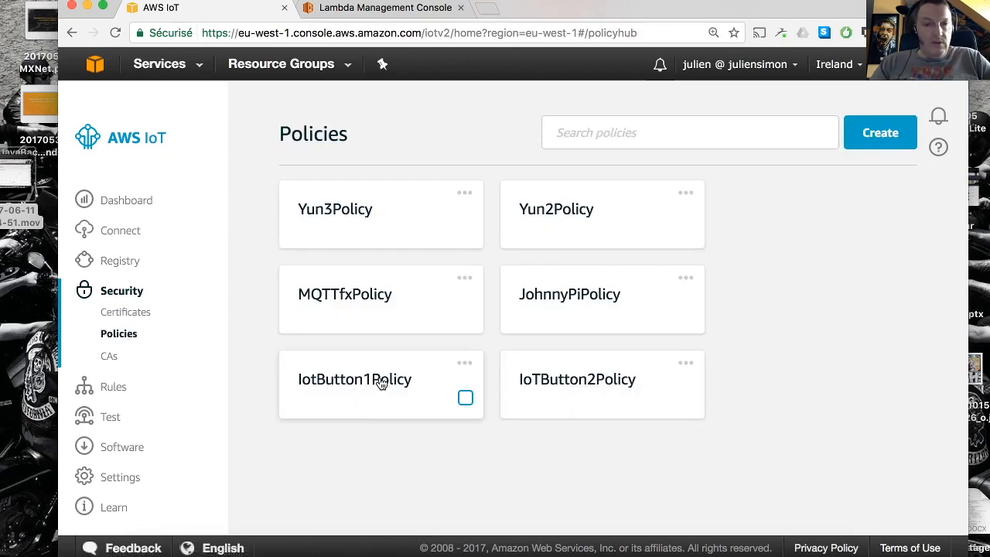
{"action": "left_click", "coordinate": [577, 379]}
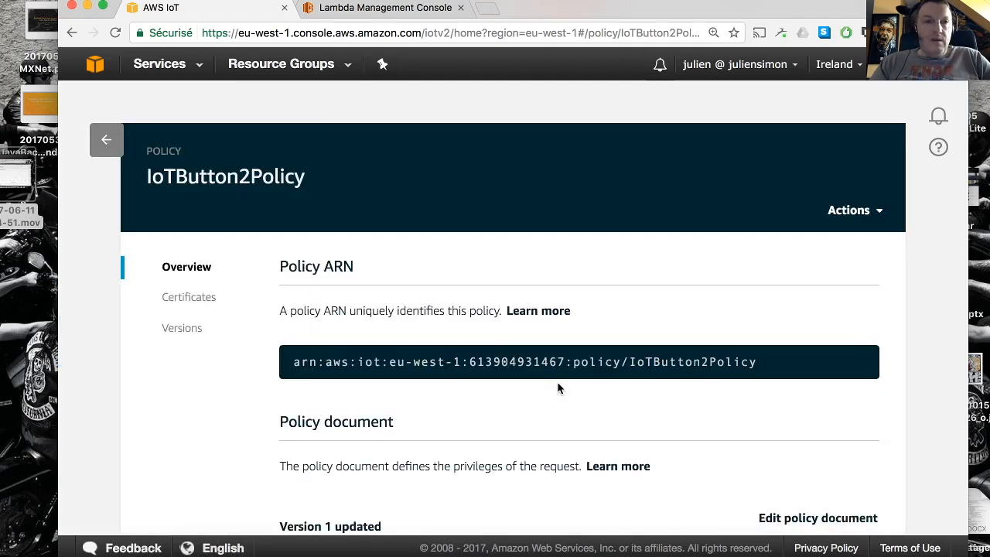
{"action": "scroll", "scroll_direction": "down", "scroll_amount": 3}
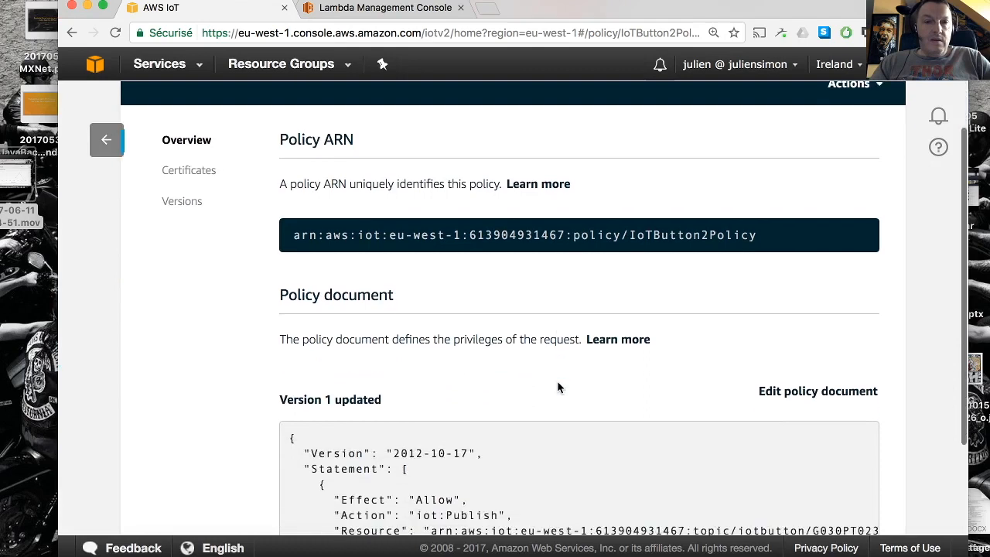
{"action": "scroll", "scroll_direction": "down", "scroll_amount": 3}
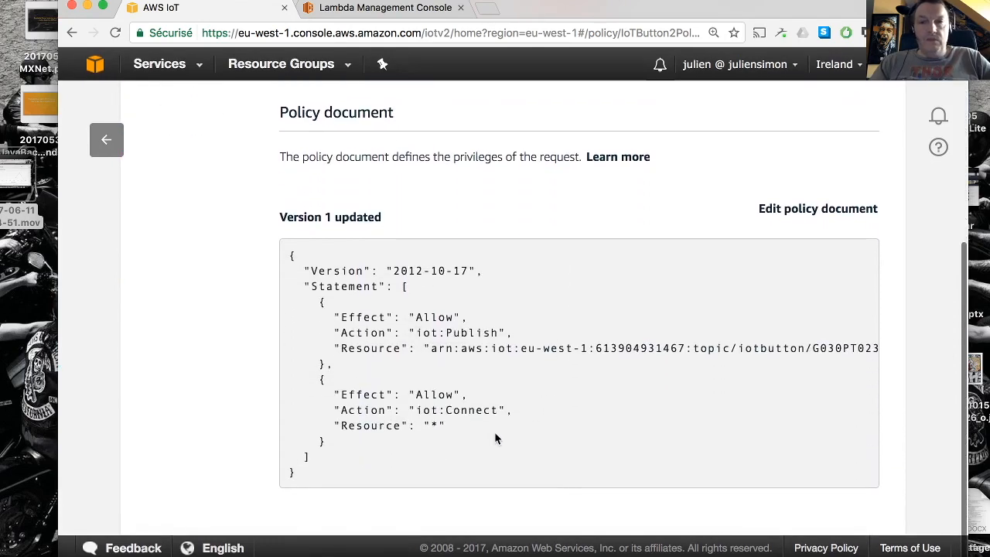
{"action": "mouse_move", "coordinate": [297, 464]}
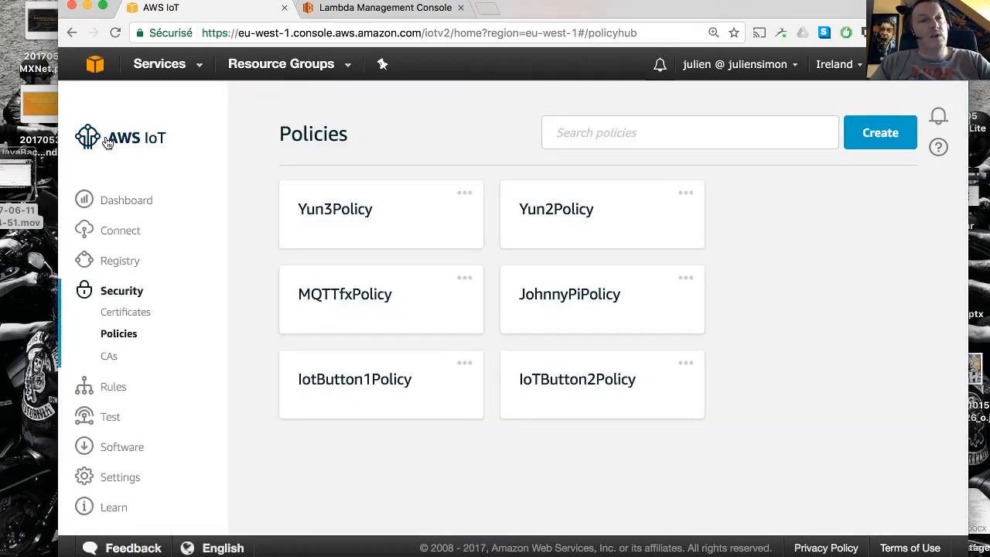
Step: Begin a new policy named IotButton3Policy and switch to Advanced JSON mode
{"action": "left_click", "coordinate": [881, 133]}
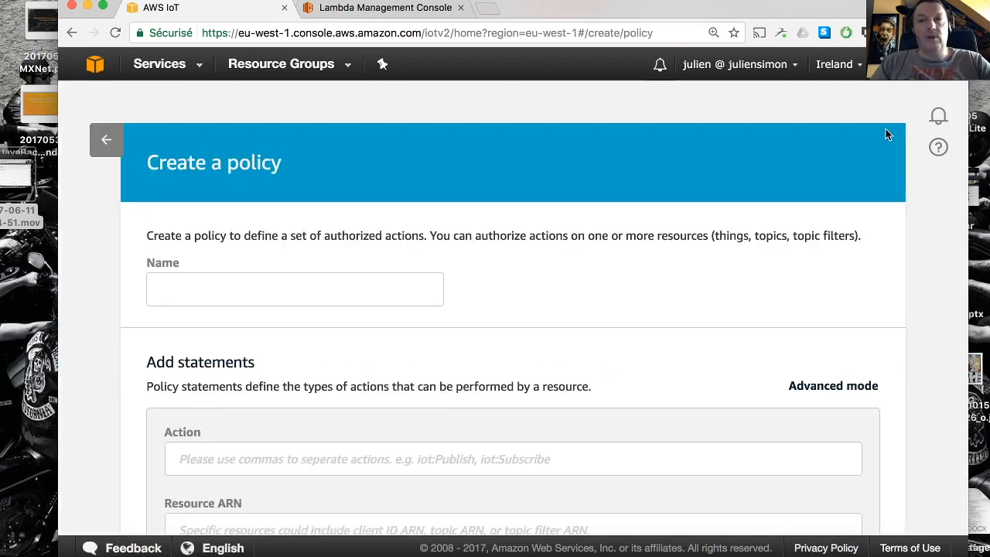
{"action": "type", "text": "IotButton3Policy"}
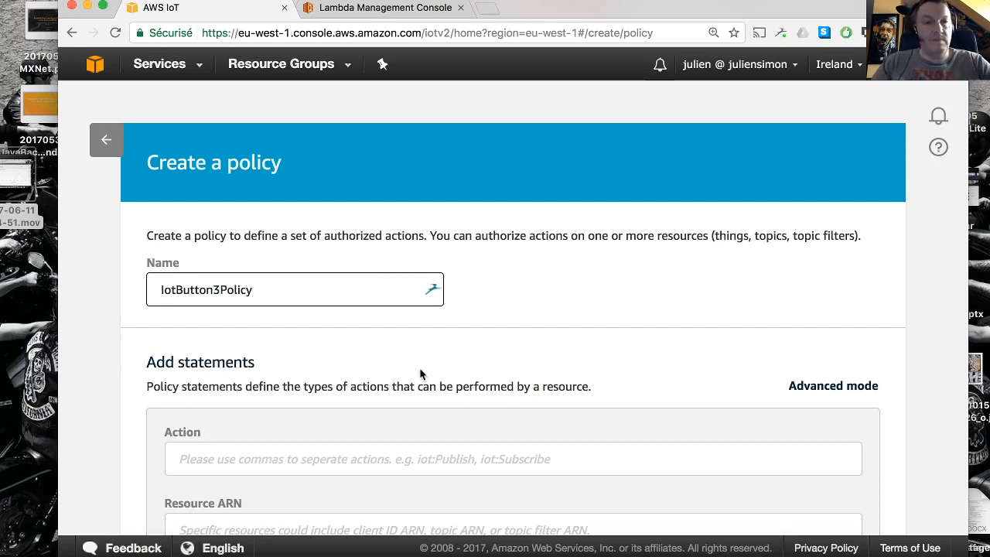
{"action": "scroll", "scroll_direction": "down", "scroll_amount": 3}
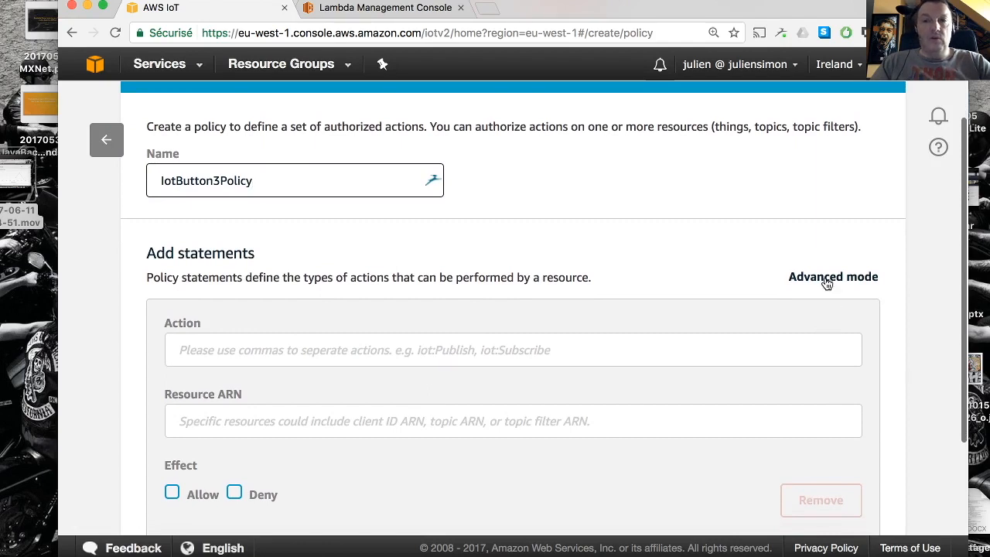
{"action": "left_click", "coordinate": [832, 275]}
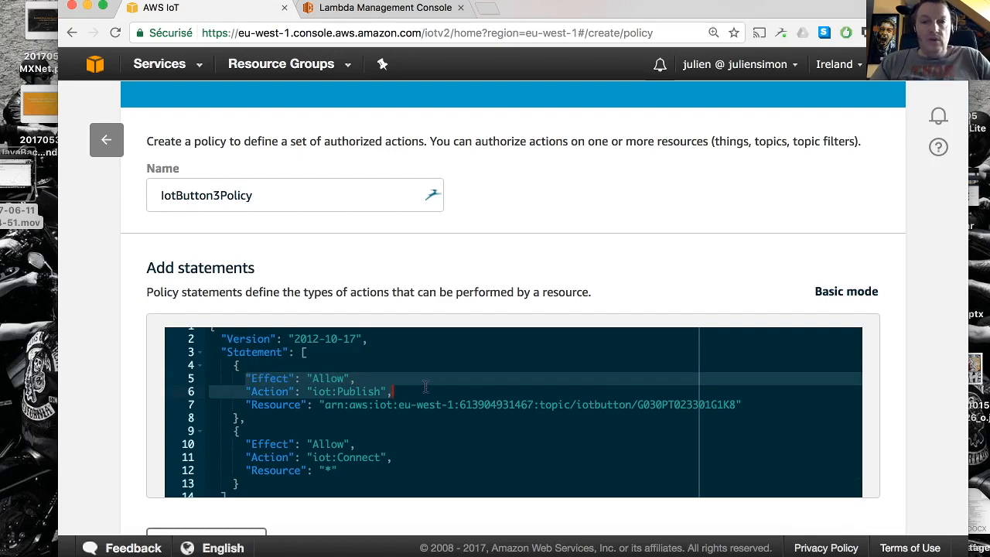
{"action": "mouse_move", "coordinate": [708, 388]}
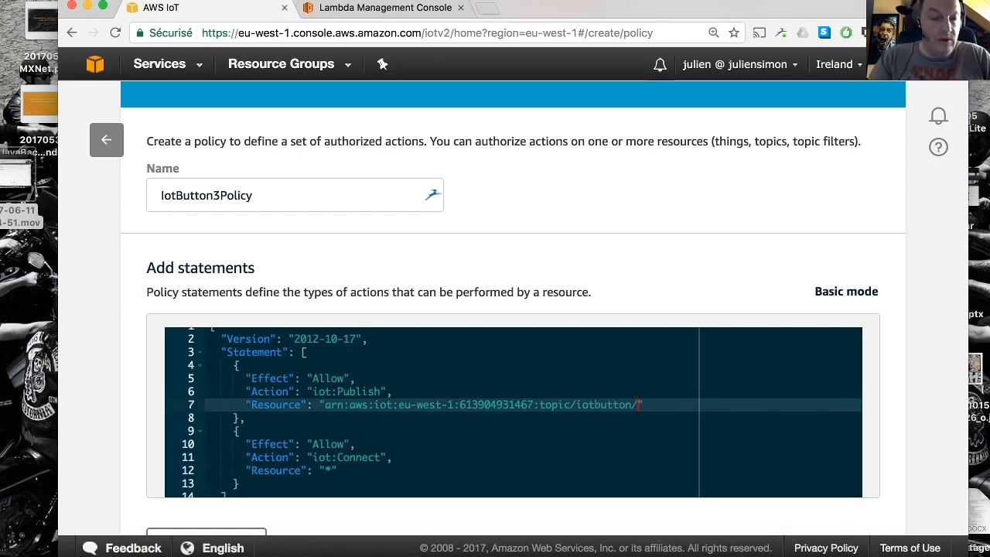
Step: Edit the publish resource to topic iotbutton/G030PT022341LNXV, keeping connect to any resource
{"action": "type", "text": "G030"}
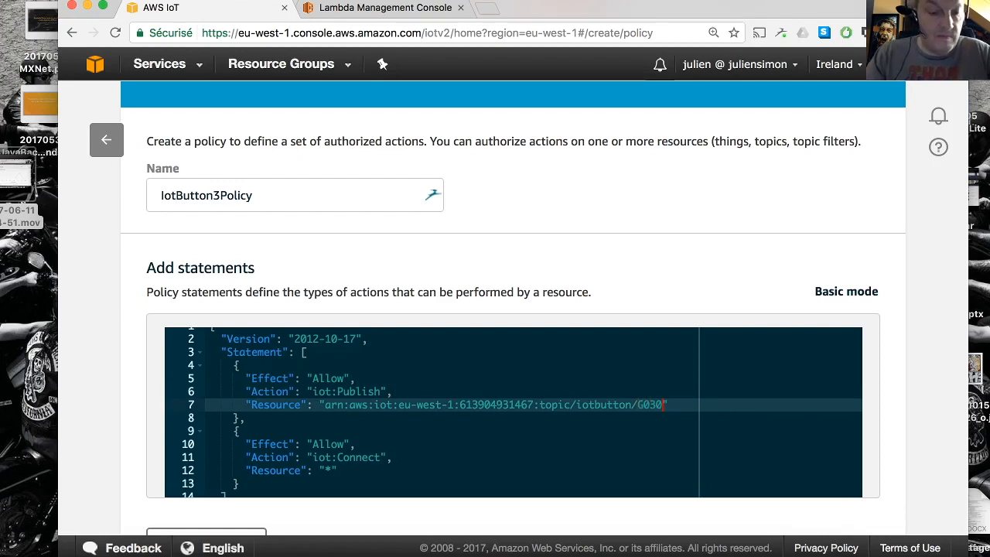
{"action": "type", "text": "PT"}
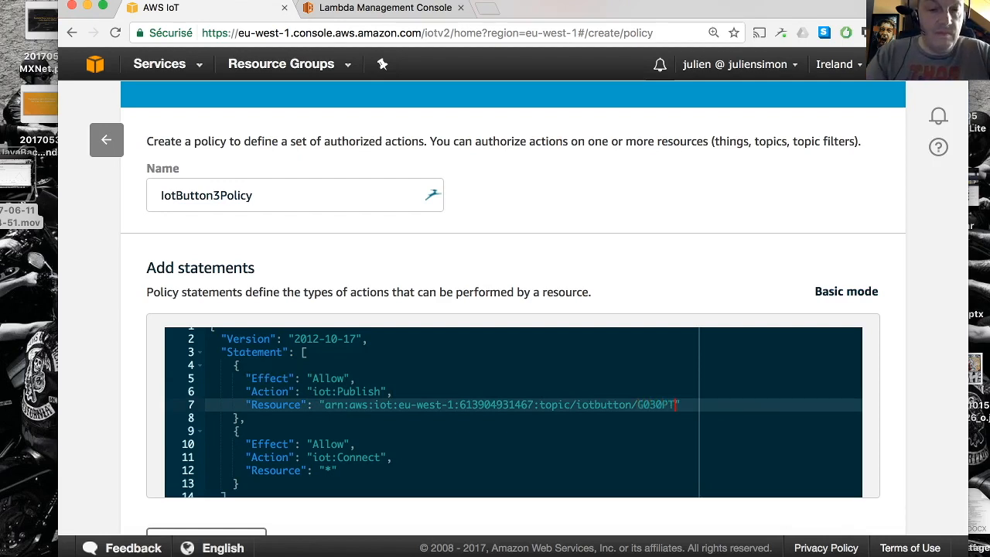
{"action": "type", "text": "02"}
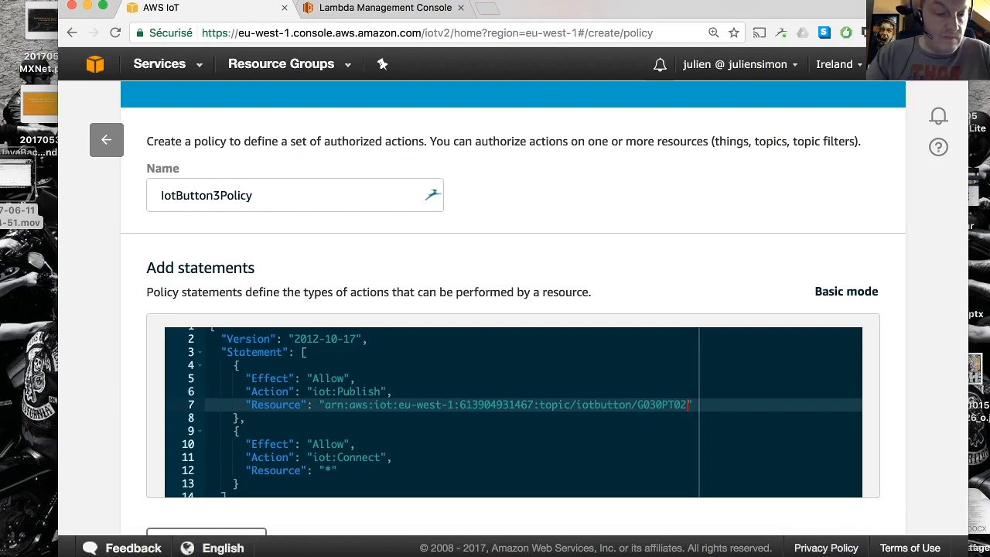
{"action": "type", "text": "2341"}
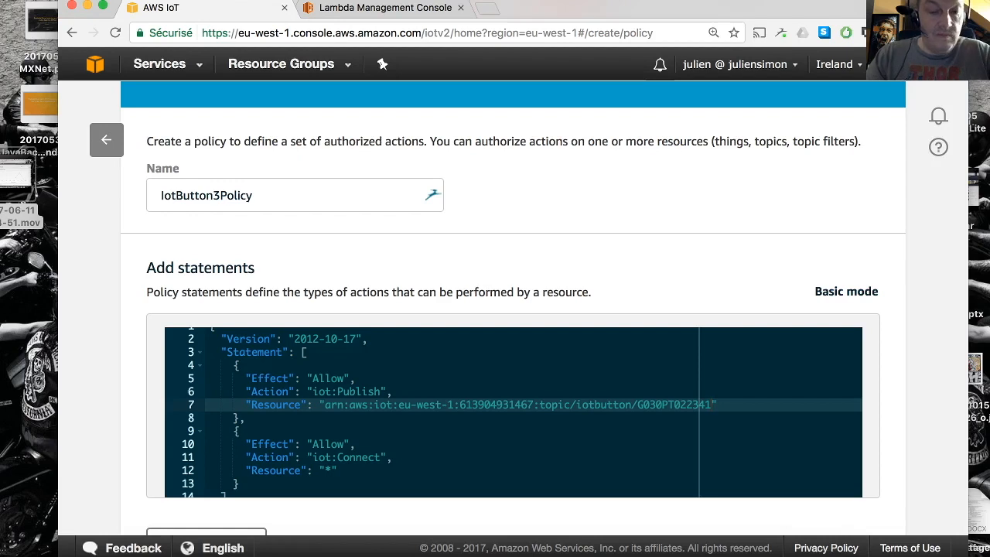
{"action": "type", "text": "LNXV"}
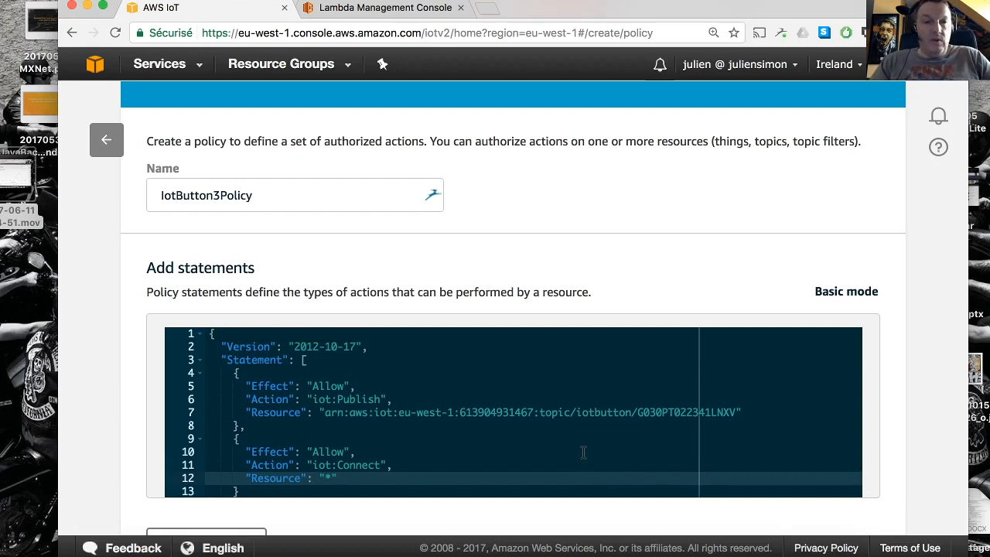
{"action": "scroll", "scroll_direction": "down", "scroll_amount": 3}
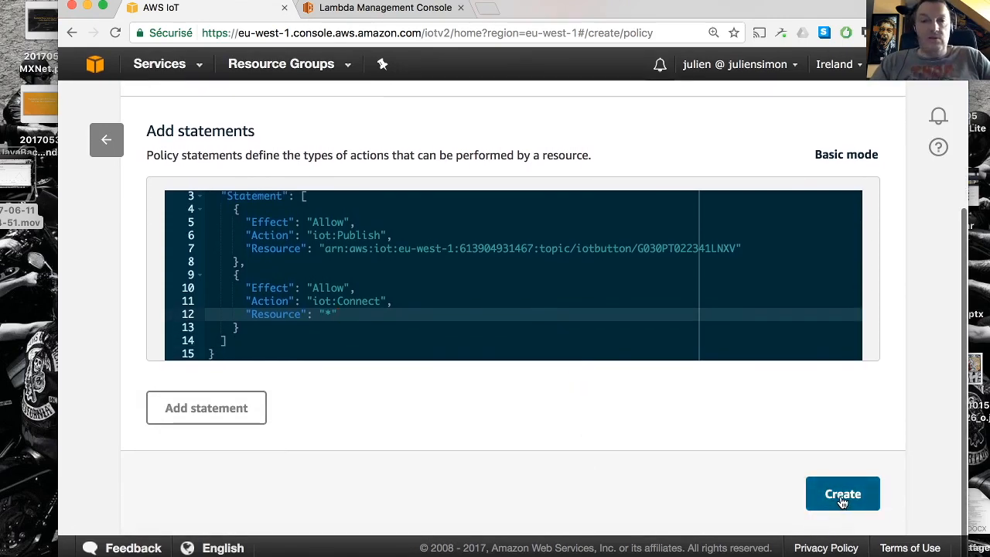
Step: Save IotButton3Policy and go back to the Policies list
{"action": "left_click", "coordinate": [842, 493]}
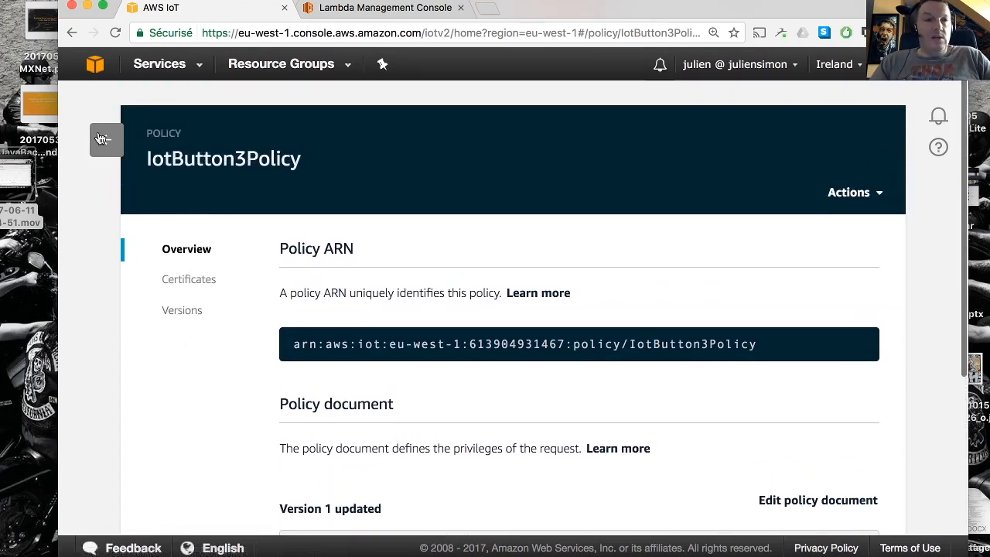
{"action": "left_click", "coordinate": [118, 334]}
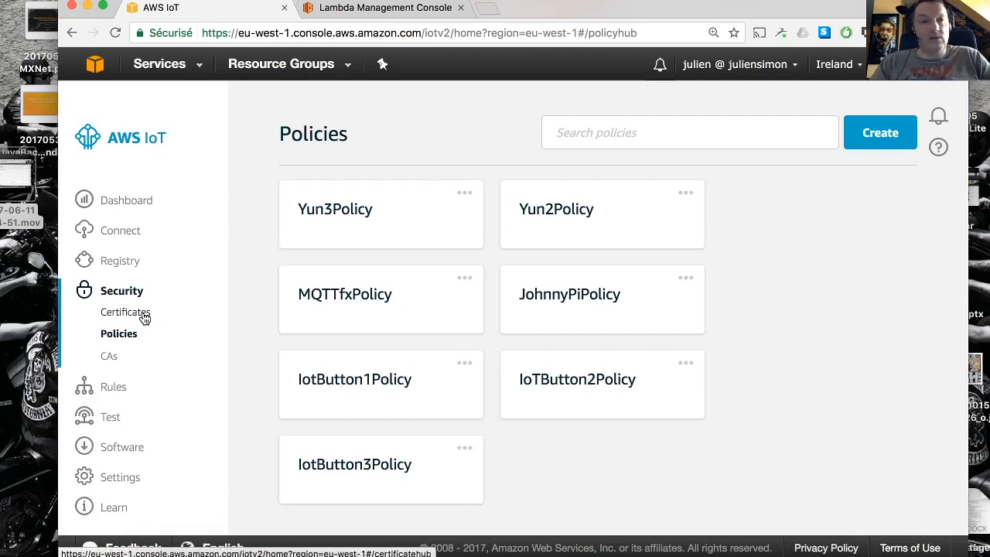
Step: Generate a new one-click certificate with its key pair from Security > Certificates
{"action": "left_click", "coordinate": [124, 313]}
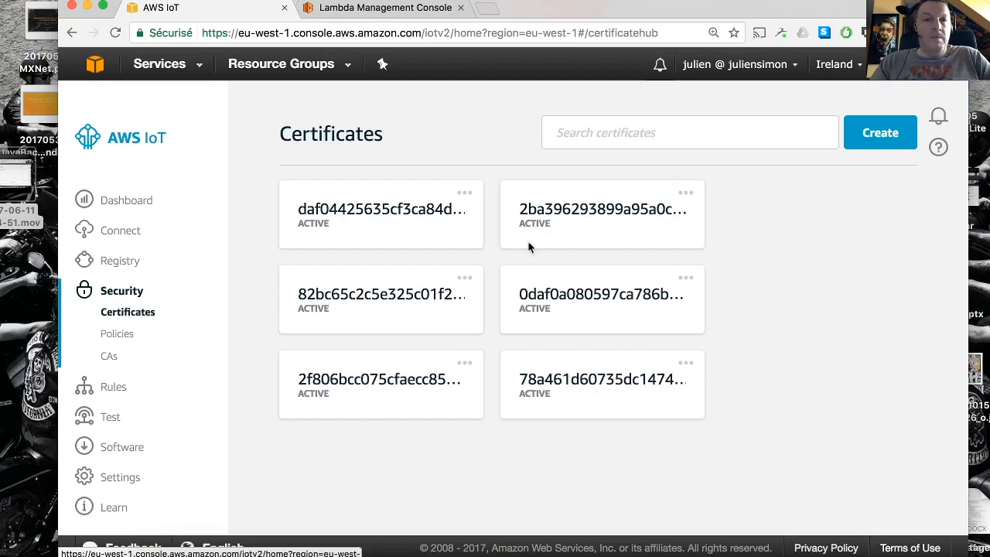
{"action": "left_click", "coordinate": [879, 133]}
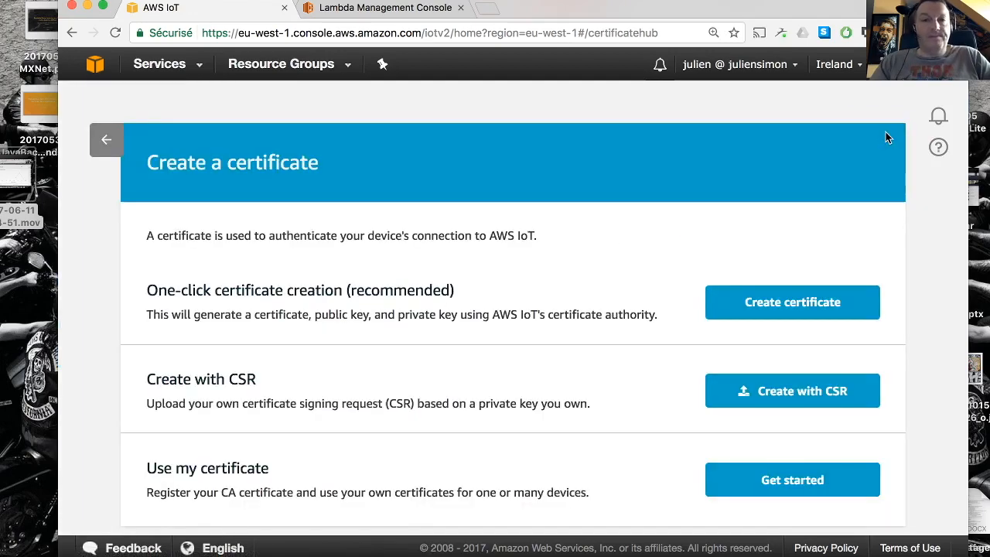
{"action": "scroll", "scroll_direction": "down", "scroll_amount": 3}
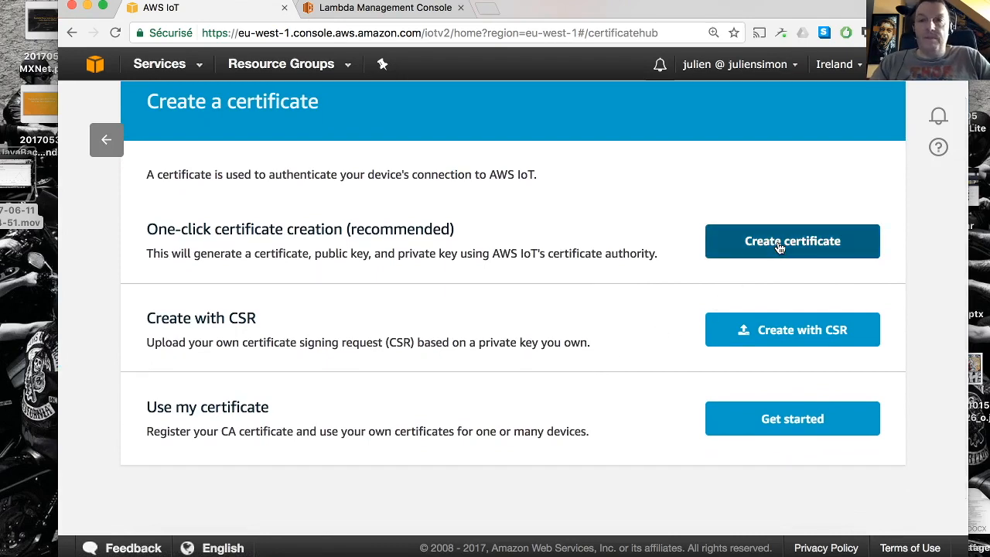
{"action": "left_click", "coordinate": [792, 242]}
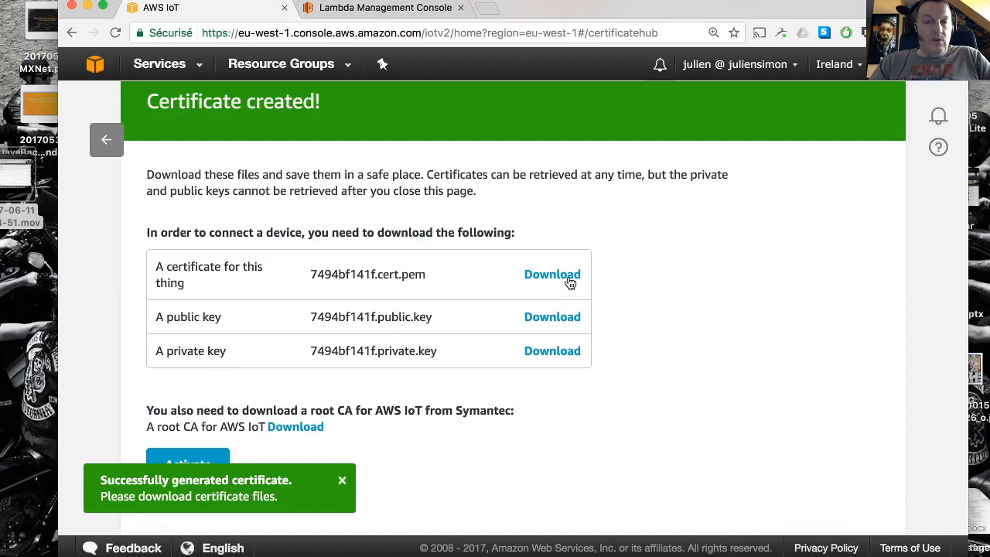
Step: Download the certificate and private key files, then activate the certificate
{"action": "left_click", "coordinate": [553, 273]}
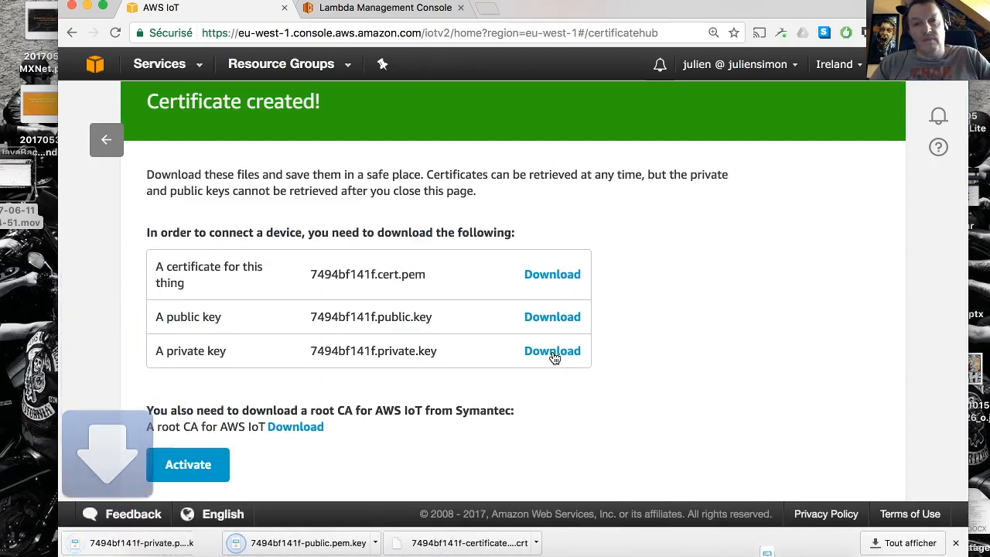
{"action": "left_click", "coordinate": [551, 349]}
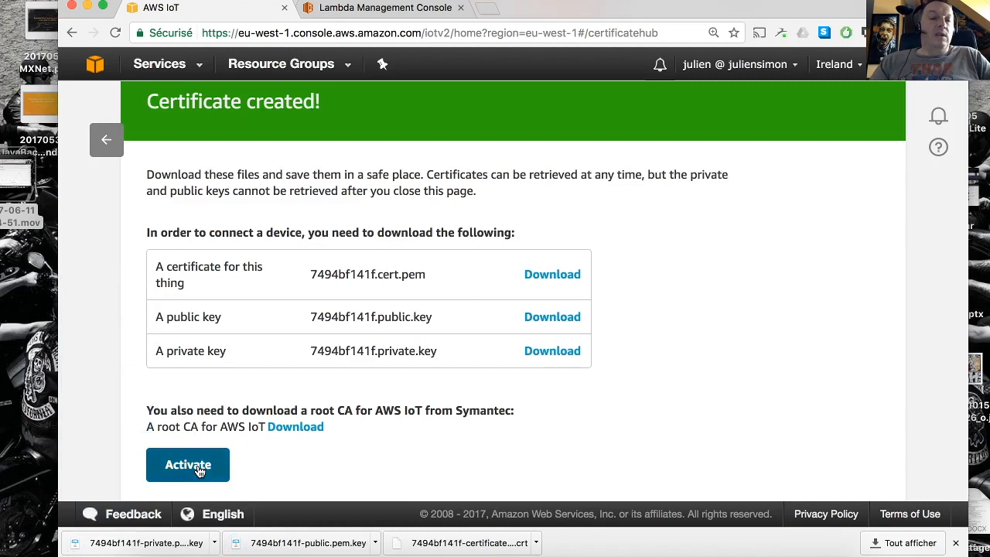
{"action": "left_click", "coordinate": [187, 464]}
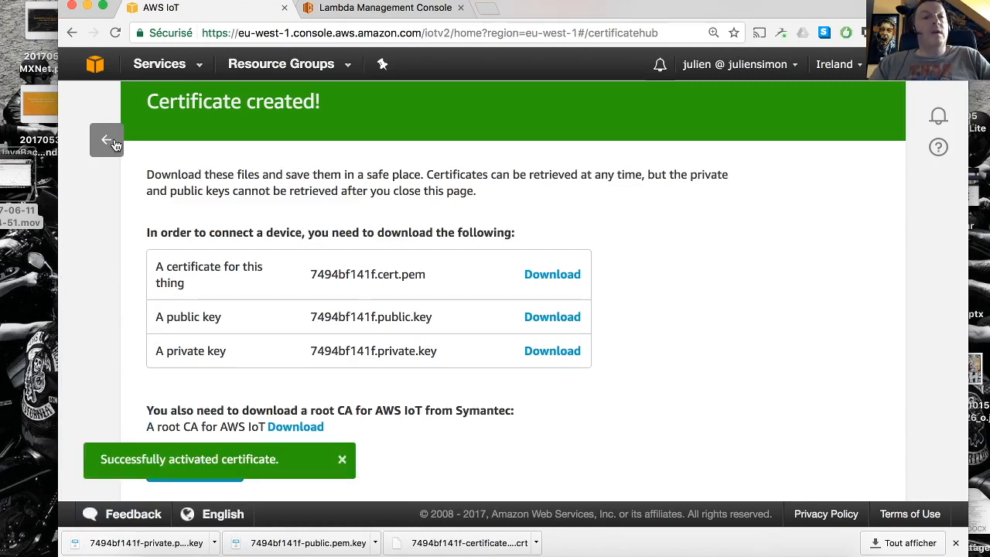
{"action": "left_click", "coordinate": [107, 139]}
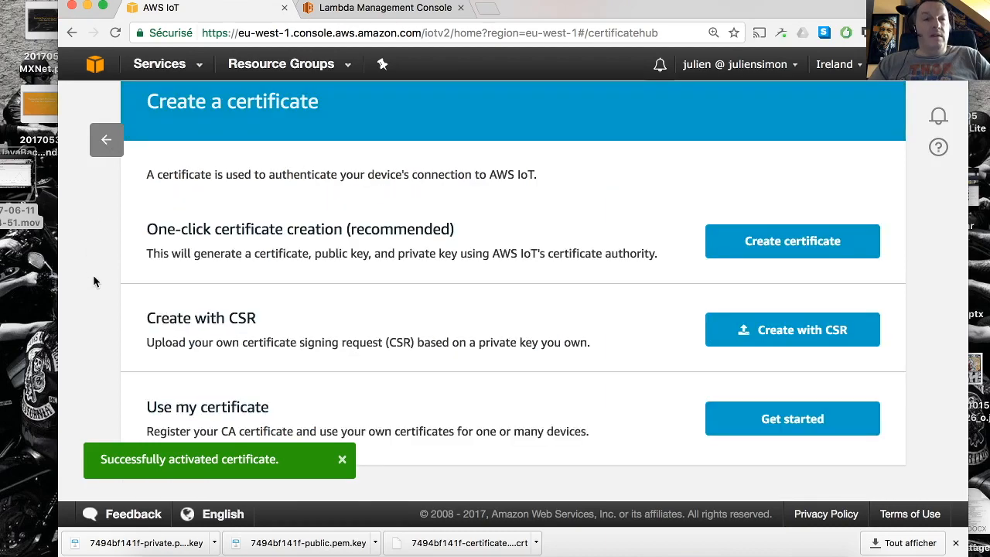
Step: Open the newly created certificate's details from the certificates list
{"action": "left_click", "coordinate": [106, 139]}
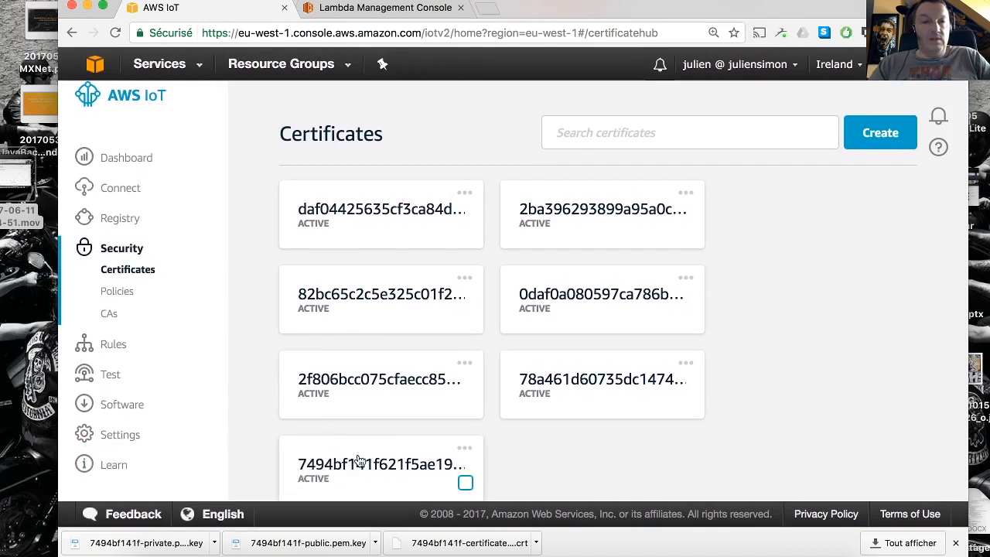
{"action": "left_click", "coordinate": [380, 465]}
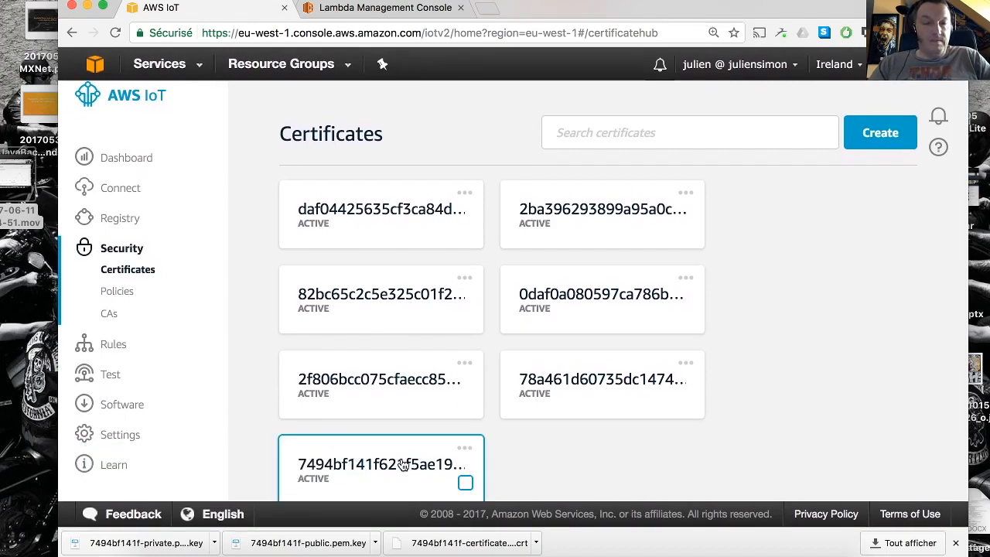
{"action": "left_click", "coordinate": [380, 464]}
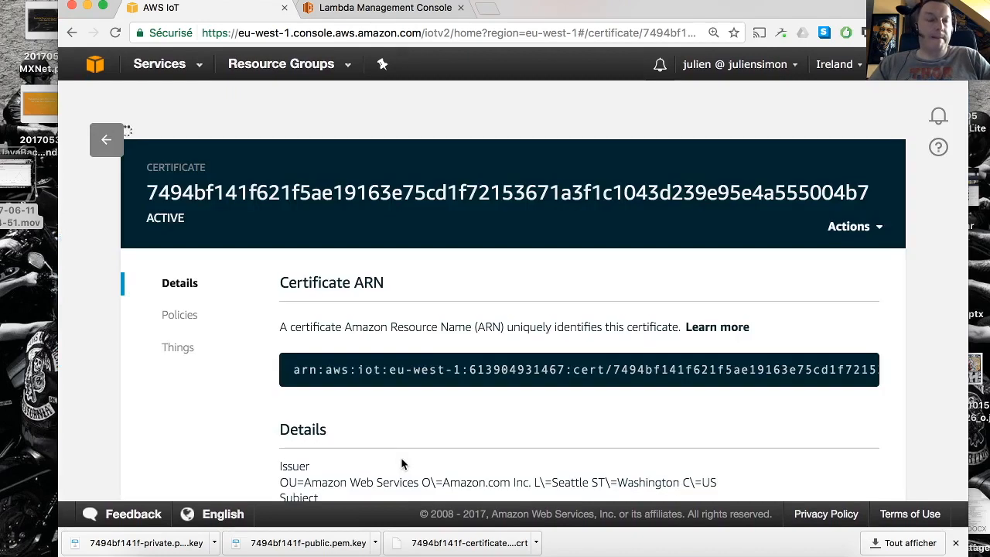
{"action": "mouse_move", "coordinate": [701, 396]}
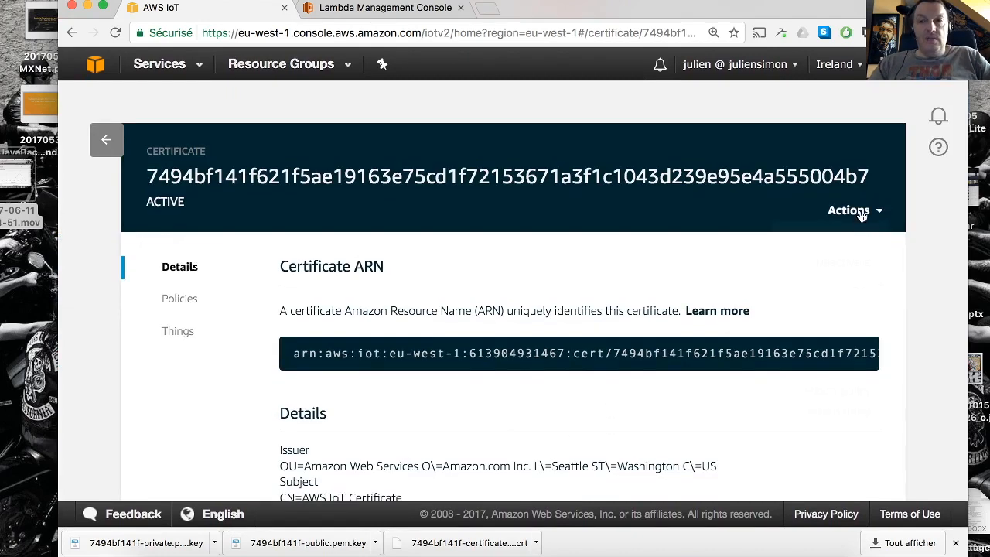
{"action": "left_click", "coordinate": [849, 210]}
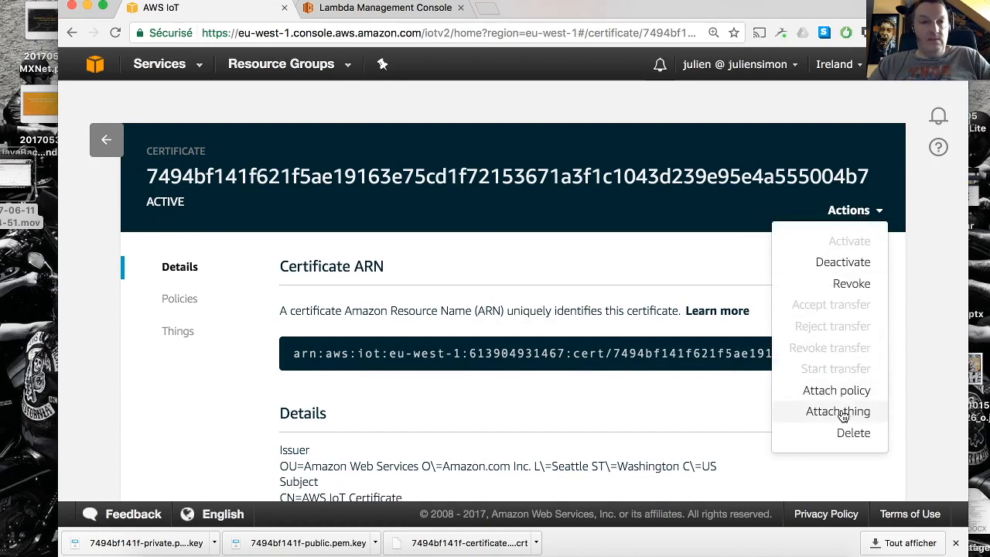
Step: Attach the IoTButton3 thing to the certificate via Actions > Attach thing
{"action": "left_click", "coordinate": [837, 412]}
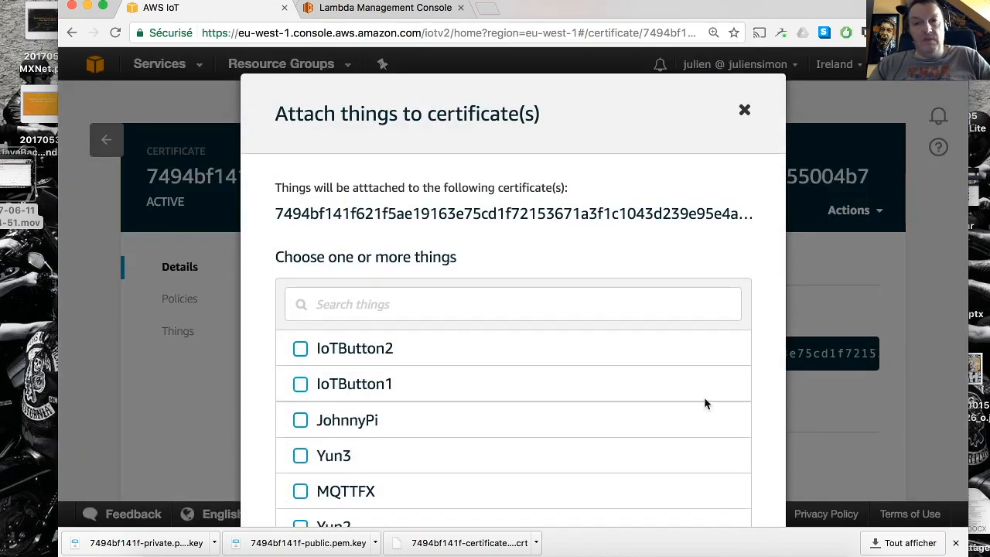
{"action": "scroll", "scroll_direction": "down", "scroll_amount": 3}
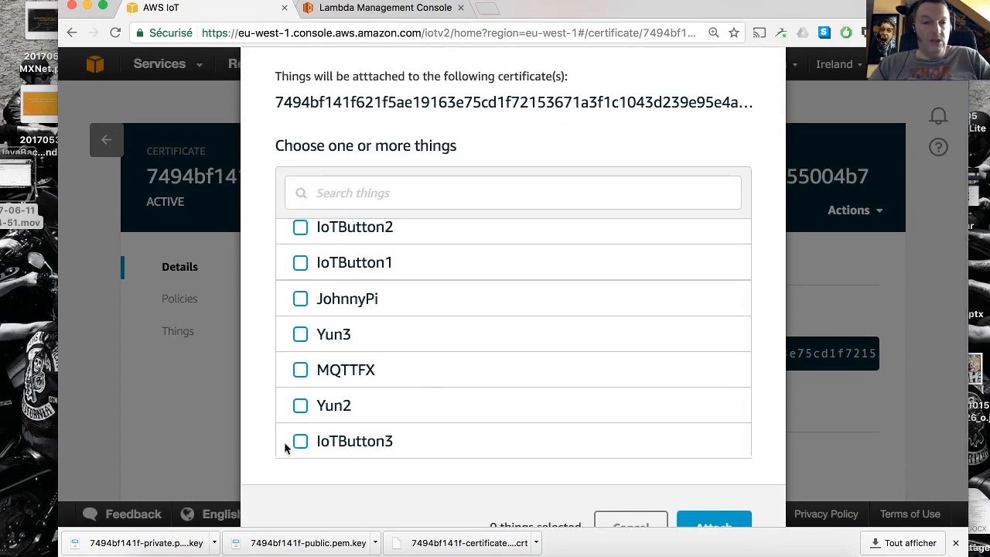
{"action": "left_click", "coordinate": [301, 441]}
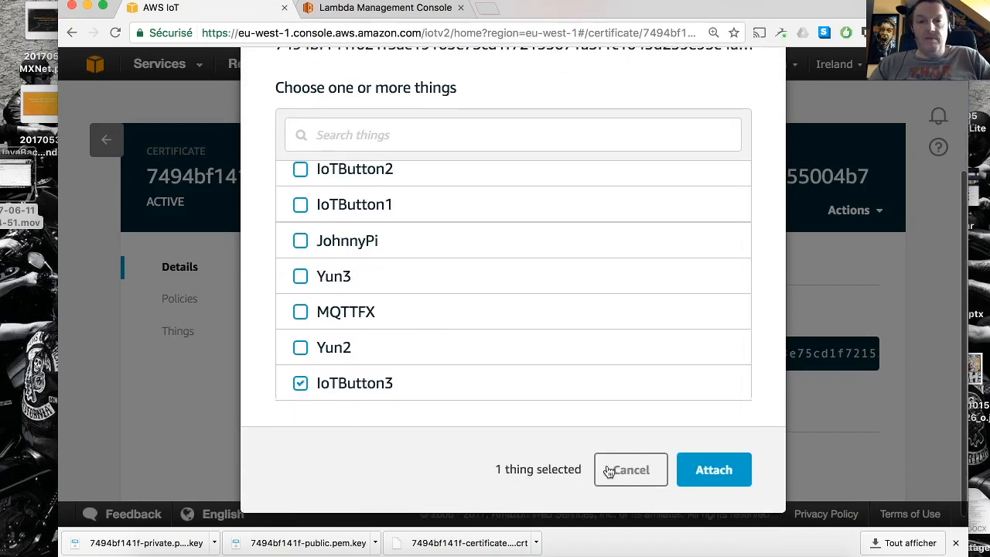
{"action": "left_click", "coordinate": [713, 470]}
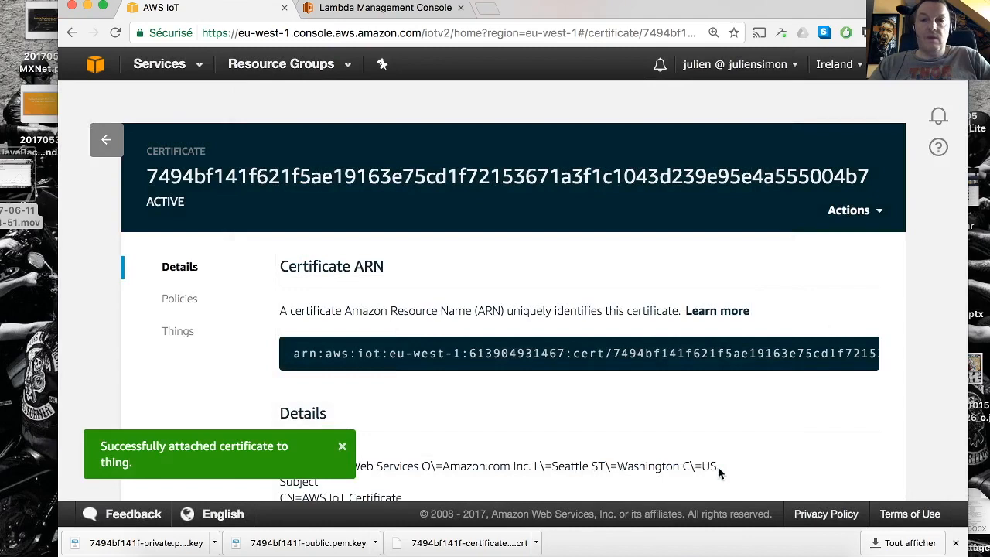
Step: Attach IotButton3Policy to the certificate via Actions > Attach policy, then return to Things
{"action": "left_click", "coordinate": [847, 211]}
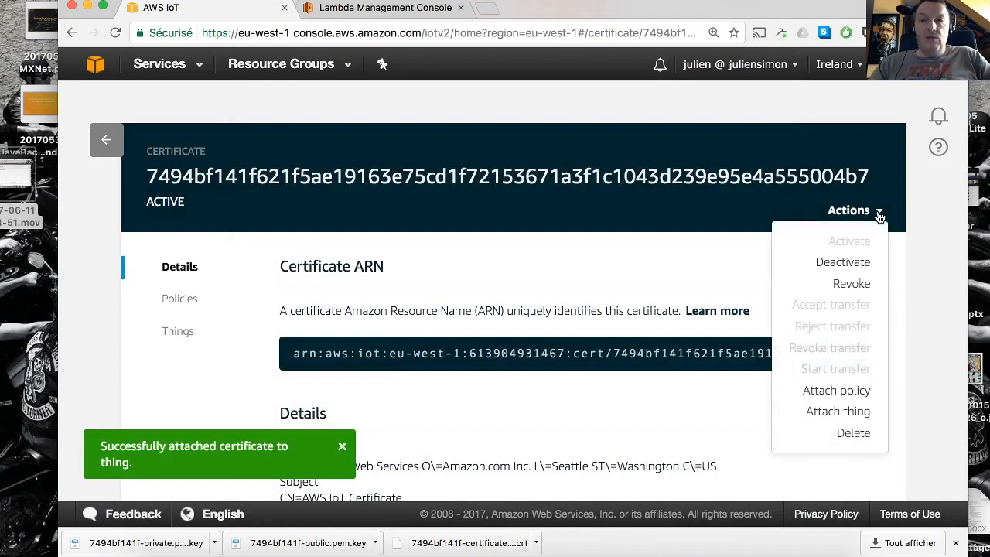
{"action": "left_click", "coordinate": [835, 390]}
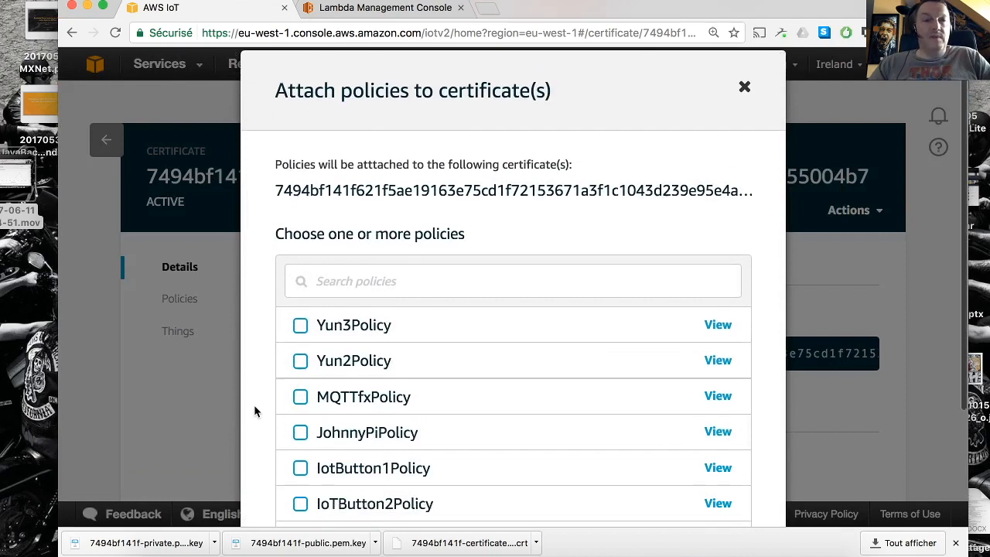
{"action": "scroll", "scroll_direction": "down", "scroll_amount": 3}
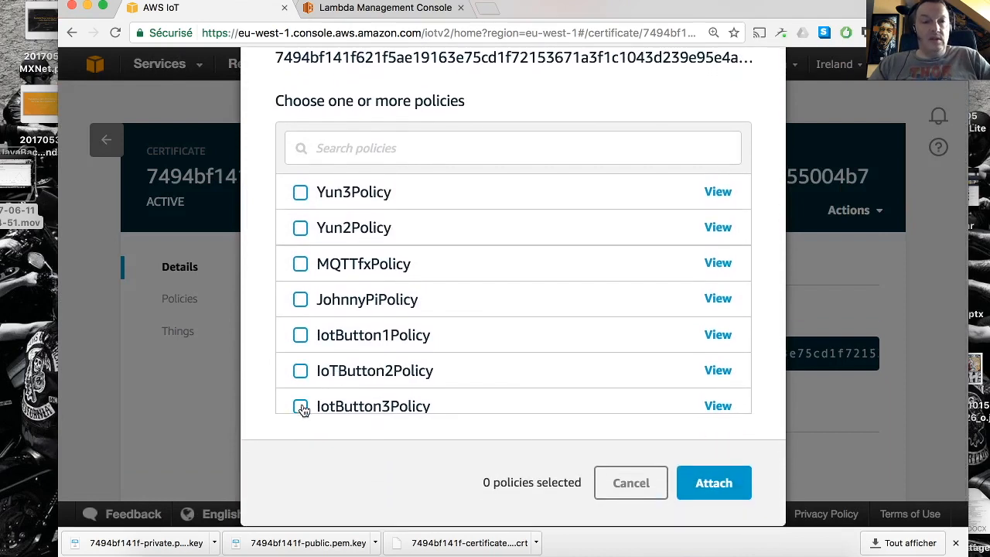
{"action": "left_click", "coordinate": [300, 405]}
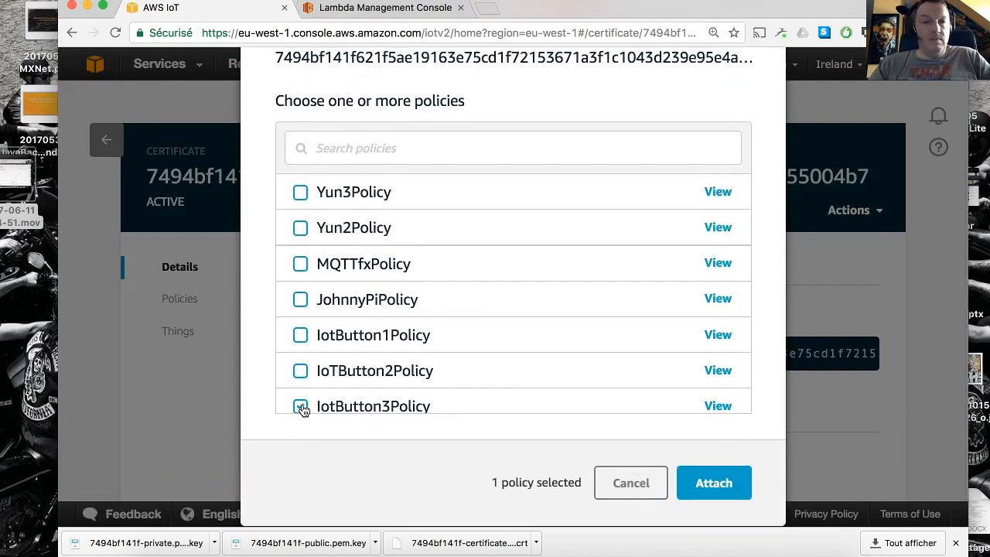
{"action": "left_click", "coordinate": [714, 482]}
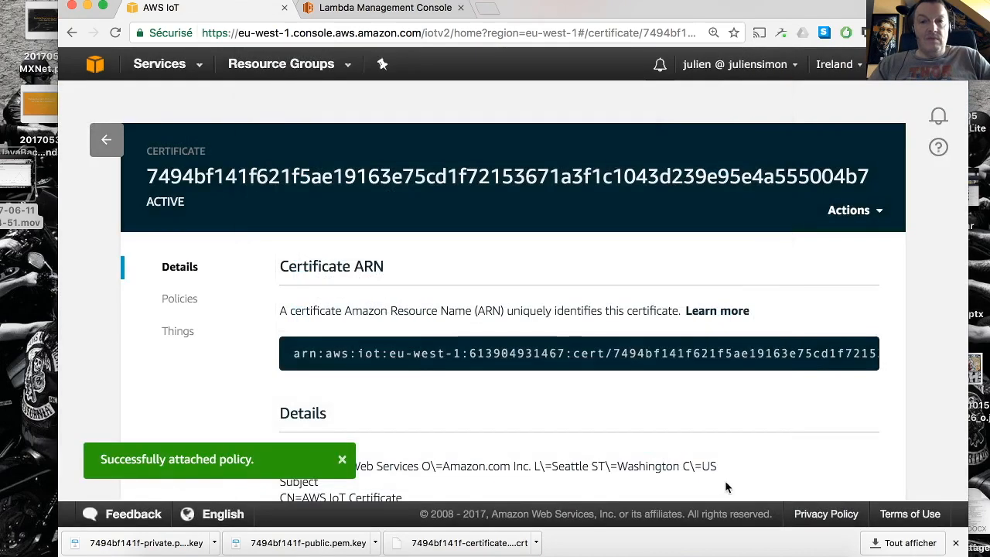
{"action": "scroll", "scroll_direction": "down", "scroll_amount": 3}
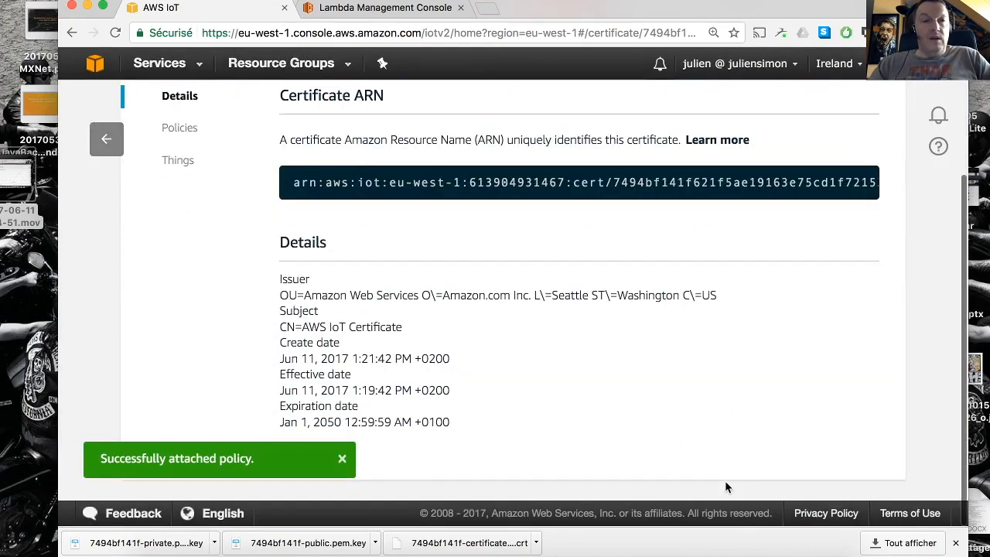
{"action": "left_click", "coordinate": [105, 140]}
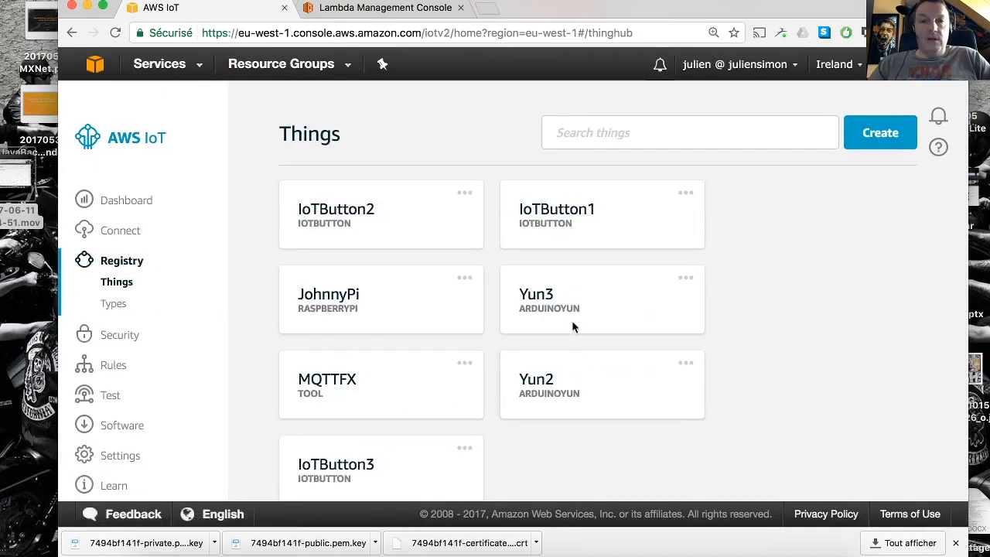
Step: Check IoTButton3's Security shows the linked certificate, then view other certificate creation options
{"action": "left_click", "coordinate": [336, 464]}
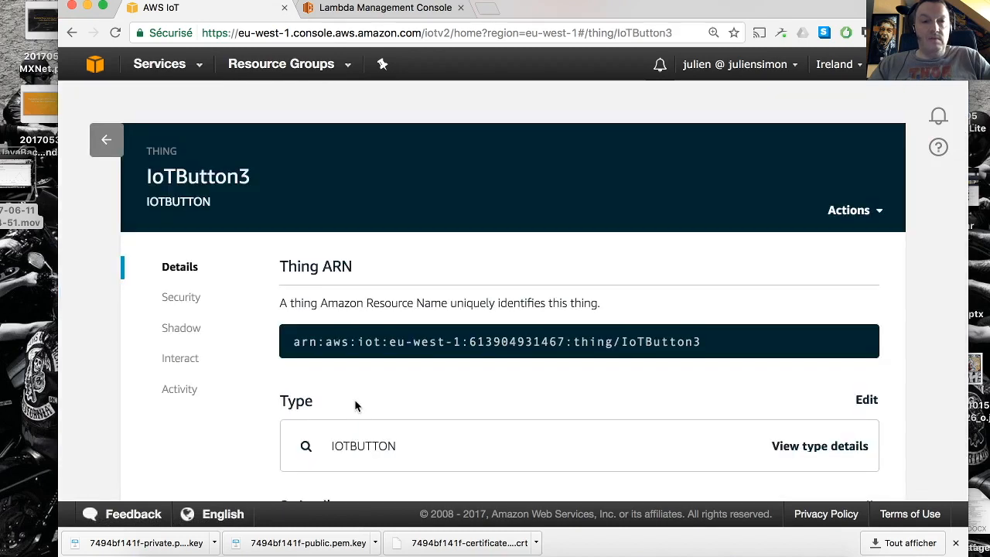
{"action": "scroll", "scroll_direction": "down", "scroll_amount": 3}
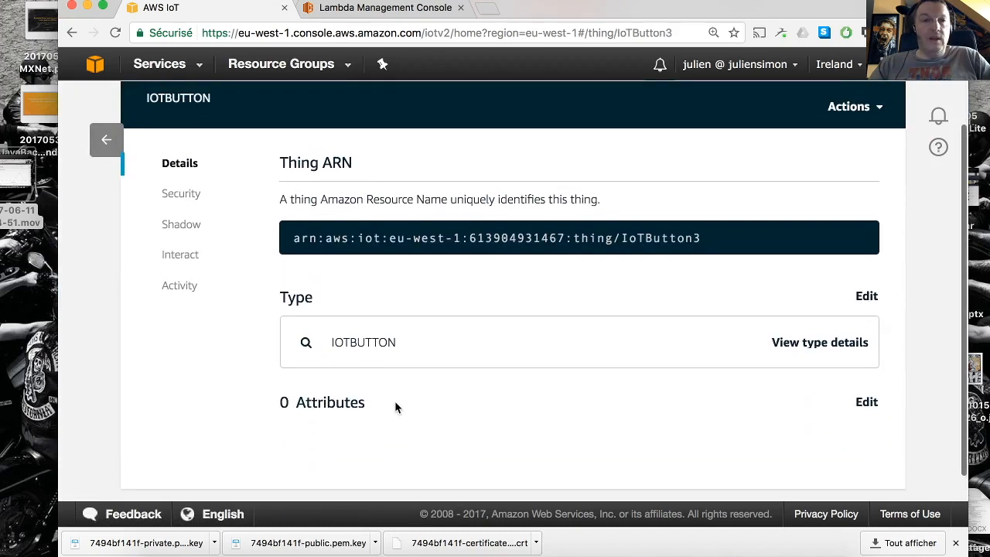
{"action": "left_click", "coordinate": [181, 193]}
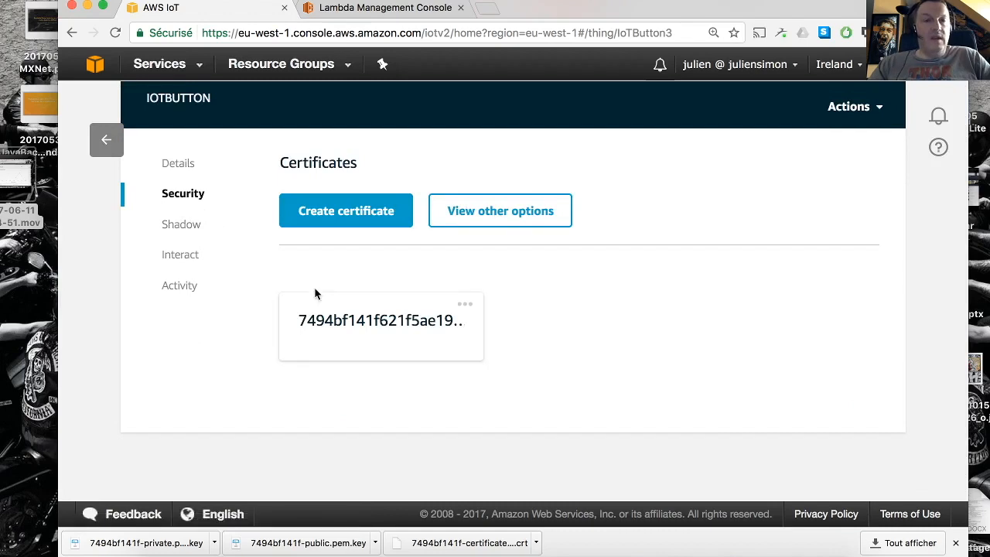
{"action": "mouse_move", "coordinate": [501, 210]}
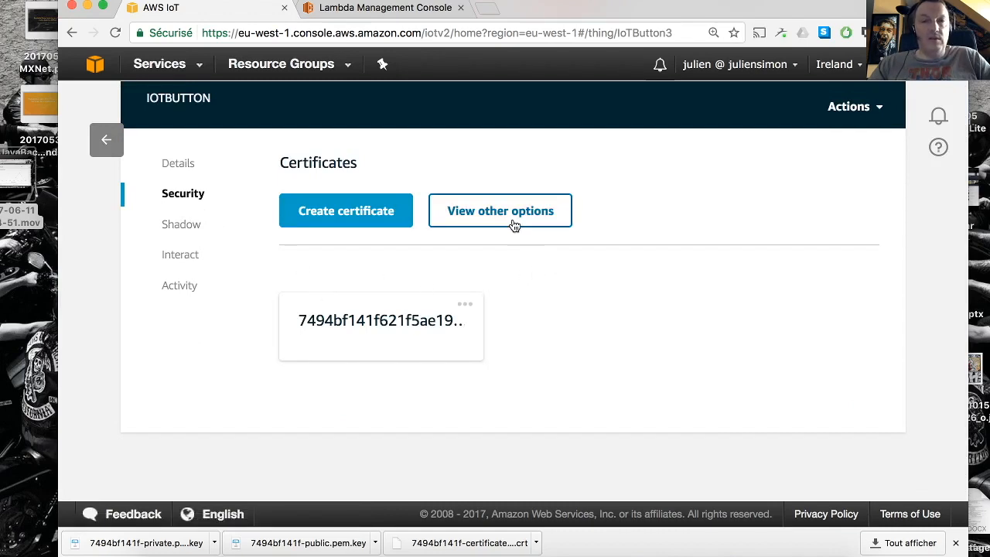
{"action": "left_click", "coordinate": [500, 210]}
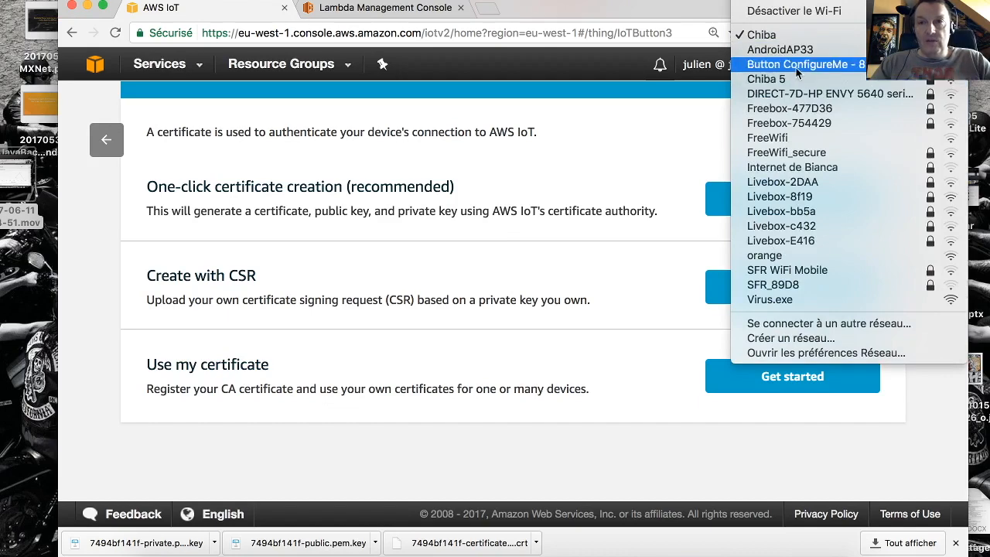
Step: Join the Button ConfigureMe - 8B7 Wi-Fi network with its WPA2 password
{"action": "left_click", "coordinate": [804, 65]}
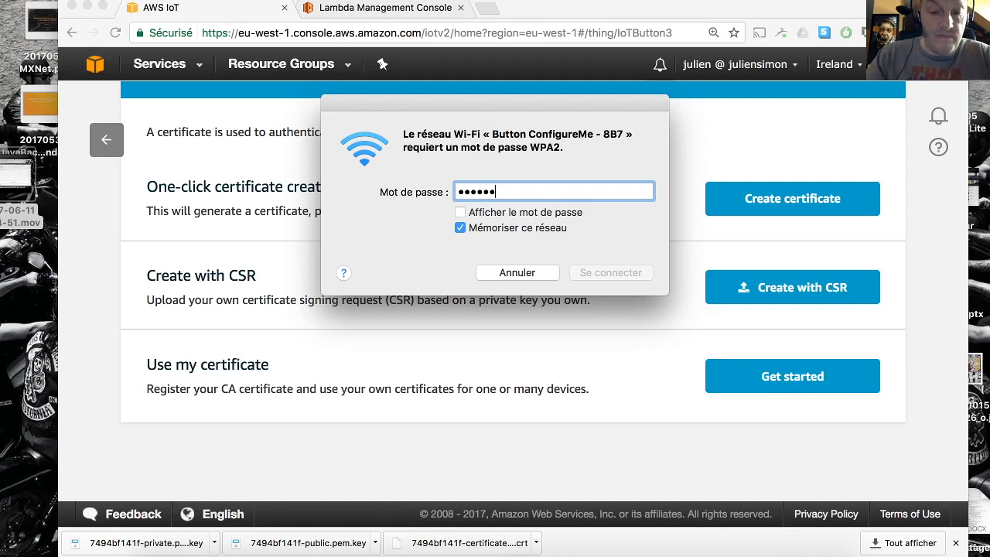
{"action": "left_click", "coordinate": [609, 273]}
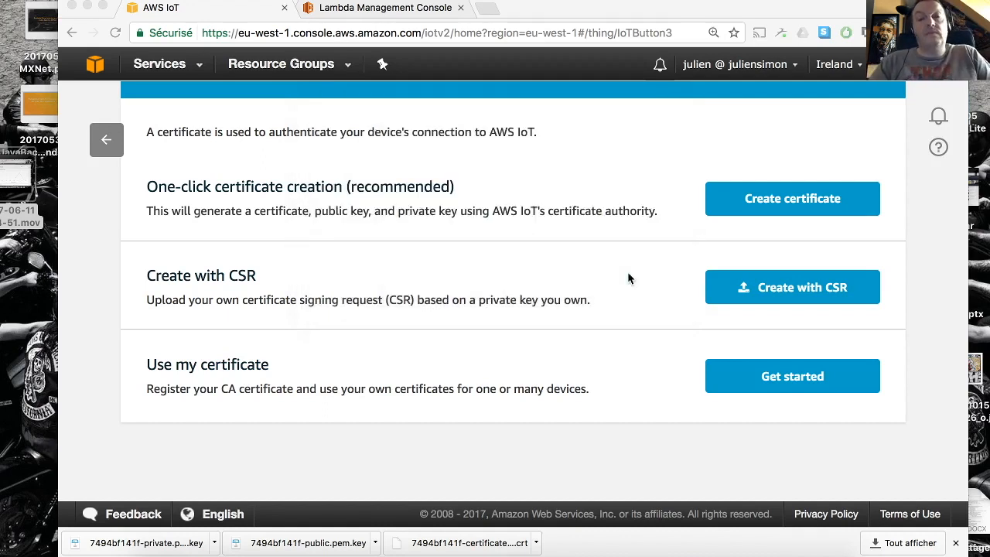
{"action": "mouse_move", "coordinate": [724, 120]}
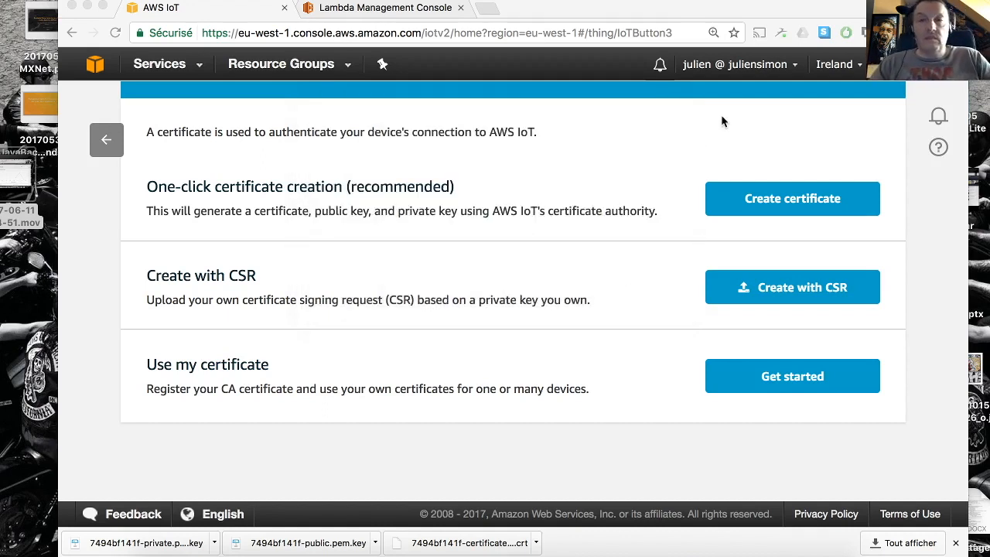
{"action": "mouse_move", "coordinate": [724, 139]}
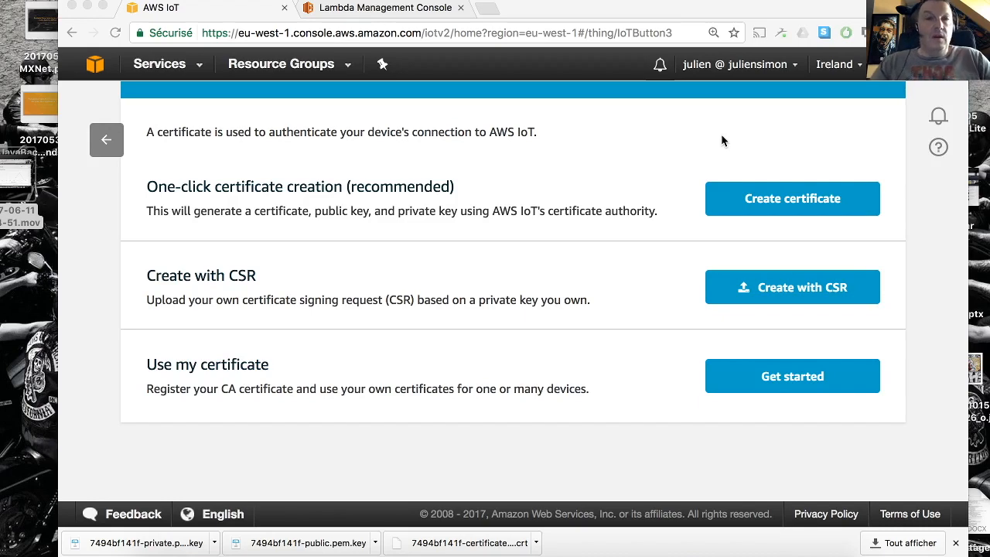
{"action": "mouse_move", "coordinate": [653, 173]}
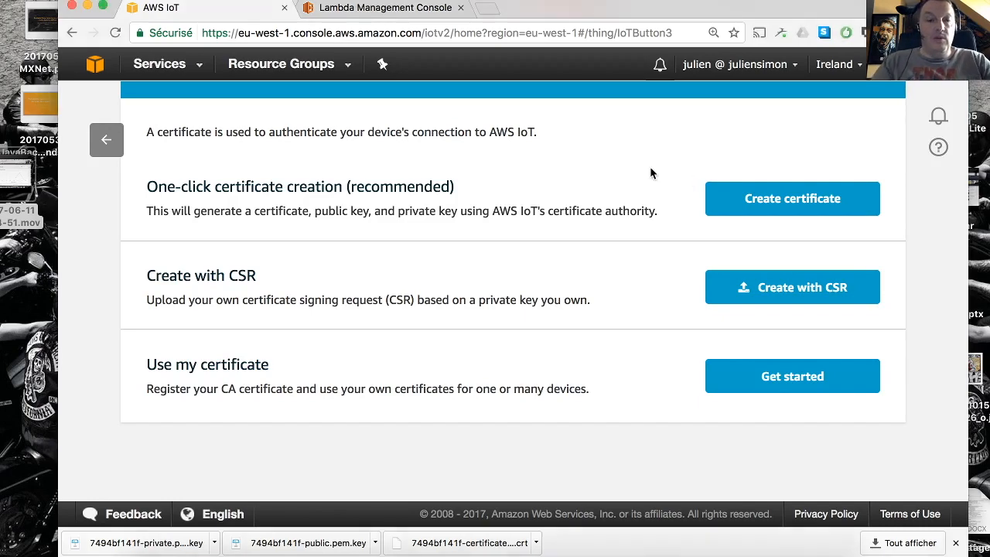
Step: Load the button's configuration page at 192.168.0.1 in Chrome
{"action": "type", "text": "192.168.1.10:5001"}
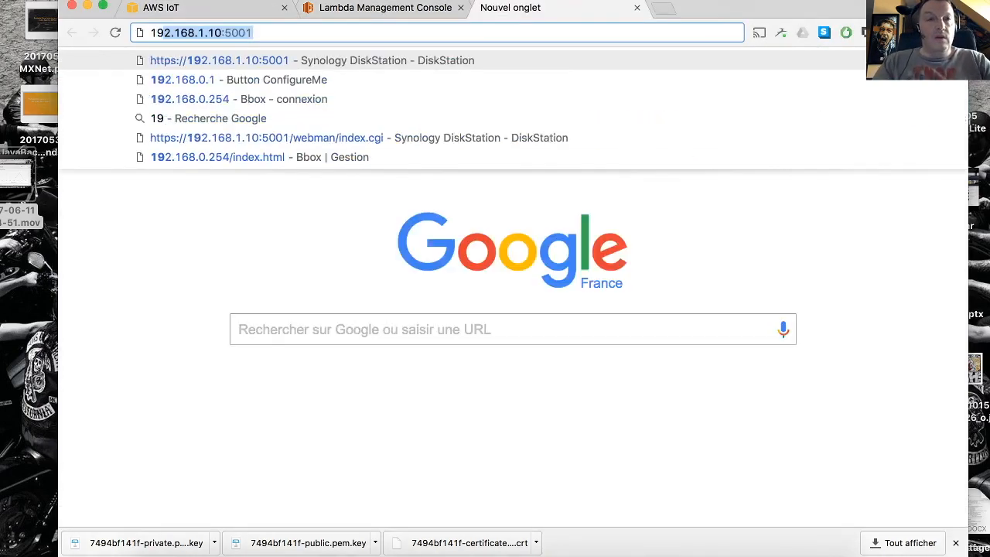
{"action": "type", "text": "192.168.1.1"}
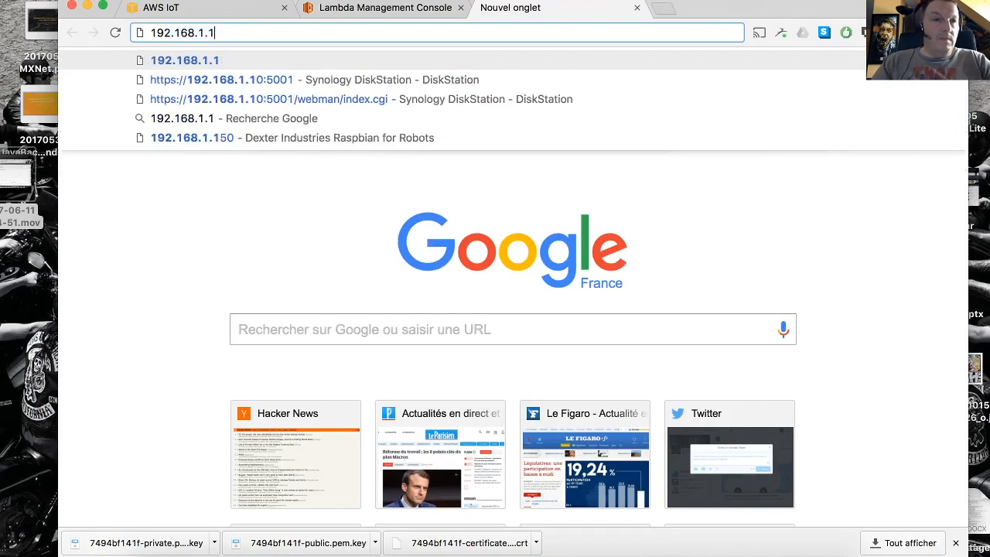
{"action": "type", "text": "192.168.0.1"}
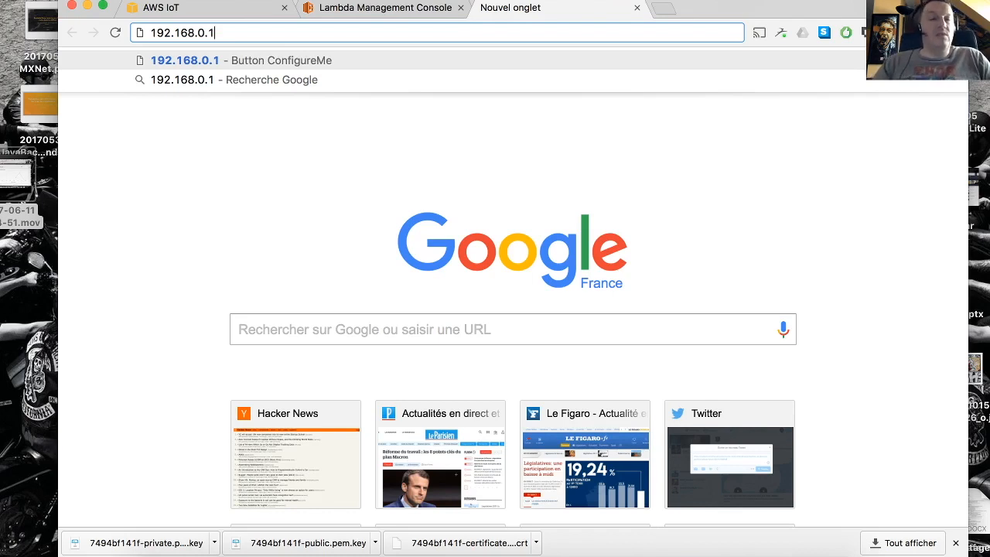
{"action": "key", "text": "enter"}
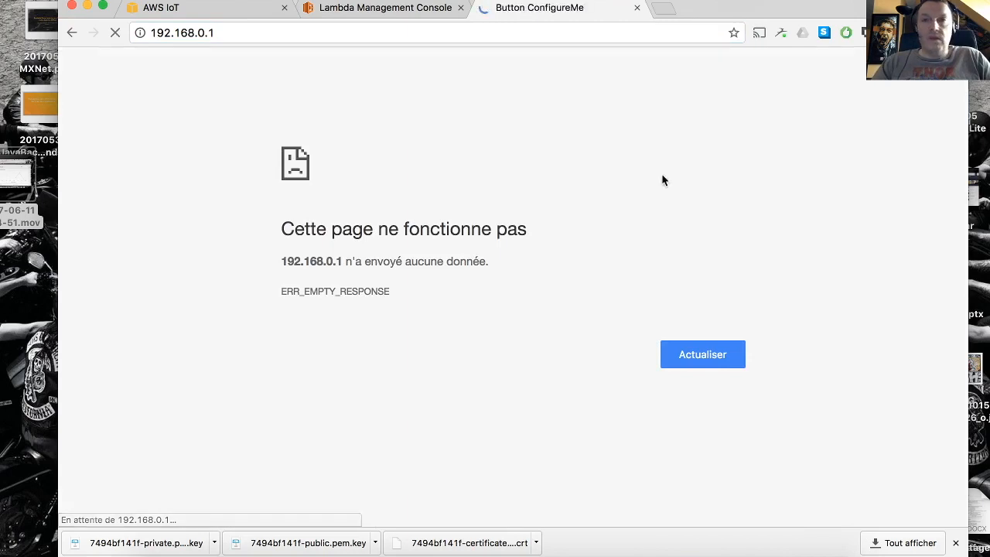
Step: Retry and reload the ConfigureMe page after the device information error until it responds
{"action": "left_click", "coordinate": [703, 353]}
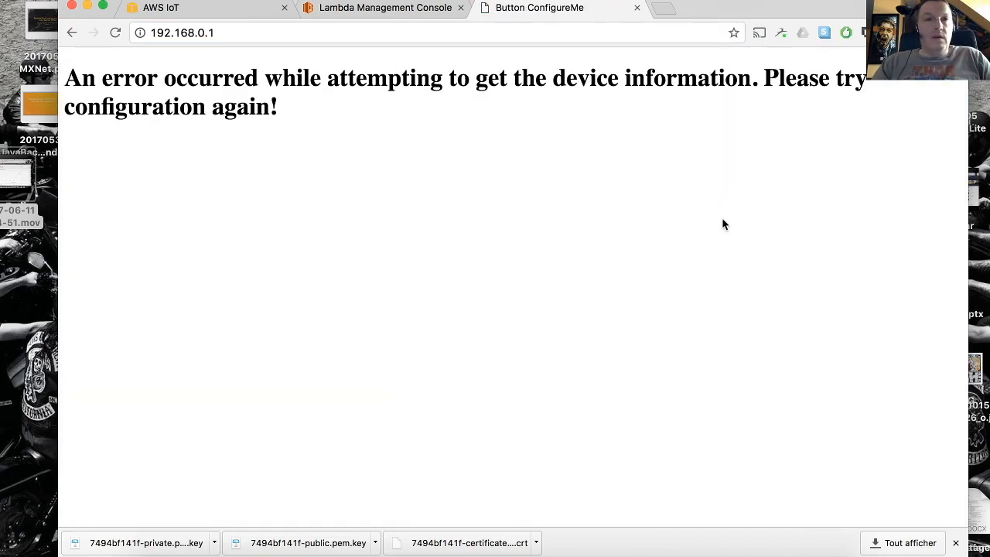
{"action": "left_click", "coordinate": [115, 33]}
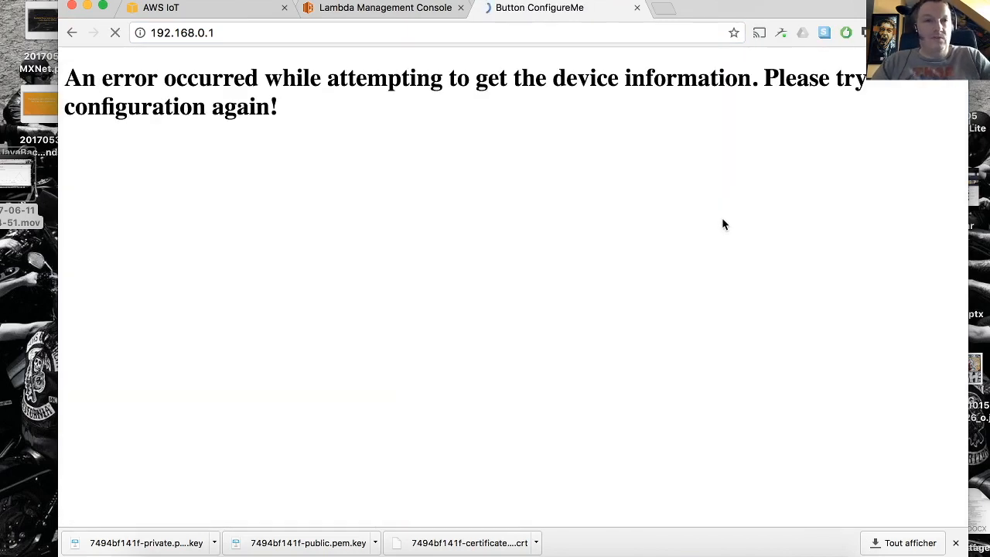
{"action": "left_click", "coordinate": [114, 33]}
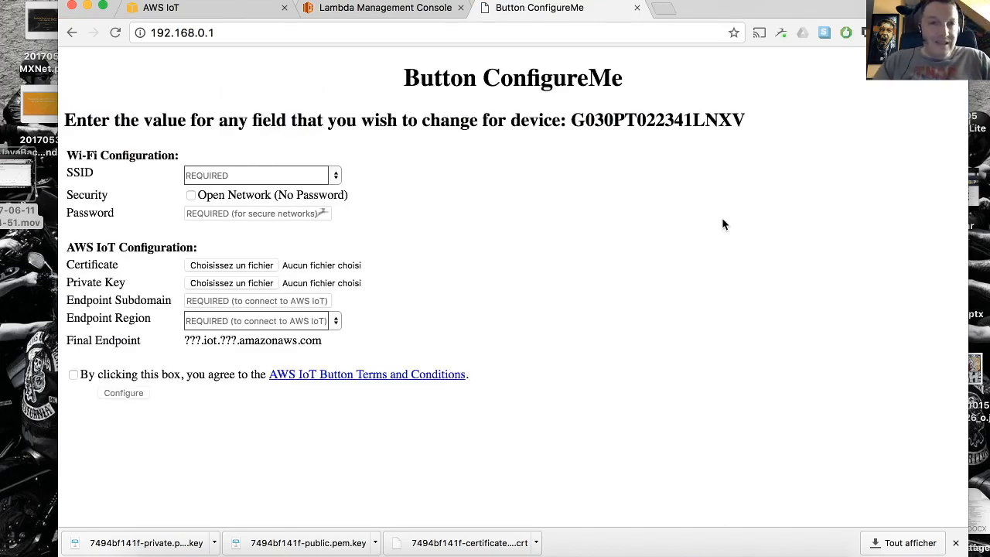
{"action": "mouse_move", "coordinate": [625, 247]}
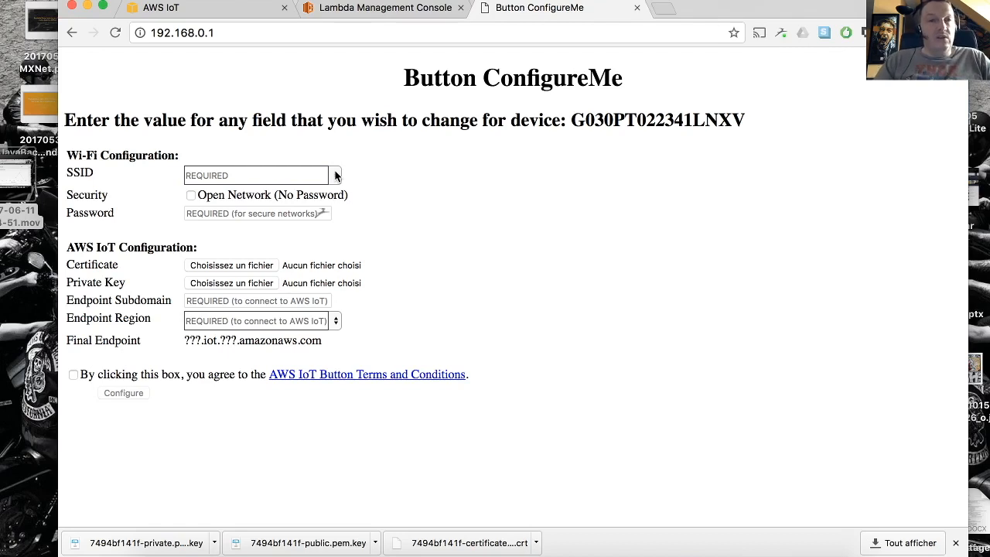
Step: Set the Wi-Fi SSID to AndroidAP33 and mark it as an open network
{"action": "left_click", "coordinate": [255, 175]}
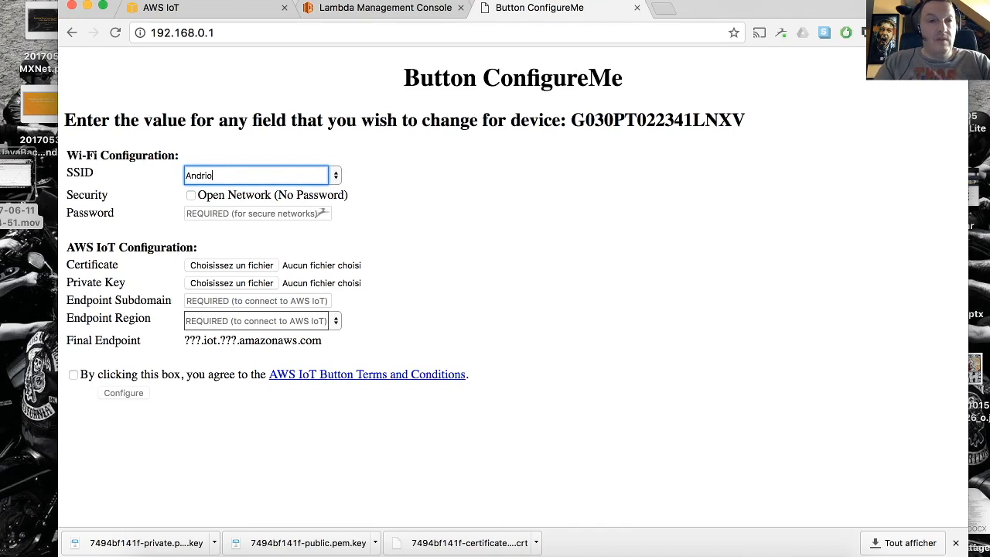
{"action": "type", "text": "AndroidAP33"}
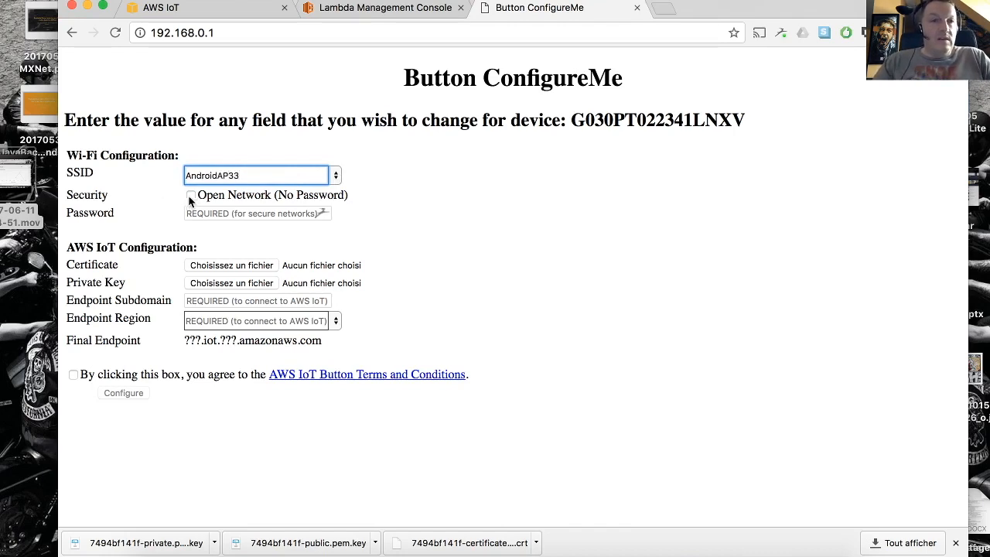
{"action": "left_click", "coordinate": [192, 195]}
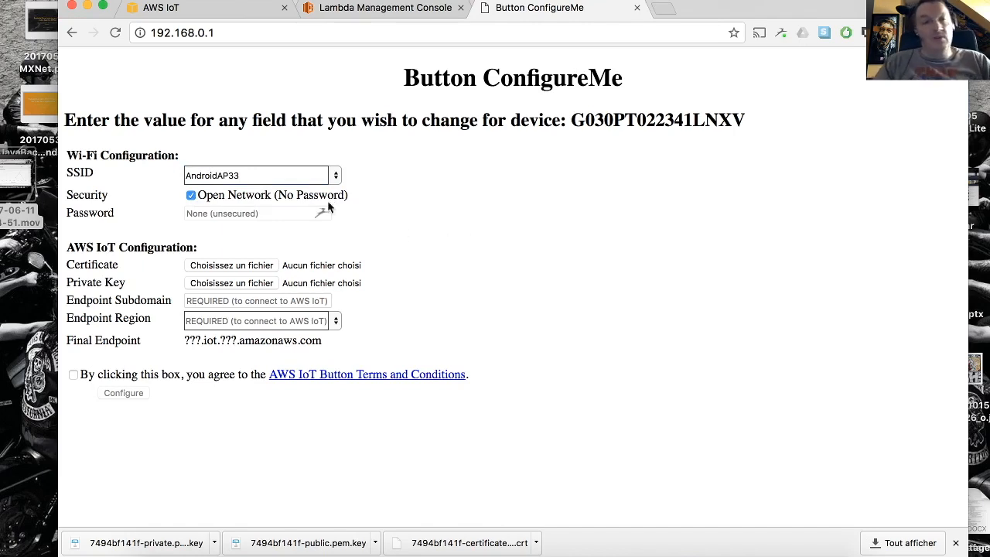
{"action": "mouse_move", "coordinate": [409, 235]}
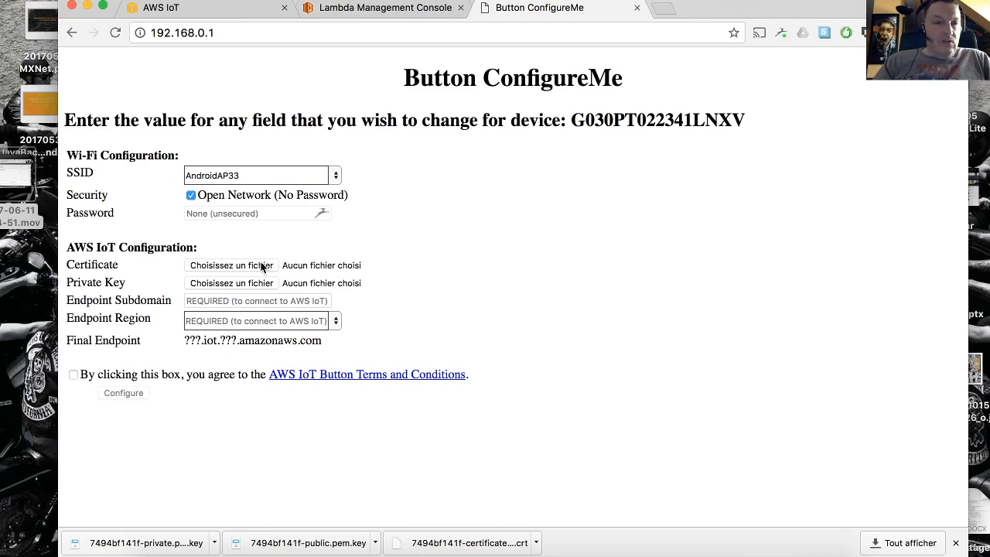
Step: Attach the 7494bf141f certificate and private key files from Downloads, then return to AWS IoT
{"action": "left_click", "coordinate": [230, 264]}
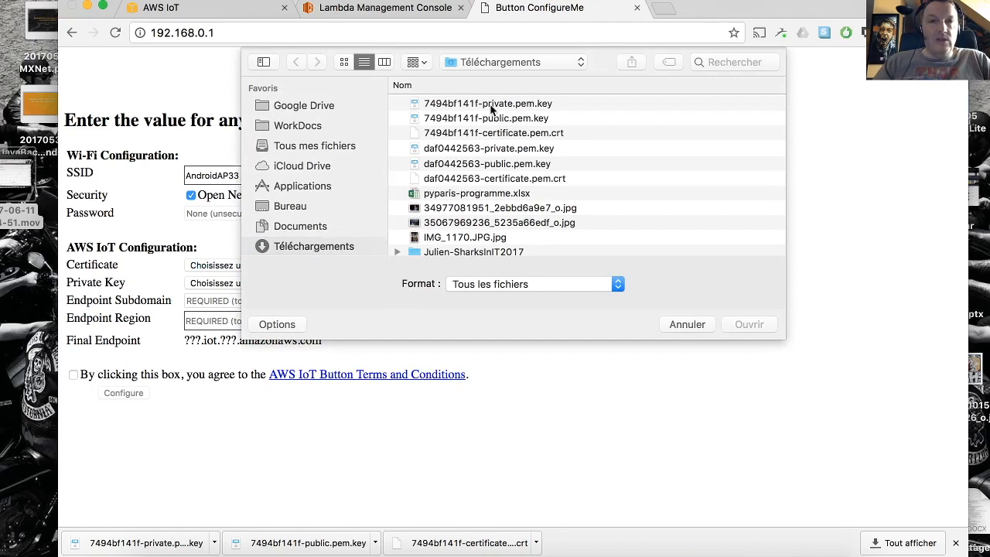
{"action": "left_click", "coordinate": [495, 133]}
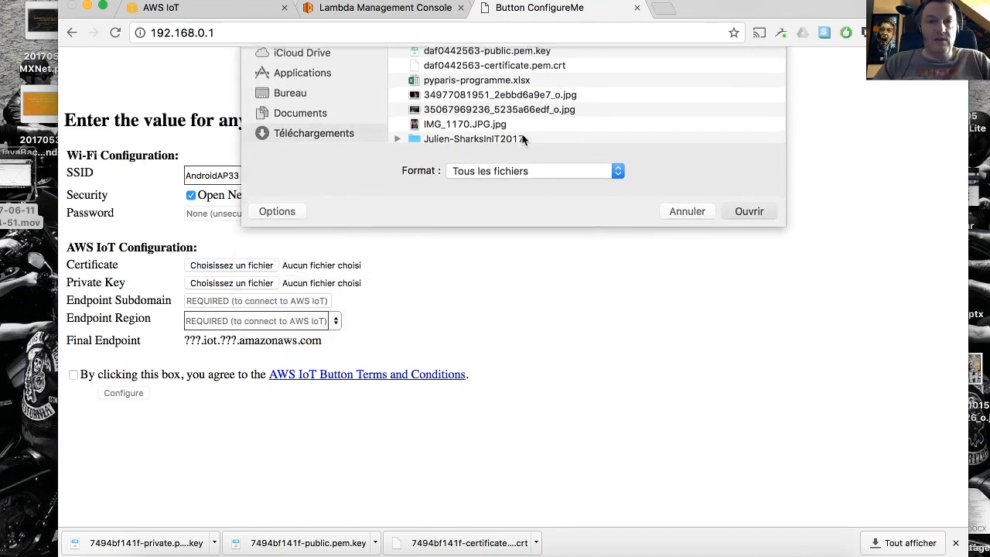
{"action": "left_click", "coordinate": [749, 211]}
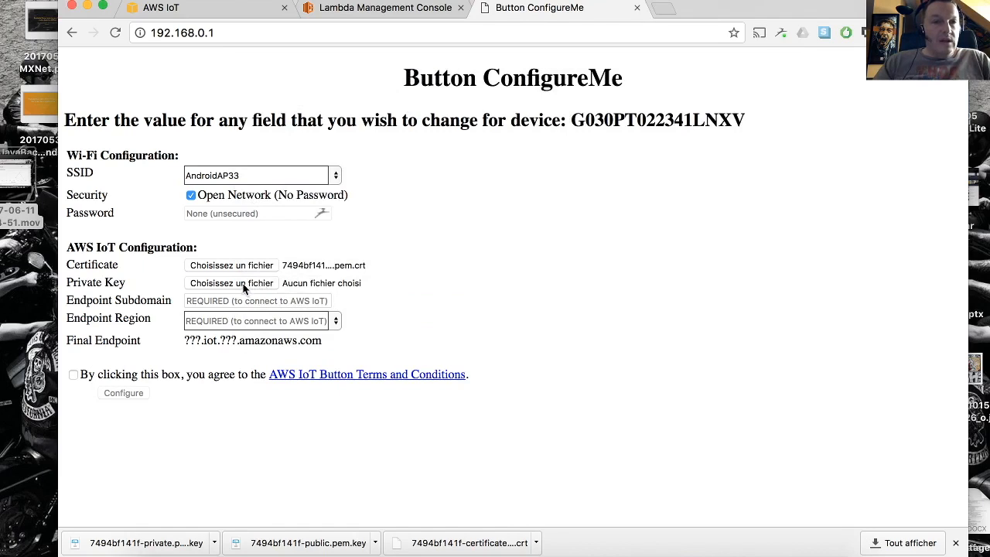
{"action": "left_click", "coordinate": [231, 282]}
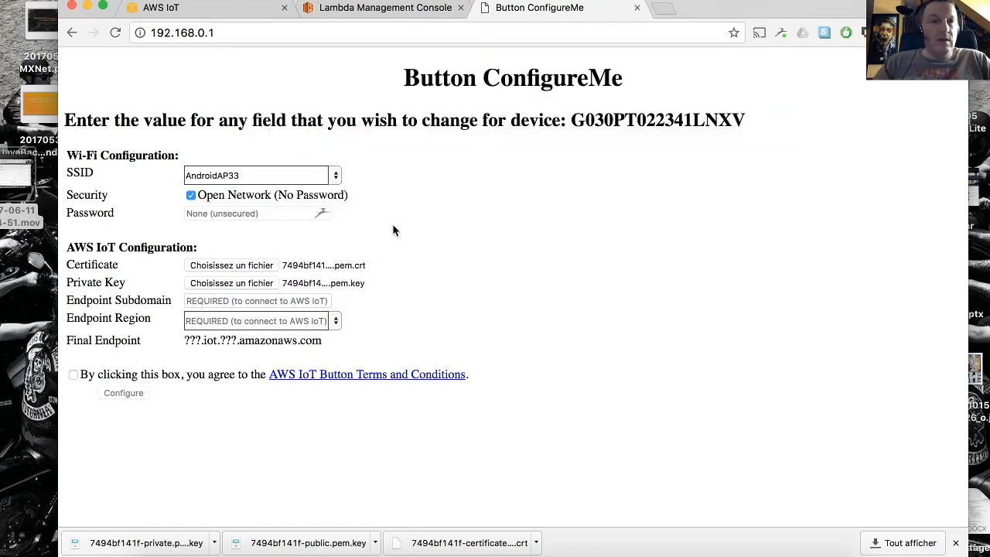
{"action": "mouse_move", "coordinate": [358, 314]}
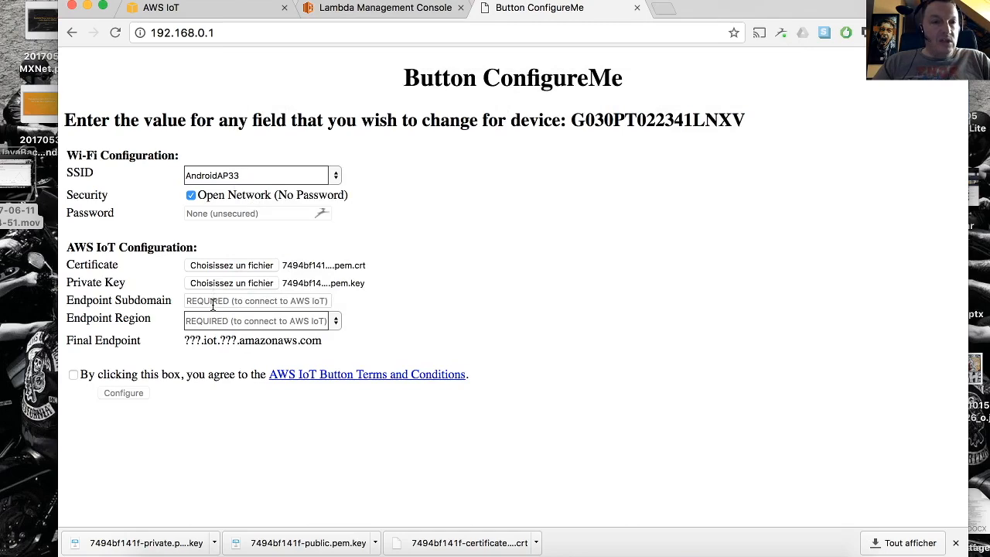
{"action": "left_click", "coordinate": [161, 7]}
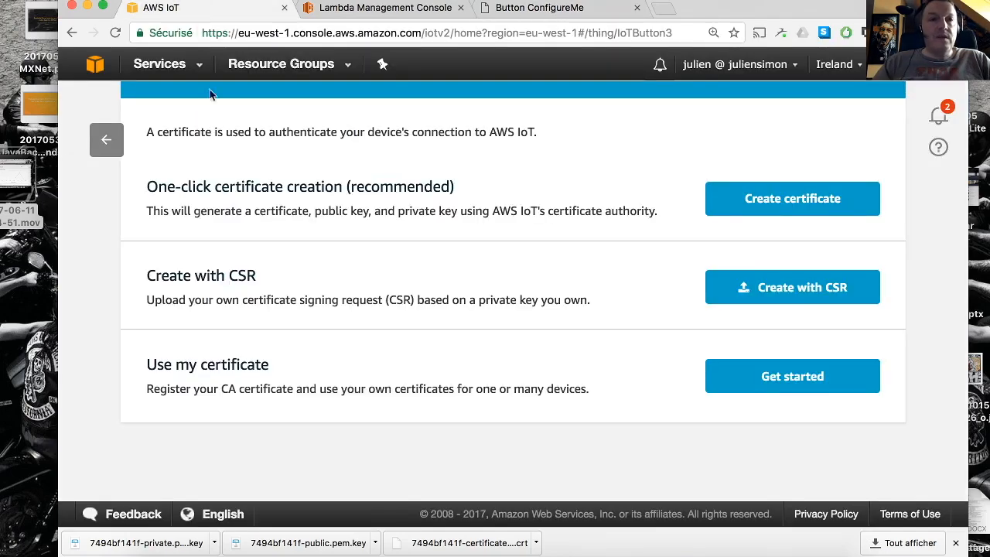
{"action": "left_click", "coordinate": [105, 139]}
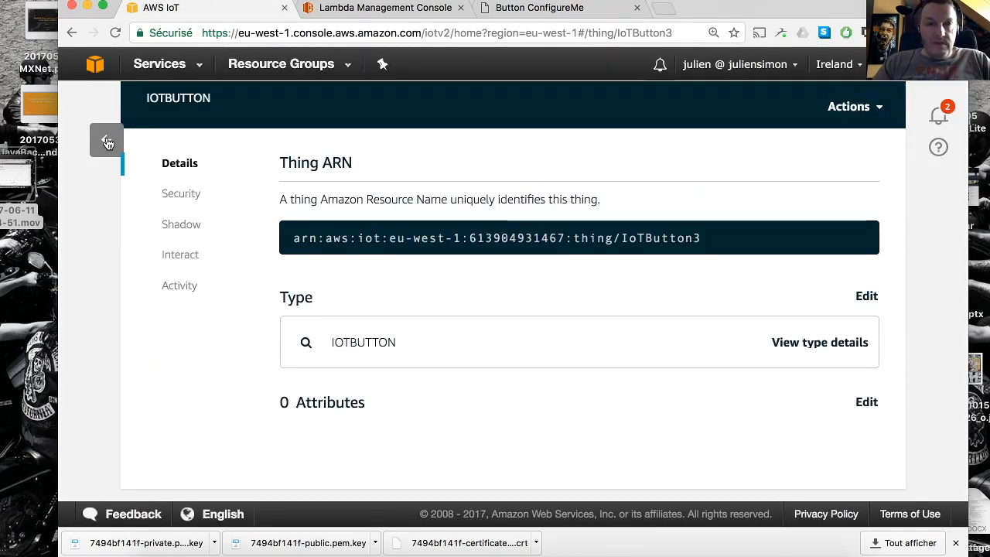
{"action": "left_click", "coordinate": [107, 143]}
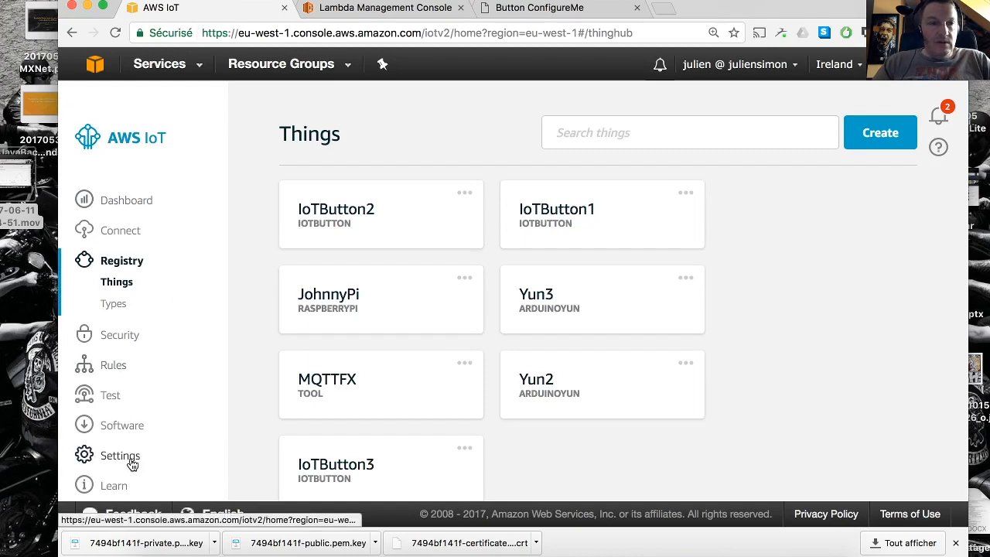
{"action": "left_click", "coordinate": [120, 455]}
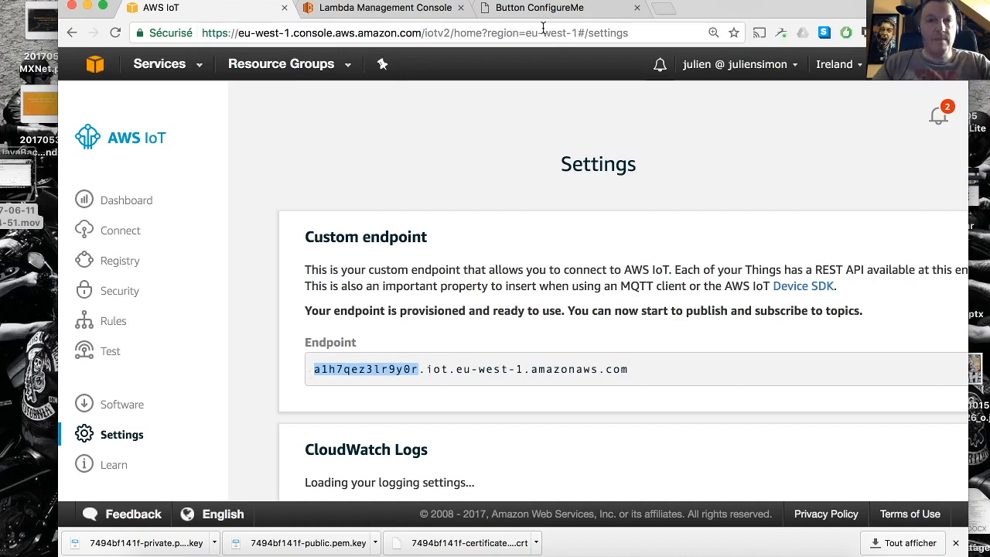
{"action": "left_click", "coordinate": [538, 8]}
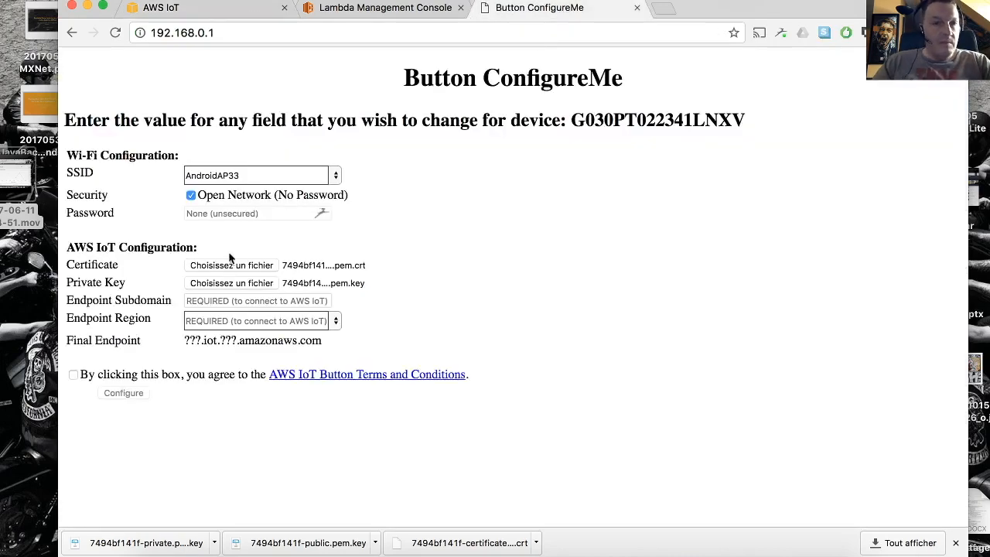
Step: Enter endpoint subdomain a1h7qez3lr9y0r, region eu-west-1, and submit the button configuration
{"action": "type", "text": "a1h7qez3lr9y0r"}
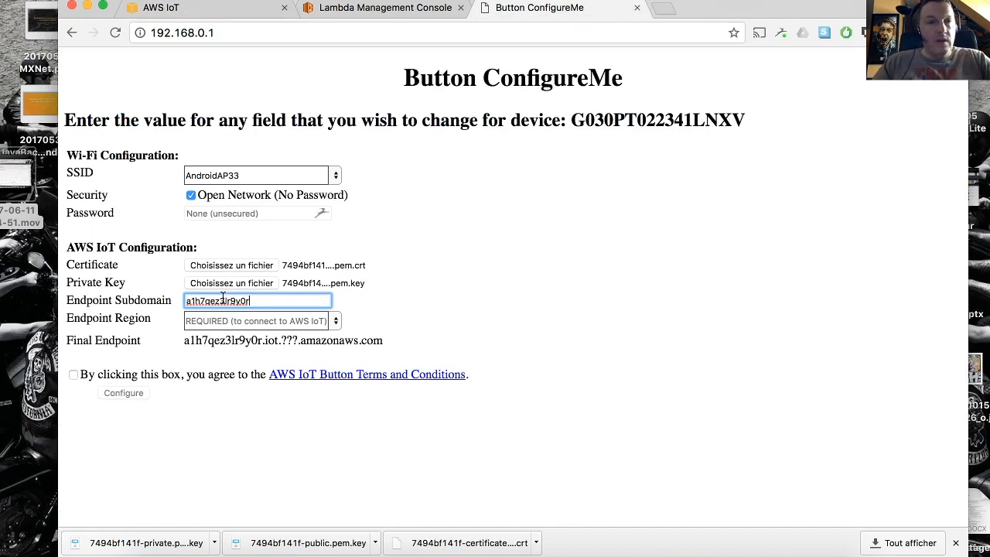
{"action": "left_click", "coordinate": [255, 320]}
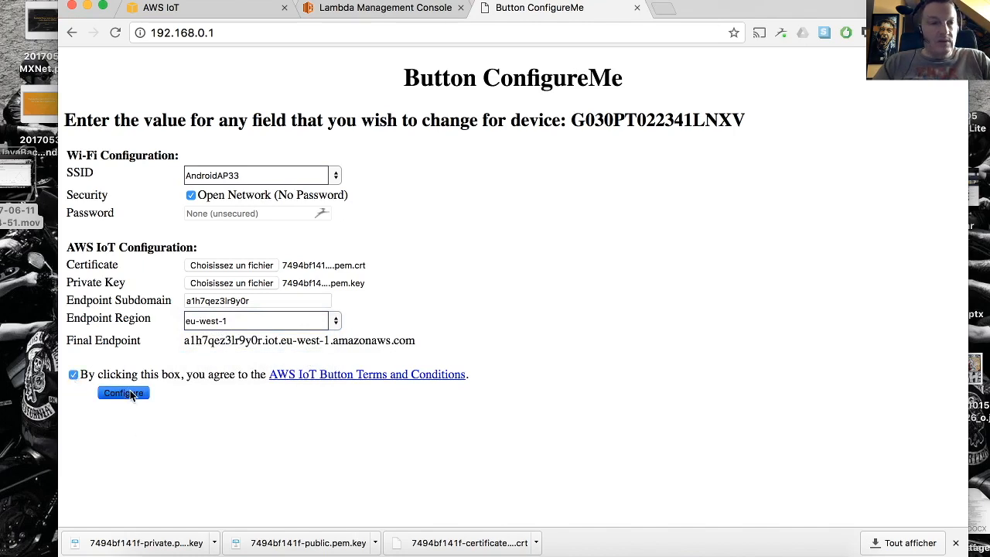
{"action": "left_click", "coordinate": [123, 393]}
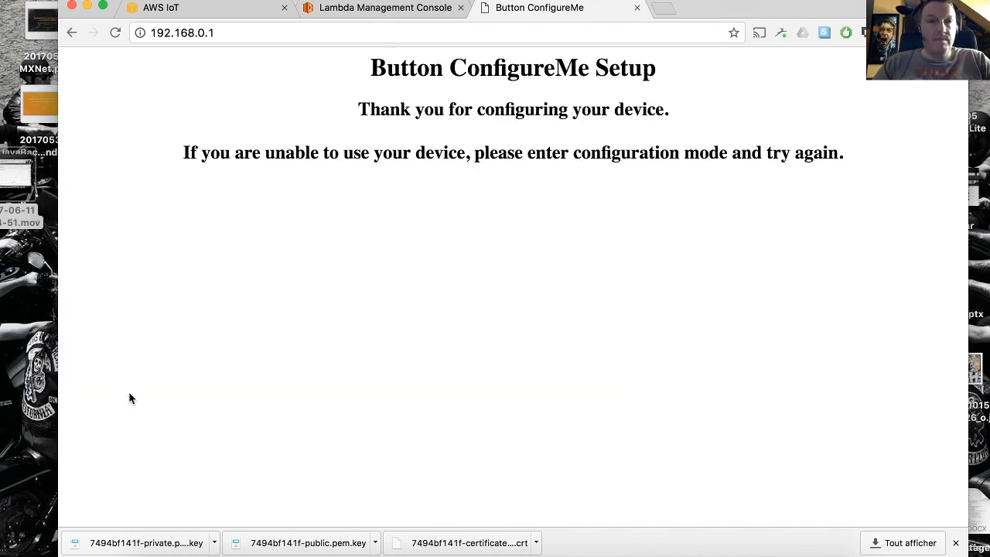
{"action": "mouse_move", "coordinate": [278, 406]}
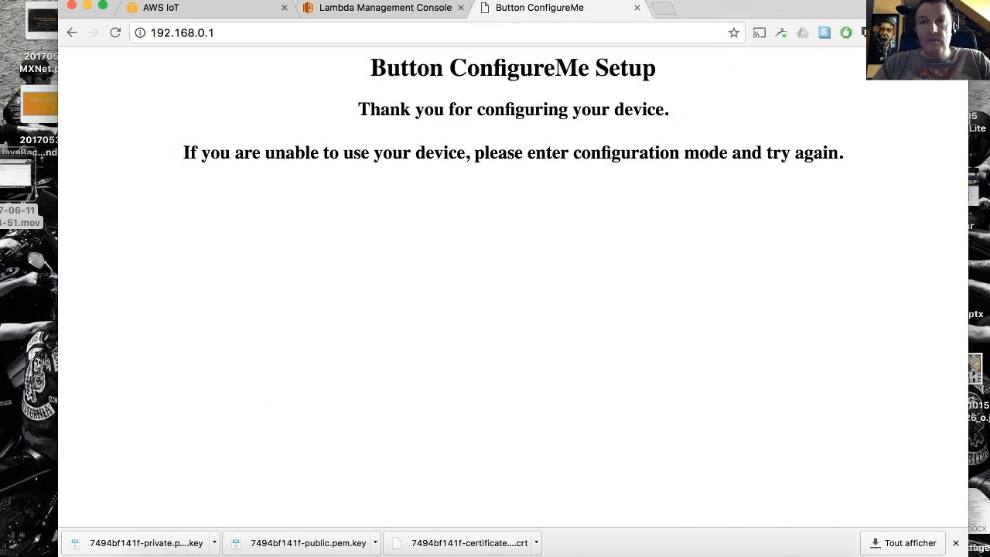
{"action": "mouse_move", "coordinate": [536, 291]}
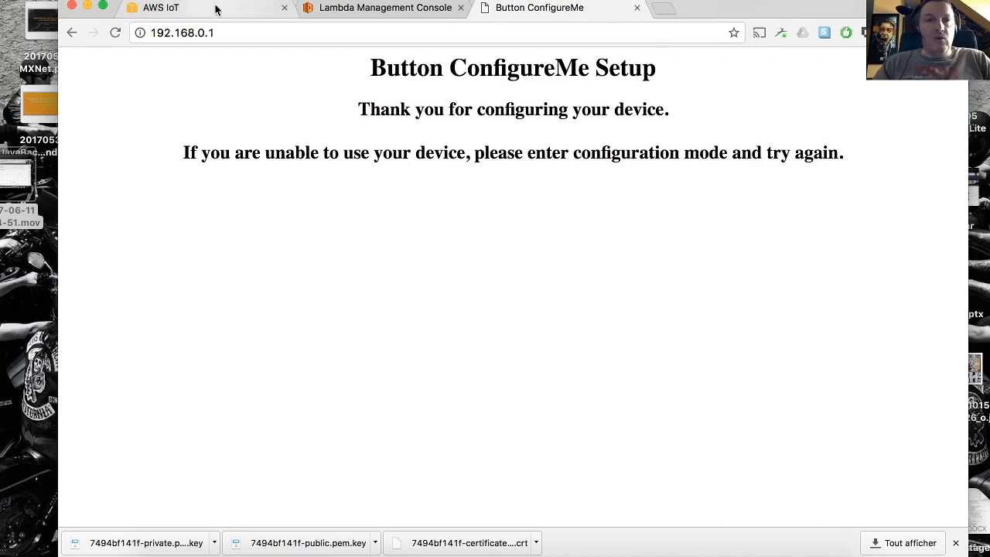
Step: Return to the AWS IoT console after the button's configuration confirmation
{"action": "left_click", "coordinate": [161, 8]}
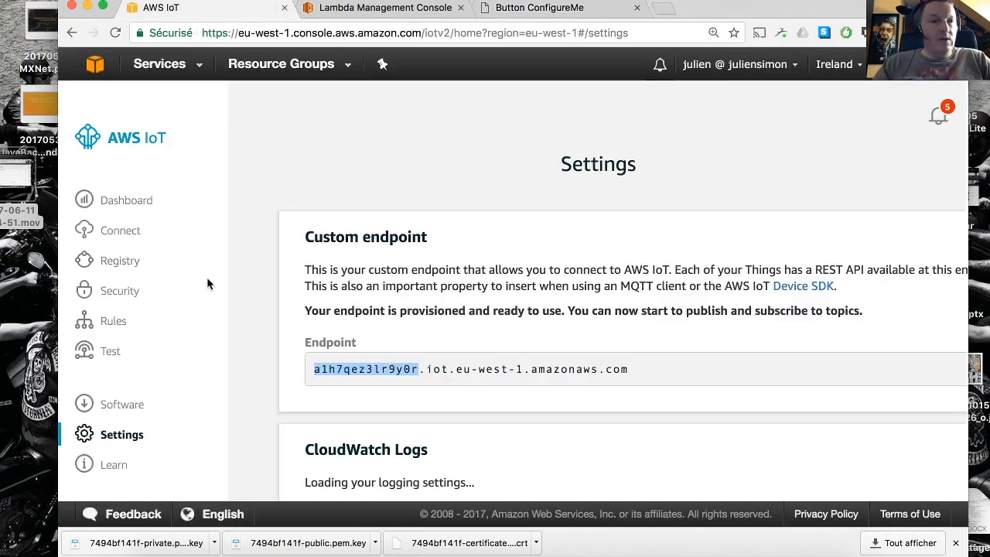
Step: Subscribe the MQTT test client to topic iotbutton/G030PT022341LNXV
{"action": "left_click", "coordinate": [112, 350]}
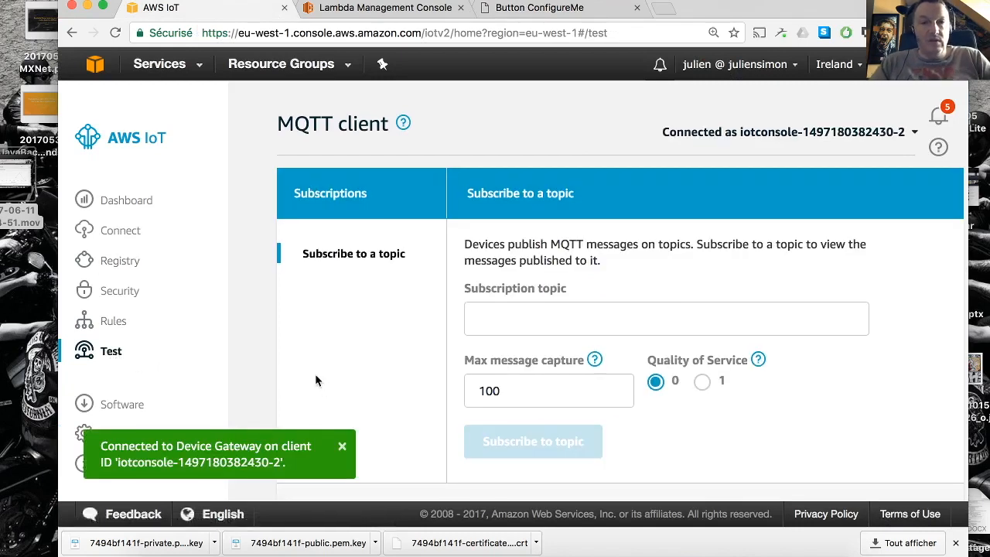
{"action": "scroll", "scroll_direction": "down", "scroll_amount": 3}
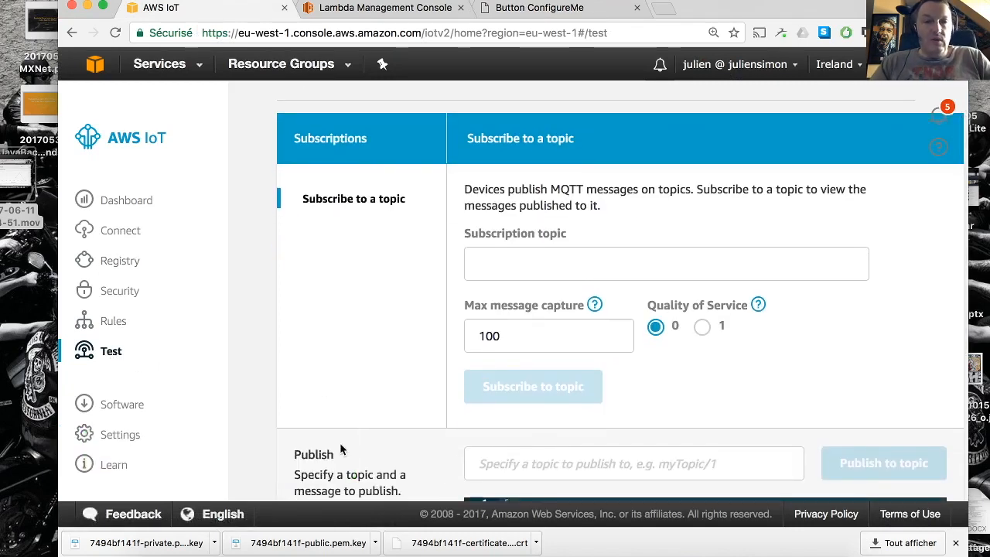
{"action": "left_click", "coordinate": [666, 263]}
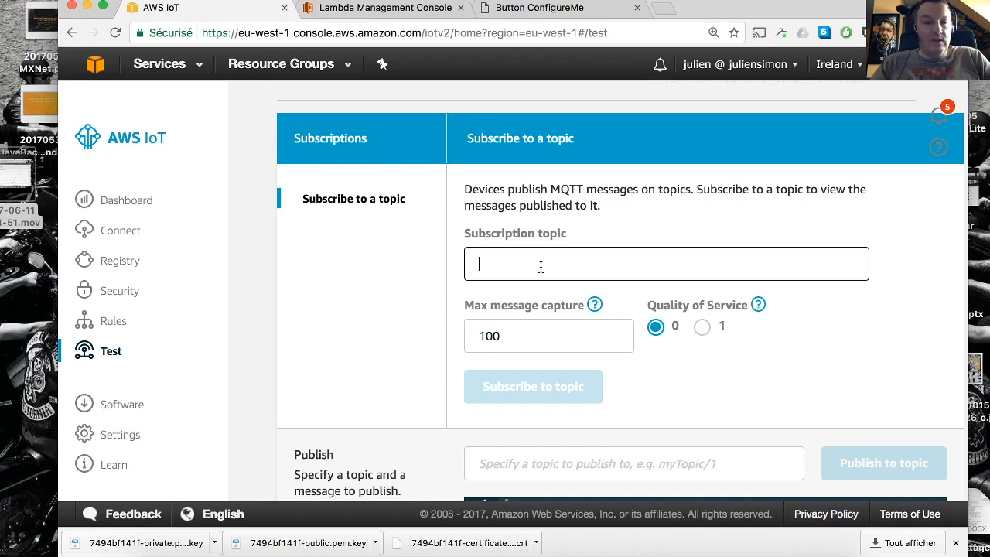
{"action": "type", "text": "iotbutton/"}
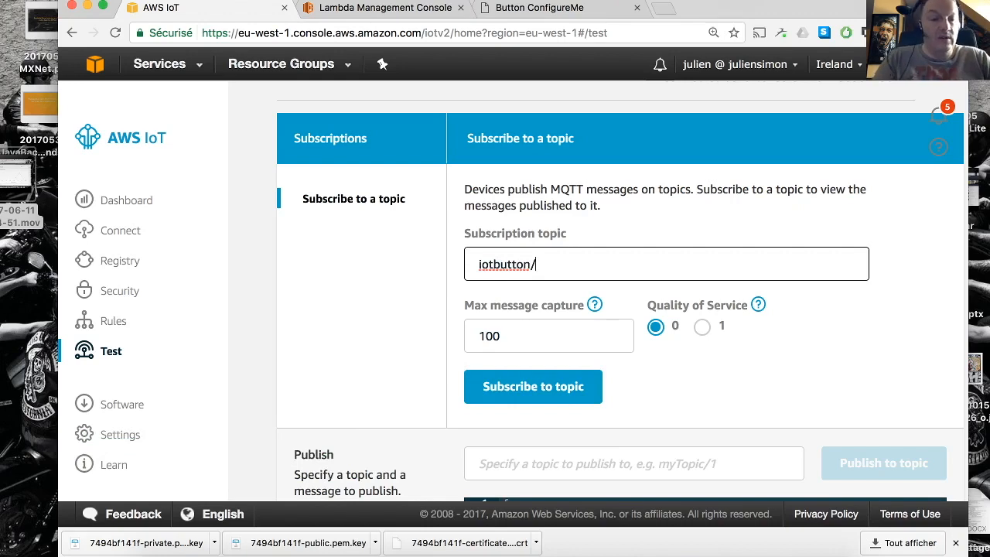
{"action": "type", "text": "G"}
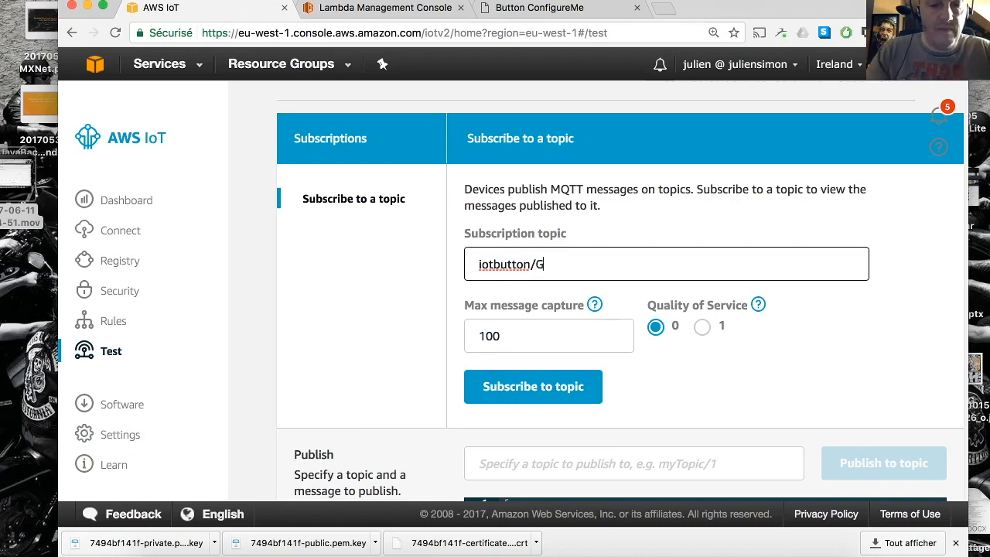
{"action": "type", "text": "030PT"}
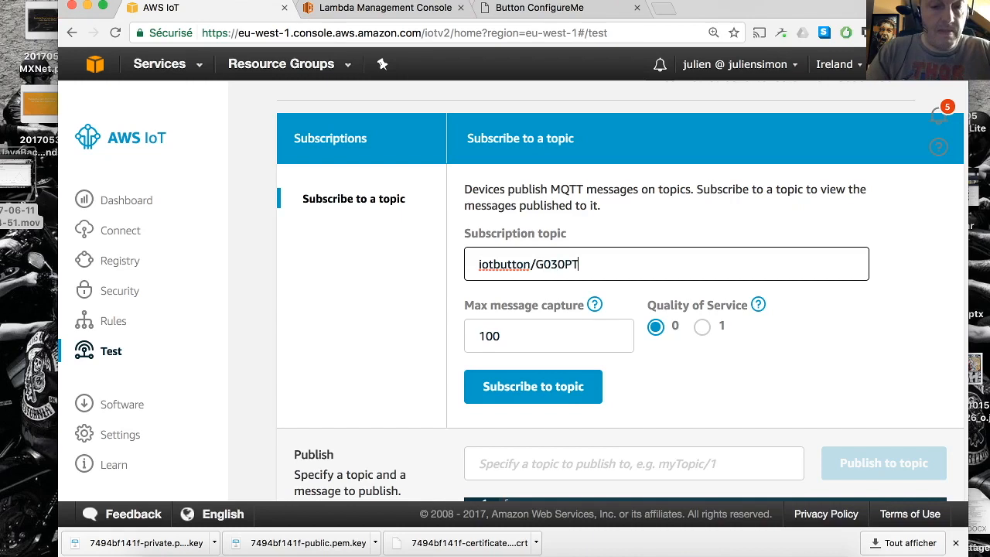
{"action": "type", "text": "0223"}
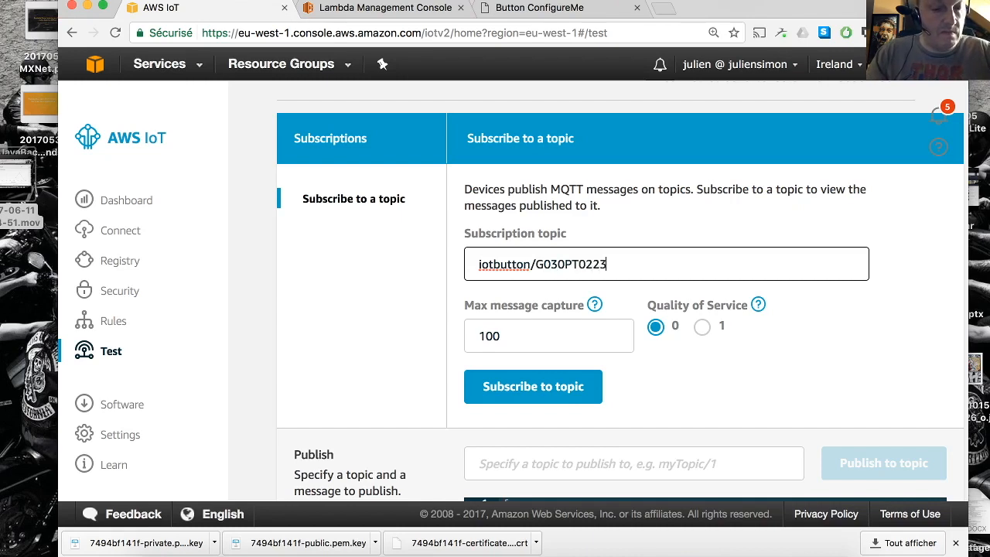
{"action": "type", "text": "41L"}
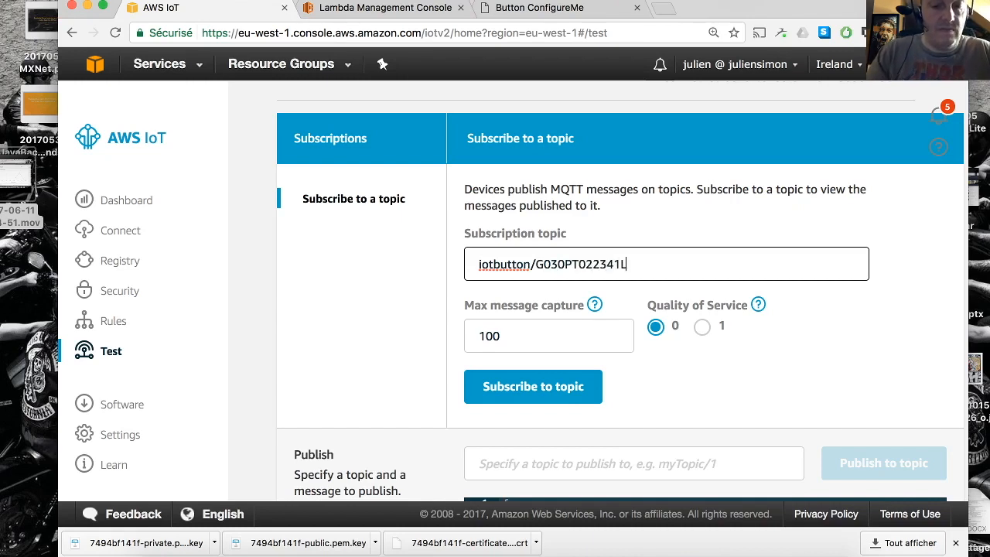
{"action": "type", "text": "NXV"}
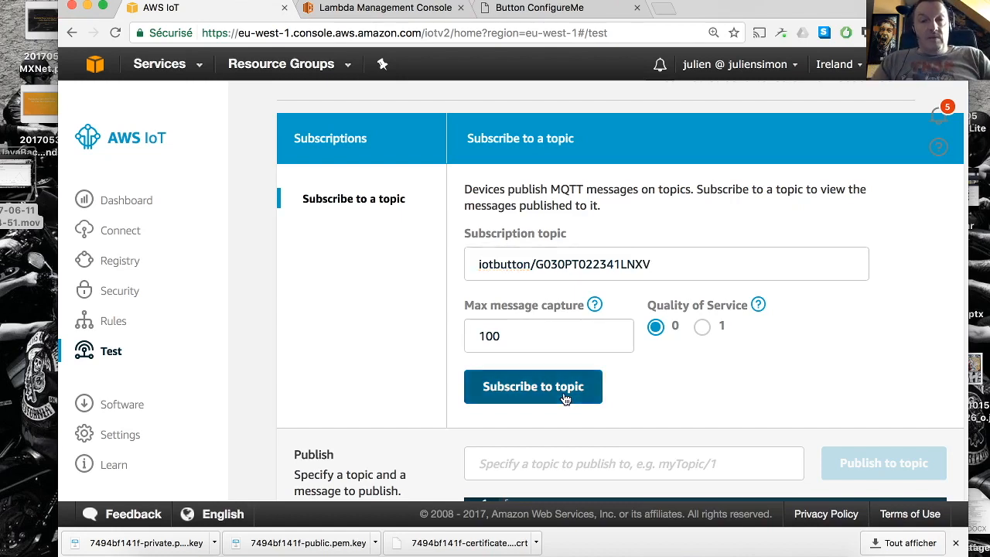
{"action": "left_click", "coordinate": [532, 387]}
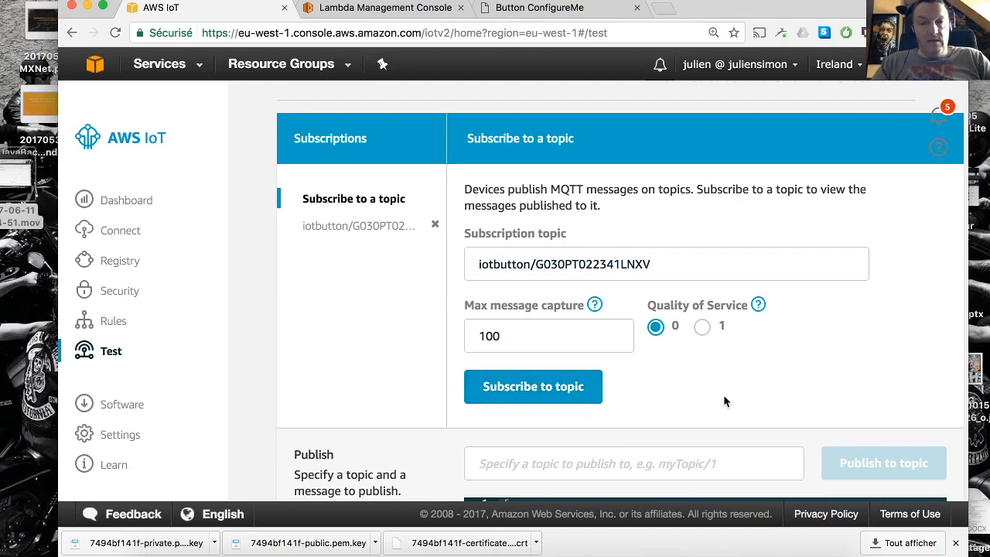
{"action": "scroll", "scroll_direction": "down", "scroll_amount": 3}
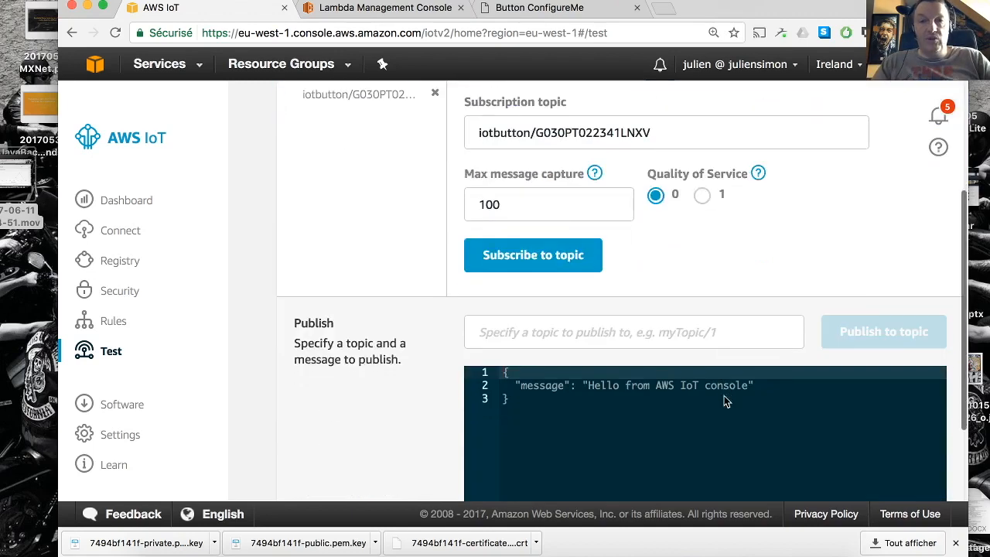
Step: Scroll the test page to watch for the button's SINGLE click messages
{"action": "scroll", "scroll_direction": "down", "scroll_amount": 3}
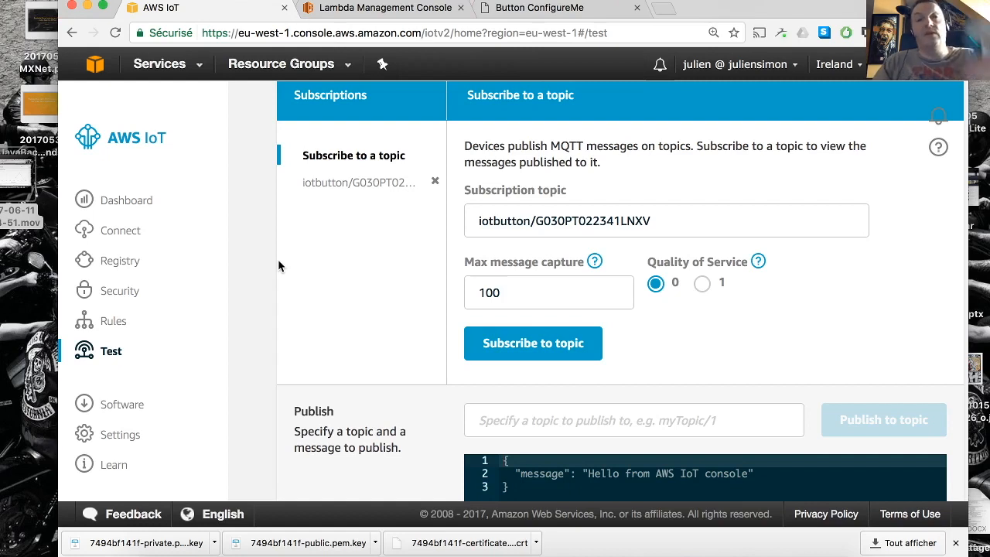
{"action": "mouse_move", "coordinate": [489, 371]}
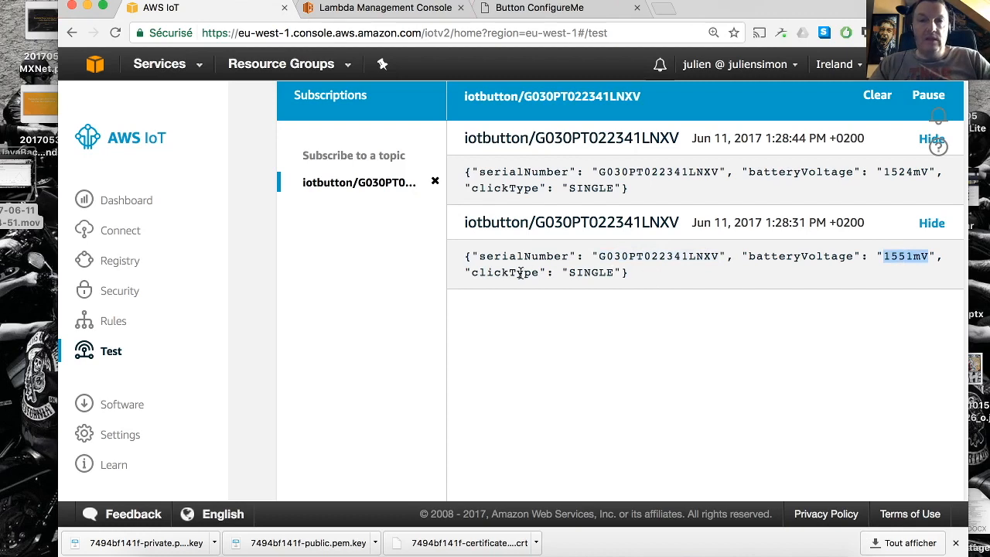
{"action": "mouse_move", "coordinate": [566, 276]}
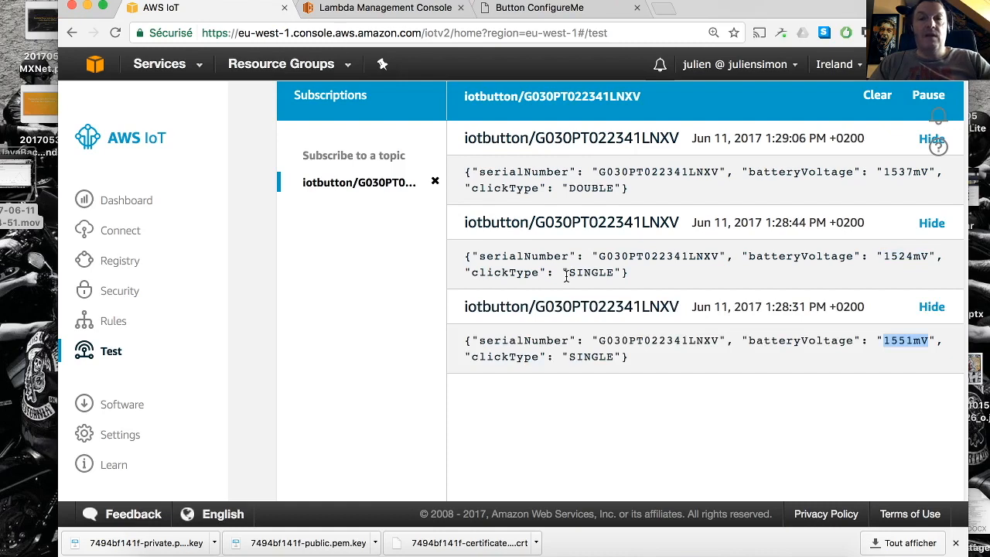
Step: Select the clickType values in the incoming SINGLE and DOUBLE click messages
{"action": "double_click", "coordinate": [591, 189]}
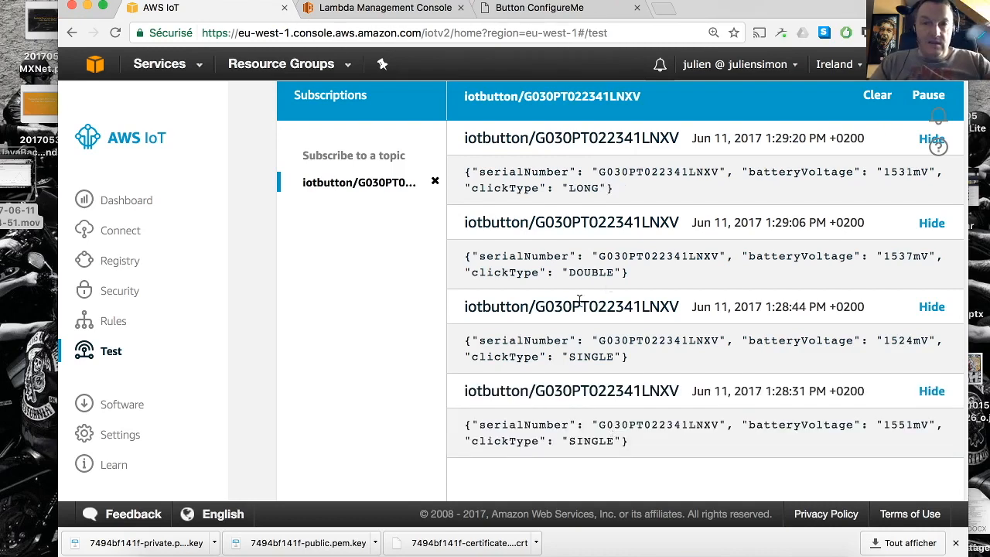
{"action": "double_click", "coordinate": [585, 189]}
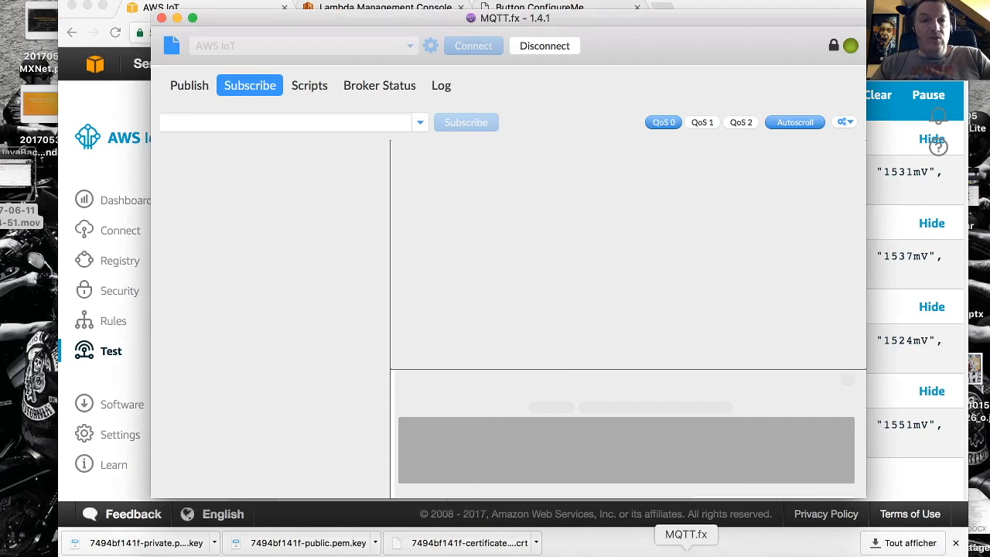
{"action": "mouse_move", "coordinate": [529, 280]}
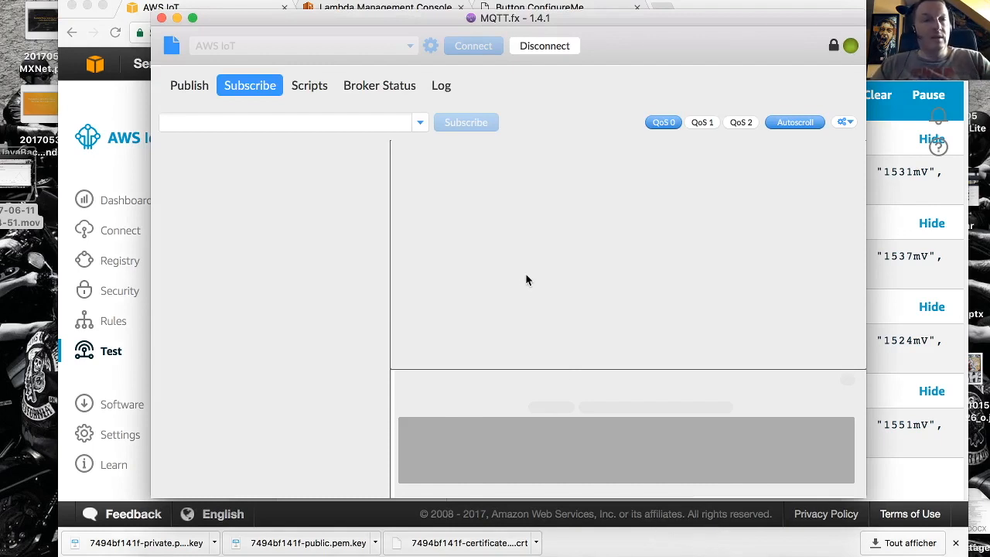
{"action": "mouse_move", "coordinate": [523, 90]}
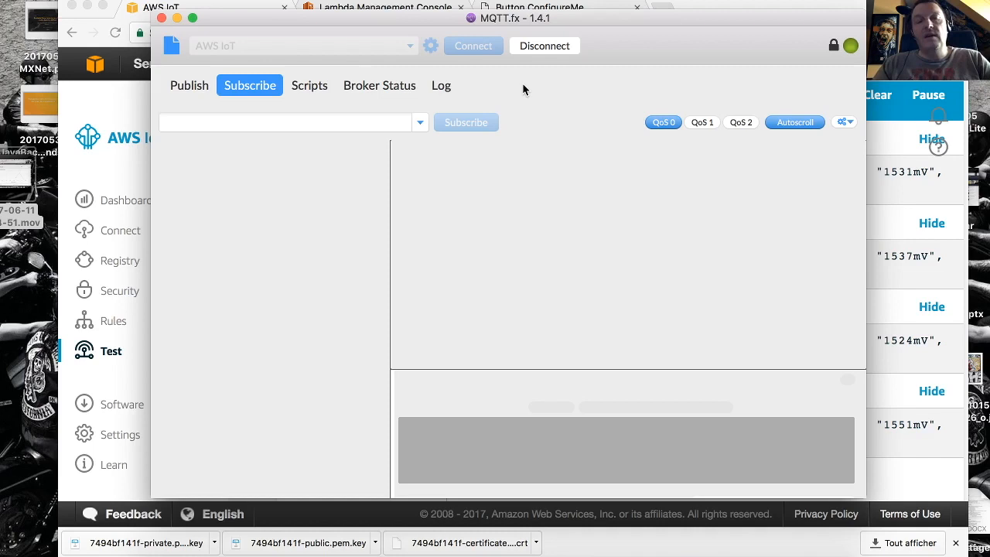
{"action": "mouse_move", "coordinate": [498, 154]}
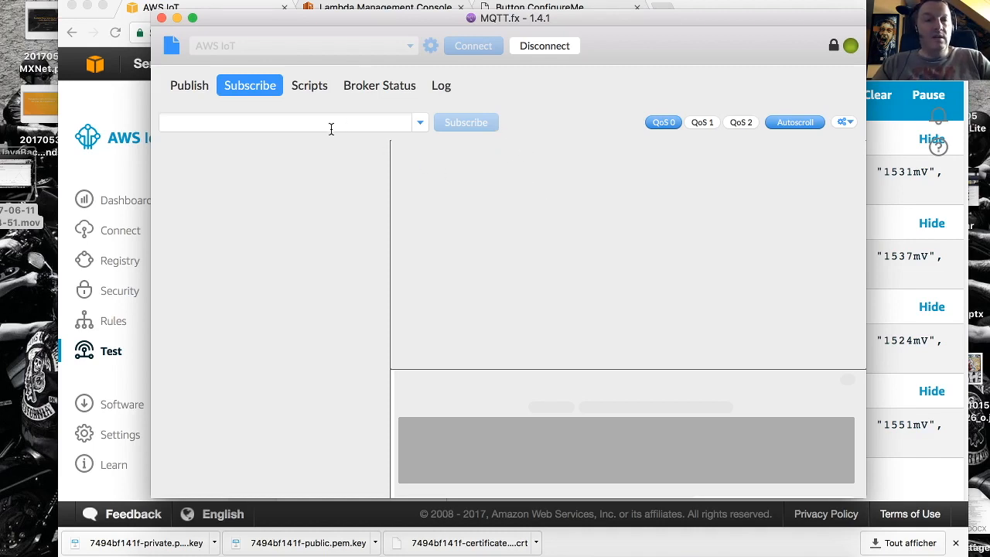
Step: Subscribe MQTT.fx to topic iotbutton/G030PT022341LNXV
{"action": "left_click", "coordinate": [286, 122]}
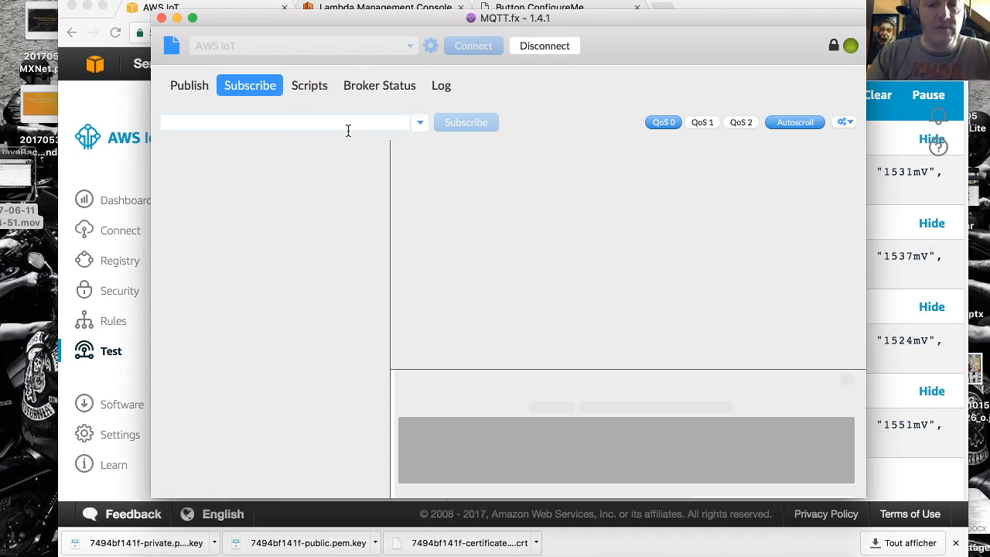
{"action": "type", "text": "iotbu"}
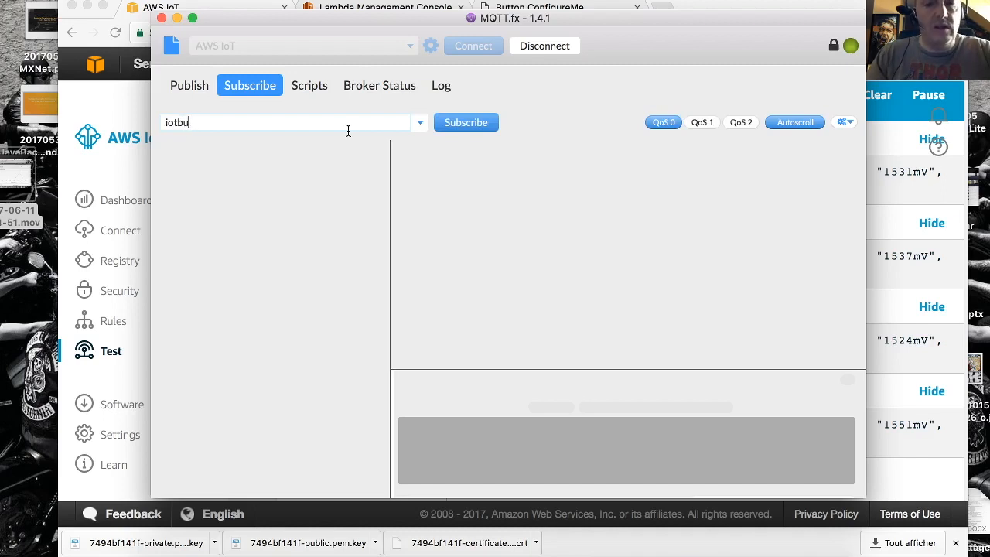
{"action": "type", "text": "tton/"}
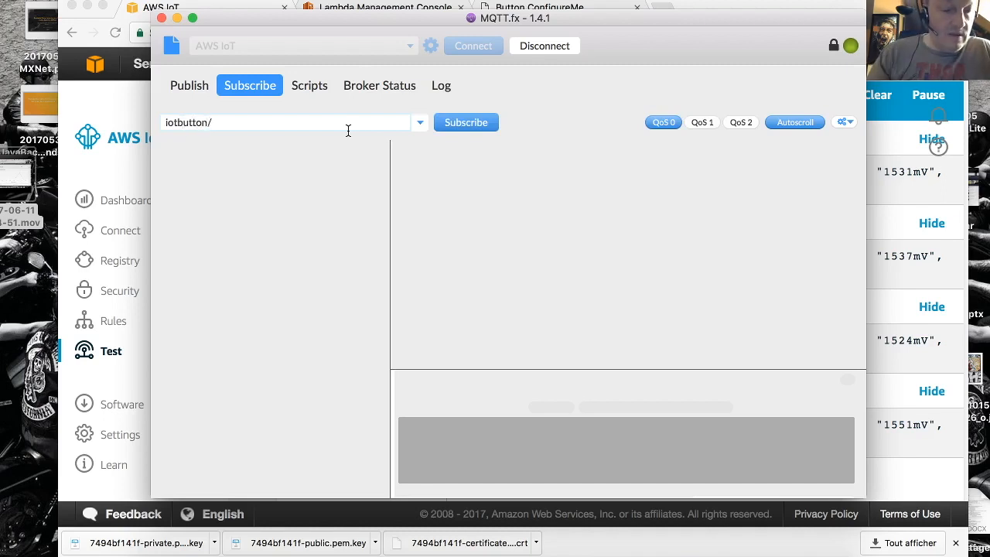
{"action": "type", "text": "G030"}
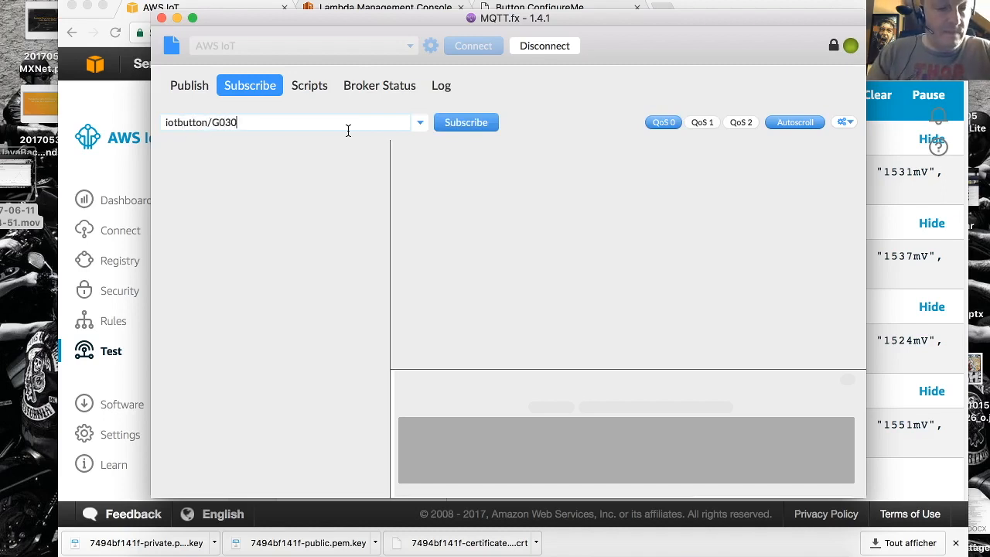
{"action": "type", "text": "PT"}
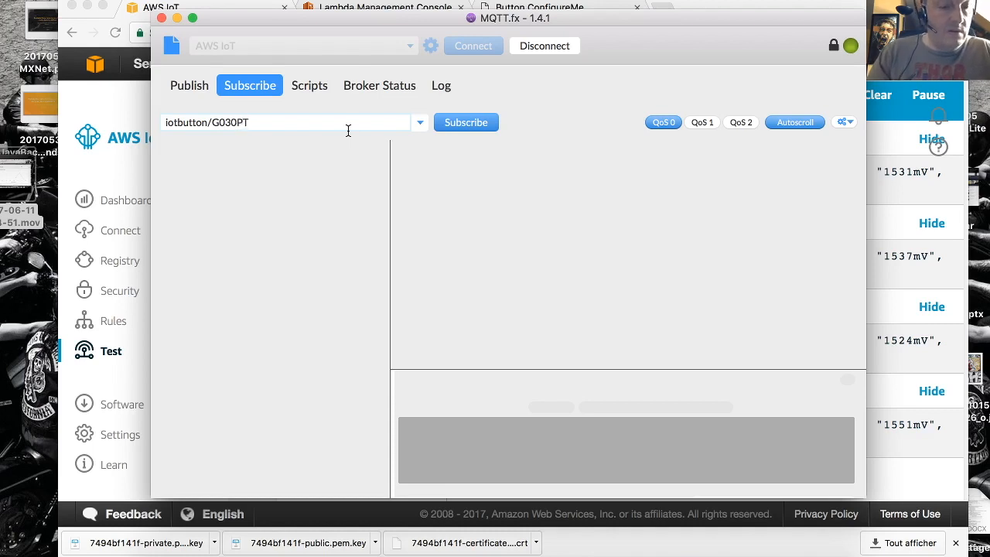
{"action": "type", "text": "022341LNXV"}
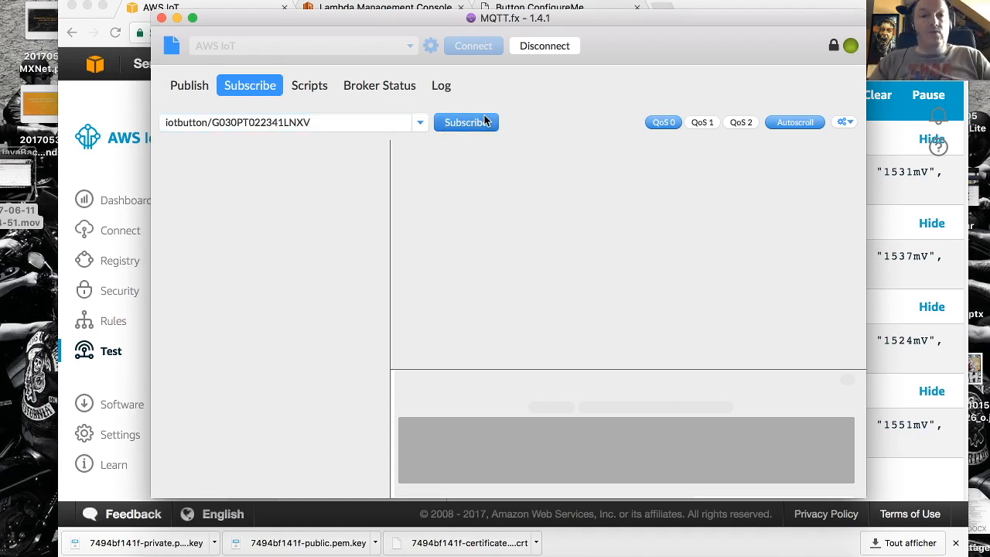
{"action": "left_click", "coordinate": [466, 122]}
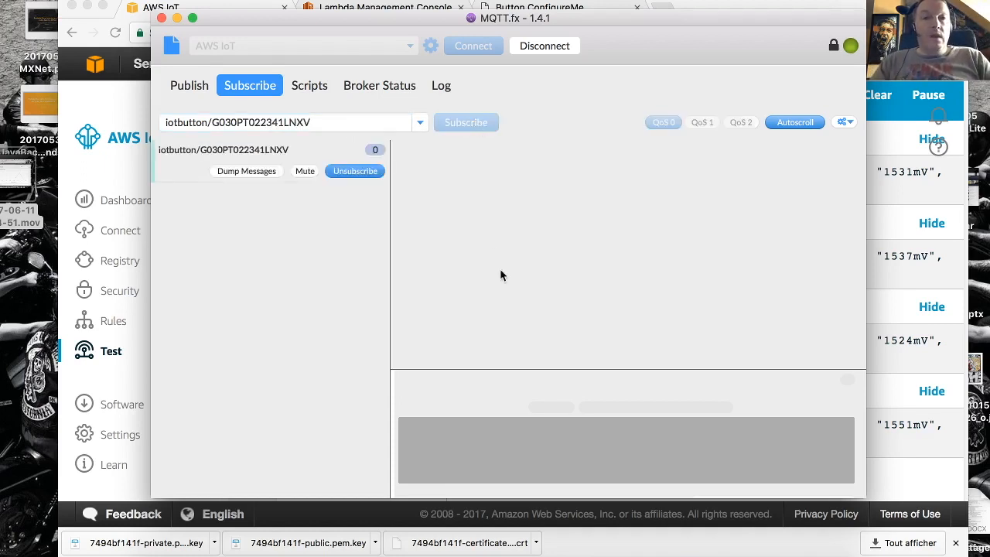